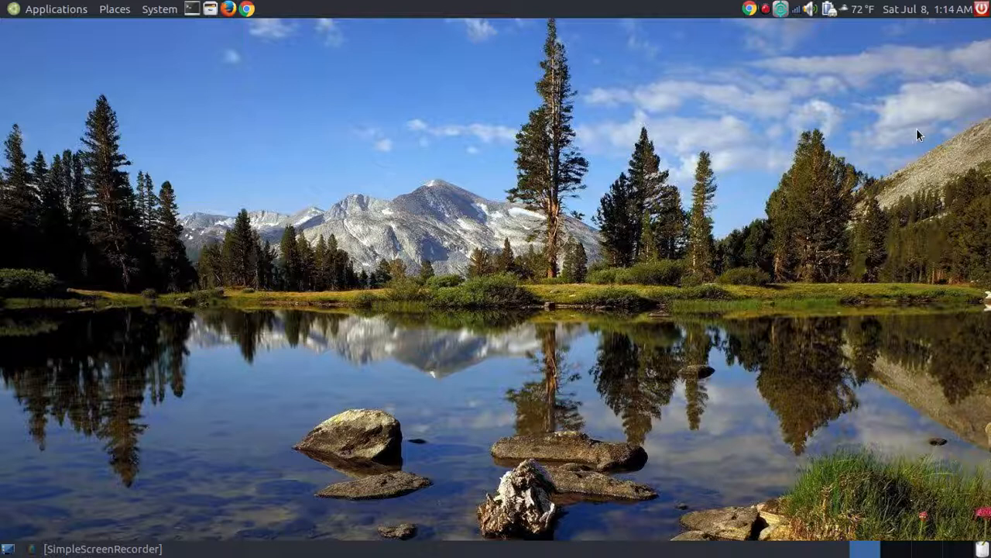
mouse_move(239, 141)
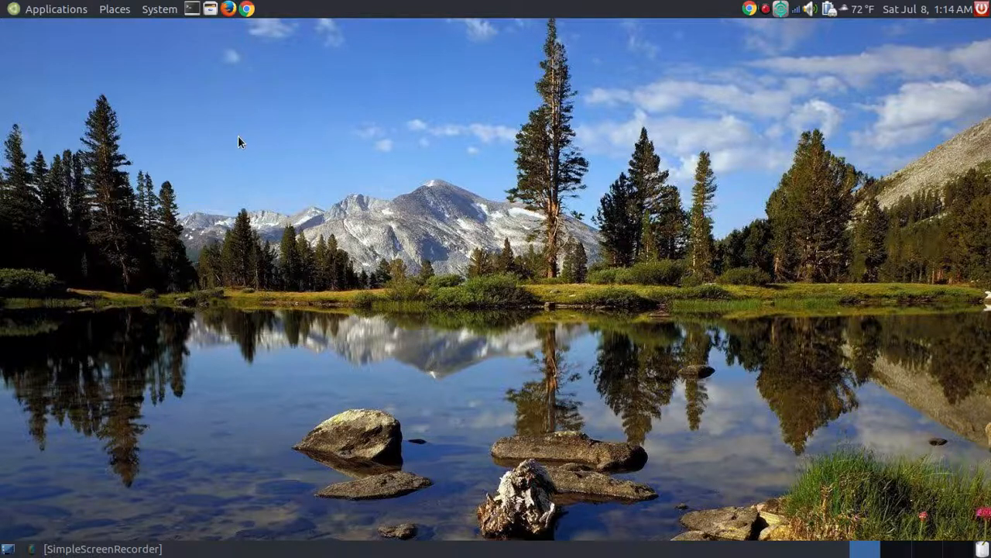
Step: Show the MATE Applications menu with the Office category listing Atril Document Viewer
left_click(56, 9)
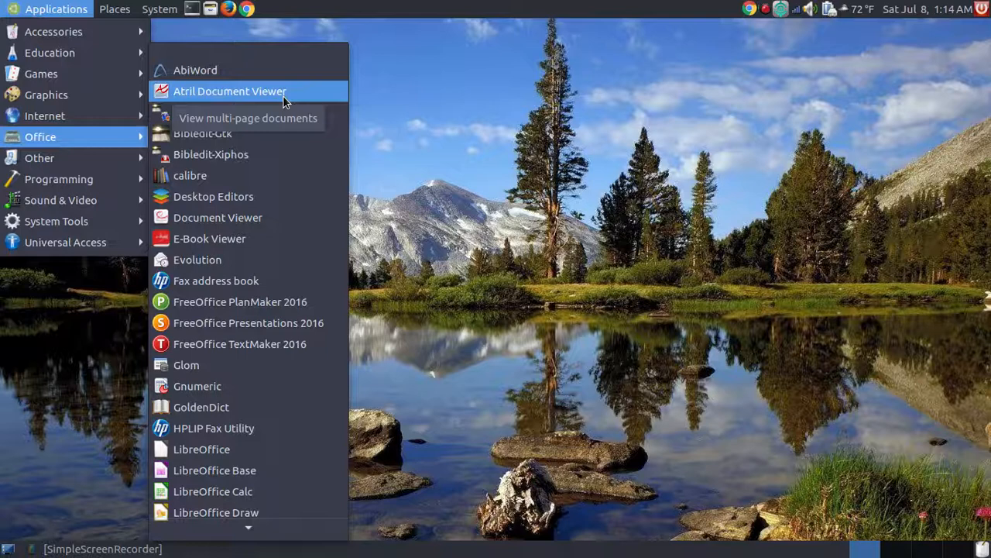
mouse_move(278, 102)
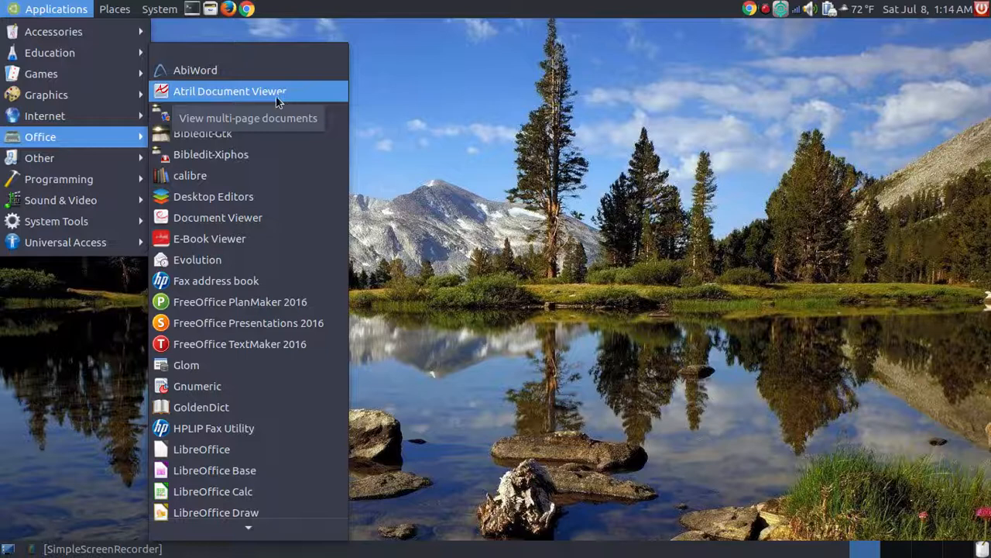
Step: Launch Atril Document Viewer and maximize its empty window
left_click(230, 90)
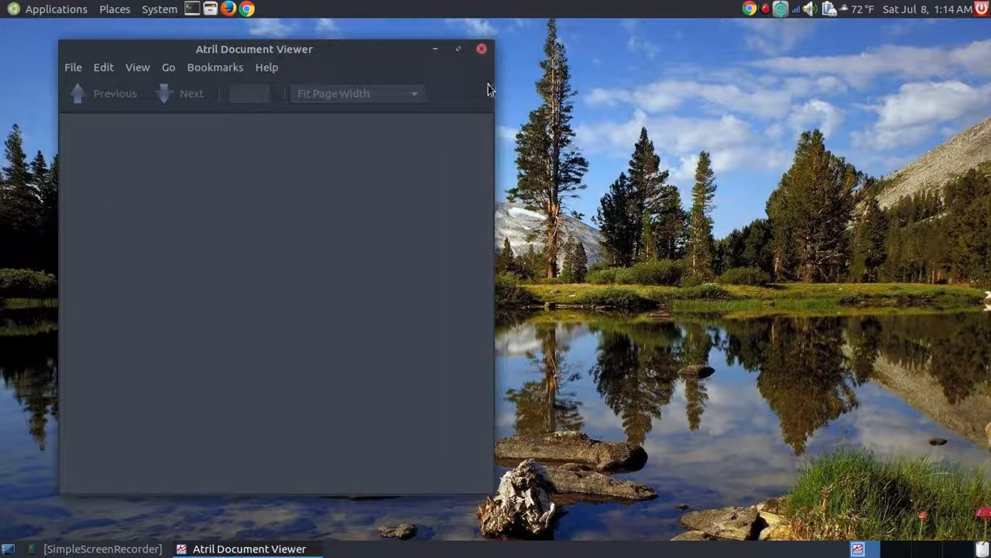
mouse_move(458, 48)
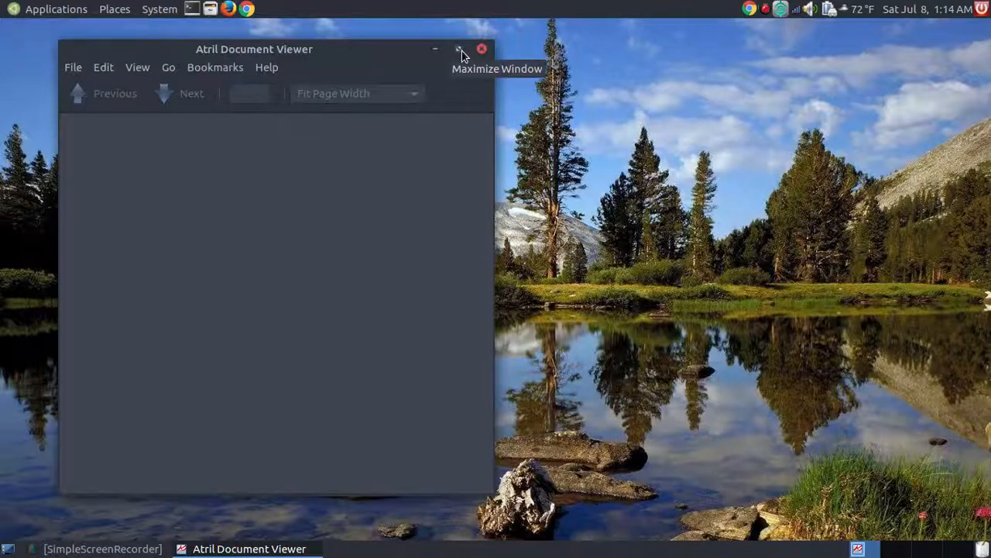
left_click(460, 48)
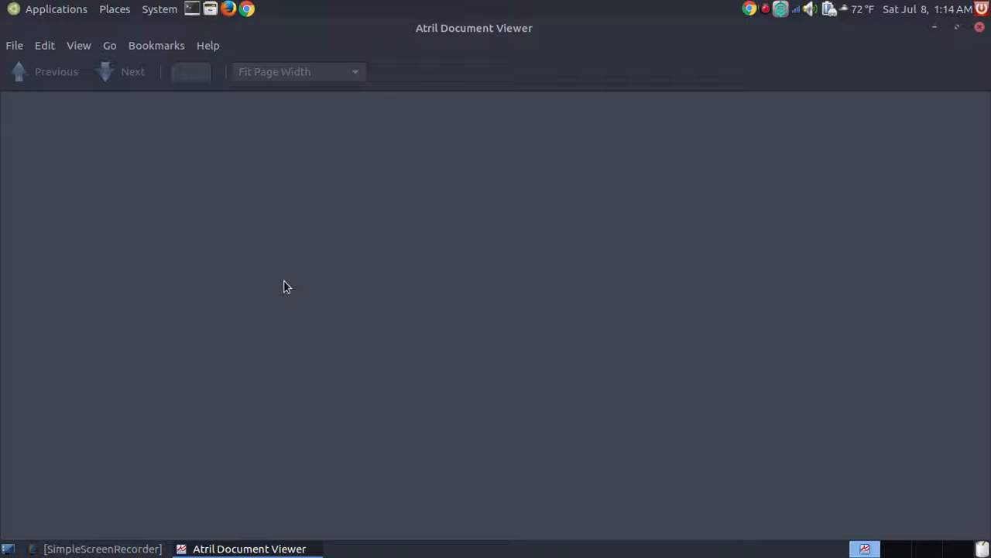
mouse_move(333, 97)
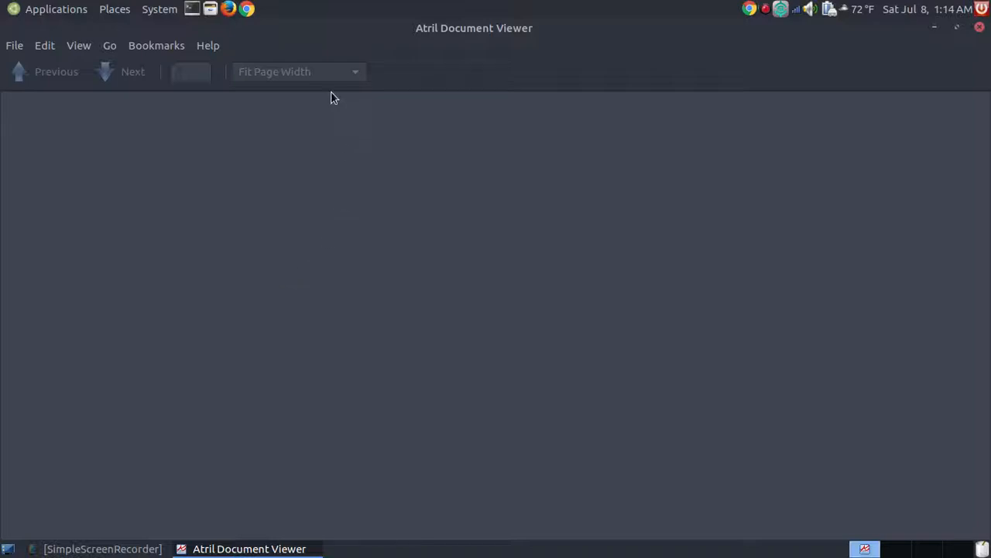
mouse_move(84, 105)
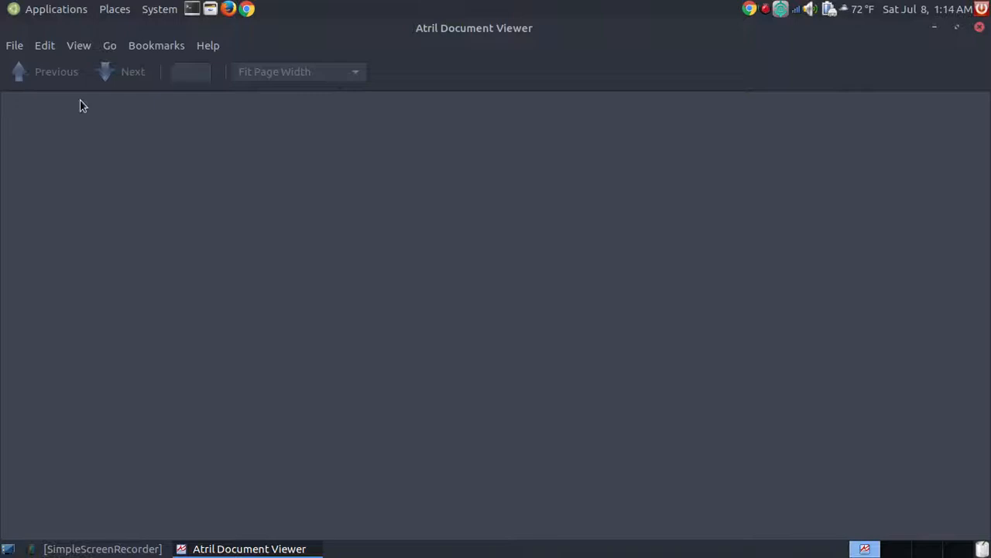
mouse_move(19, 59)
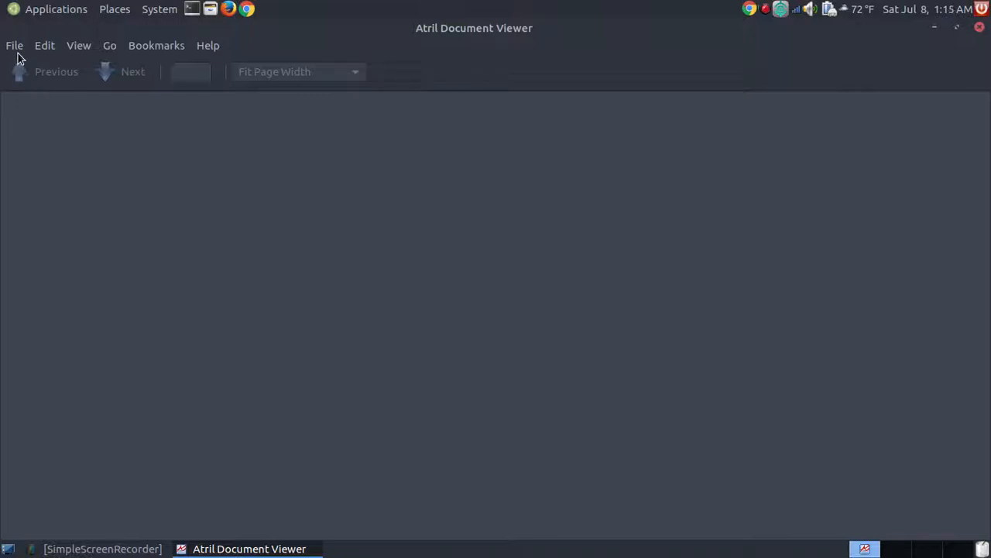
Step: Browse the File, Edit, Go and Bookmarks menus of the empty viewer
left_click(43, 45)
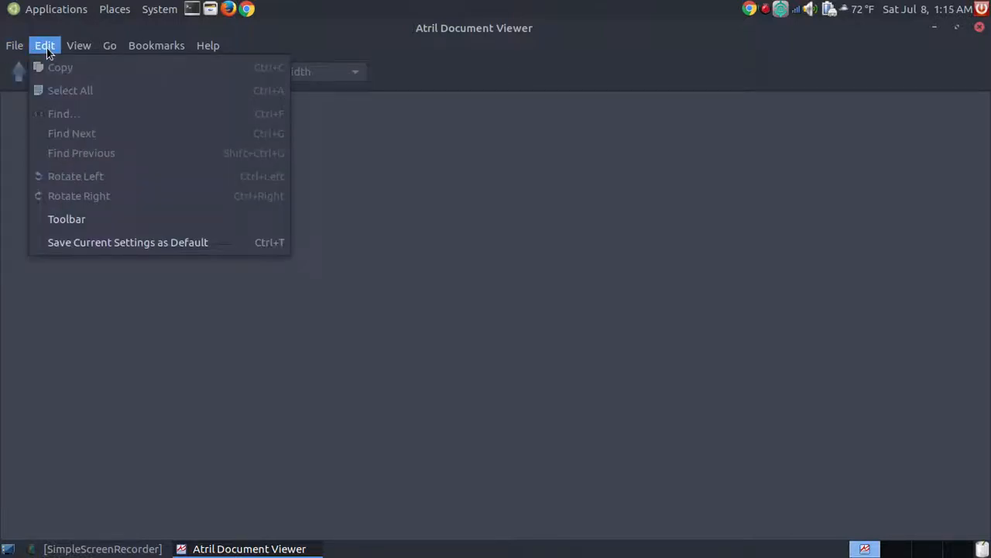
left_click(109, 45)
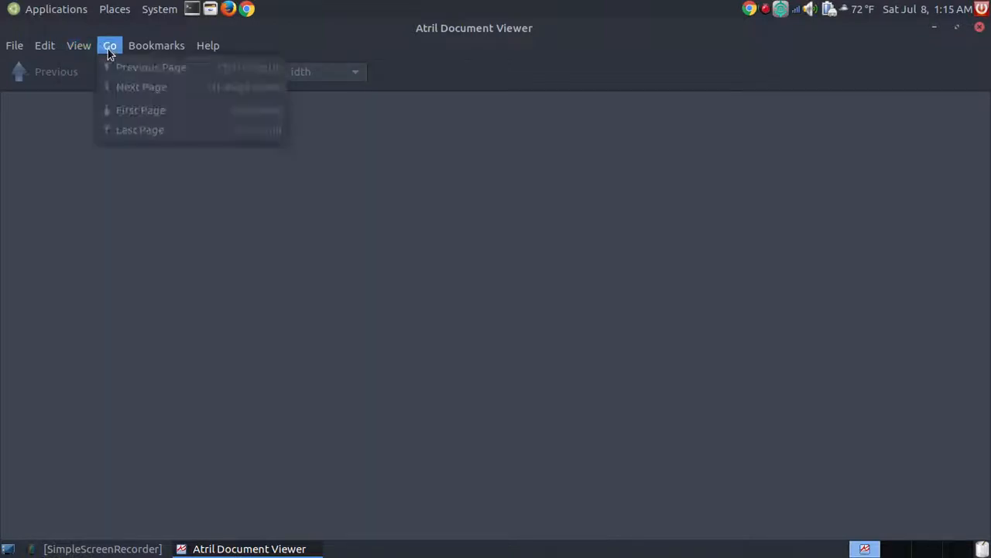
left_click(156, 45)
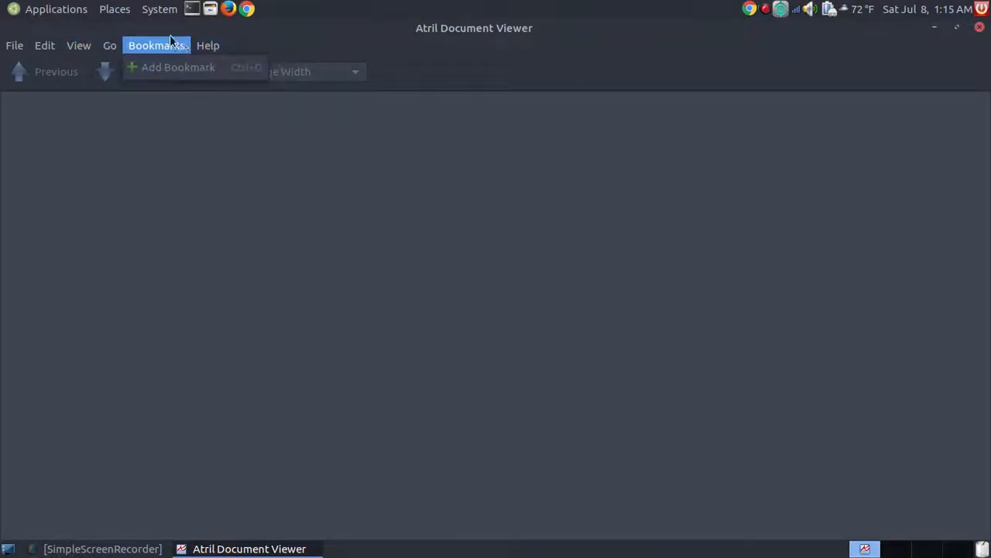
left_click(486, 237)
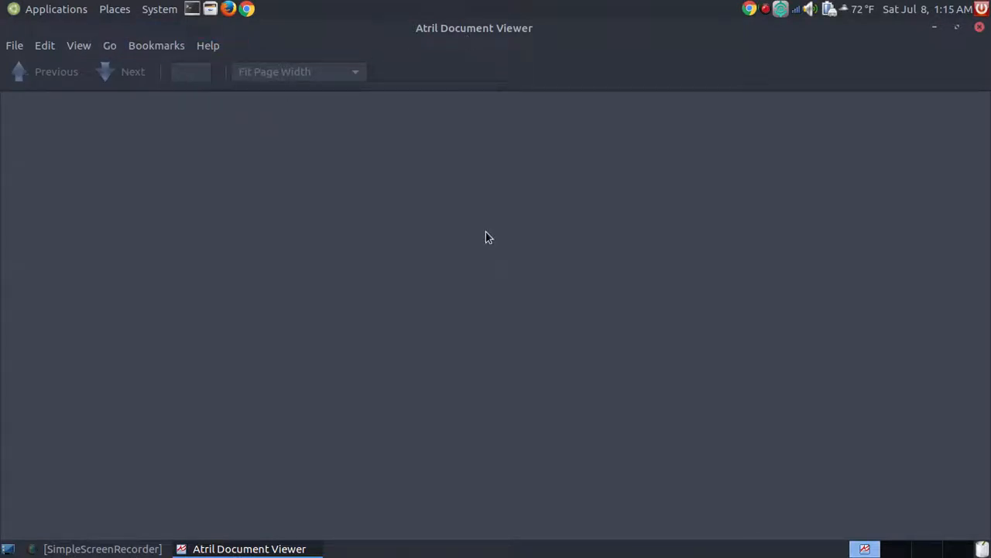
mouse_move(145, 103)
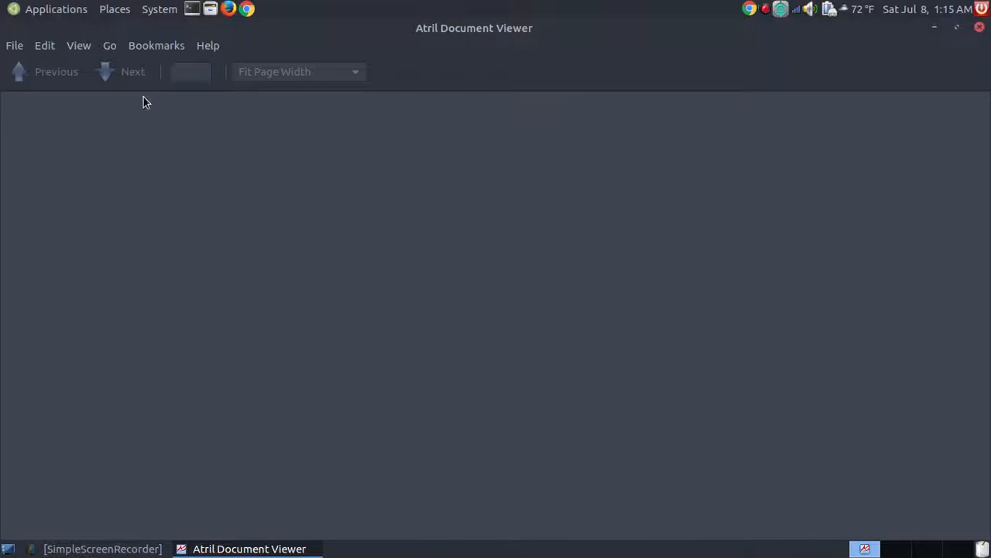
mouse_move(139, 94)
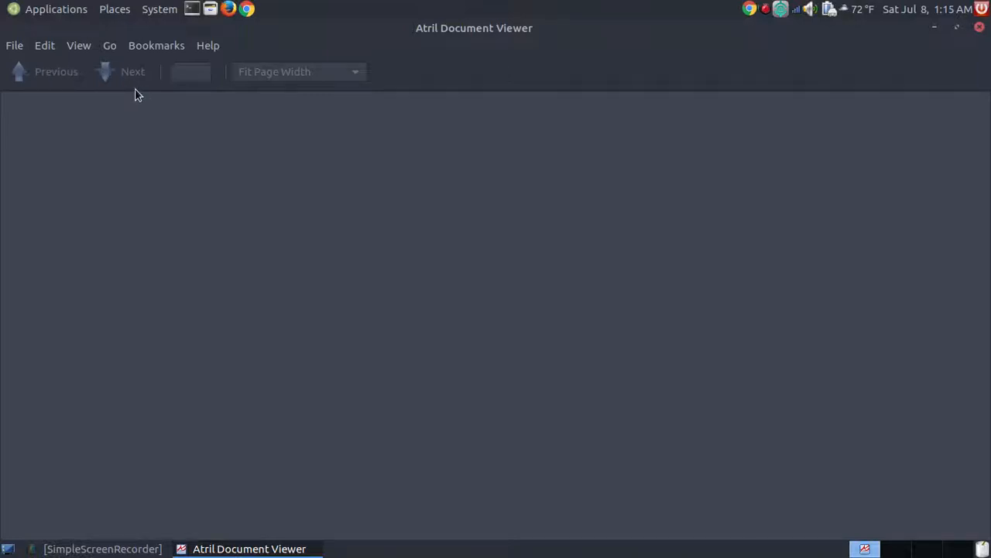
mouse_move(142, 82)
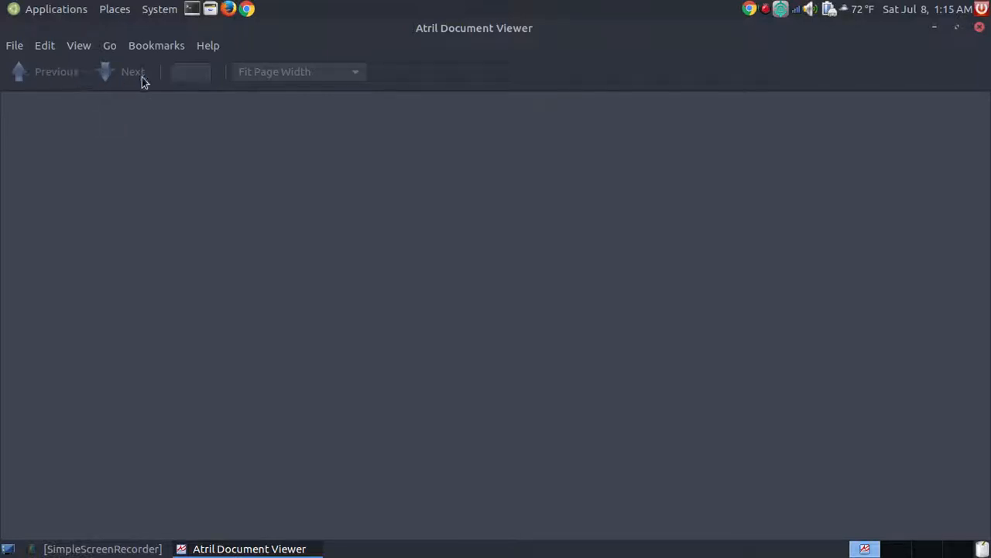
mouse_move(550, 168)
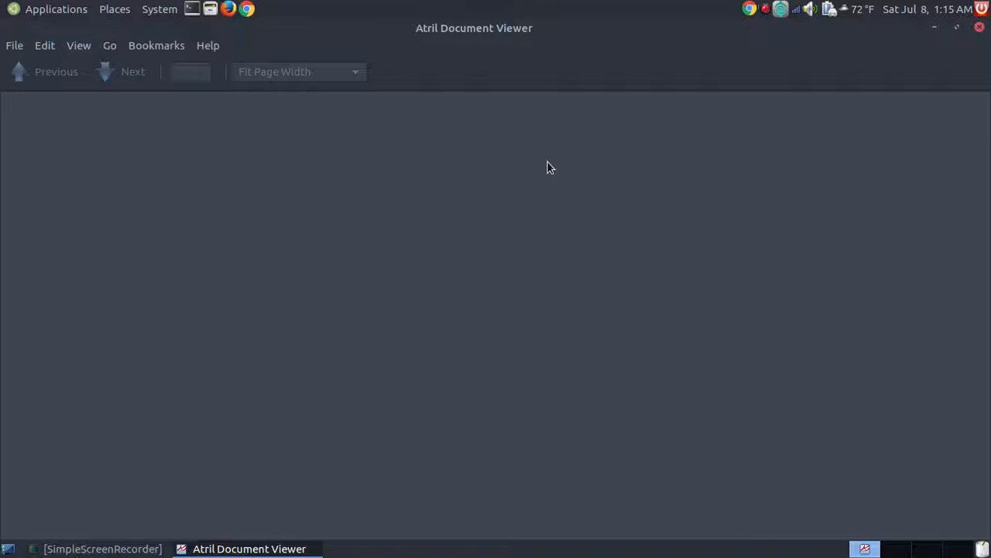
mouse_move(34, 42)
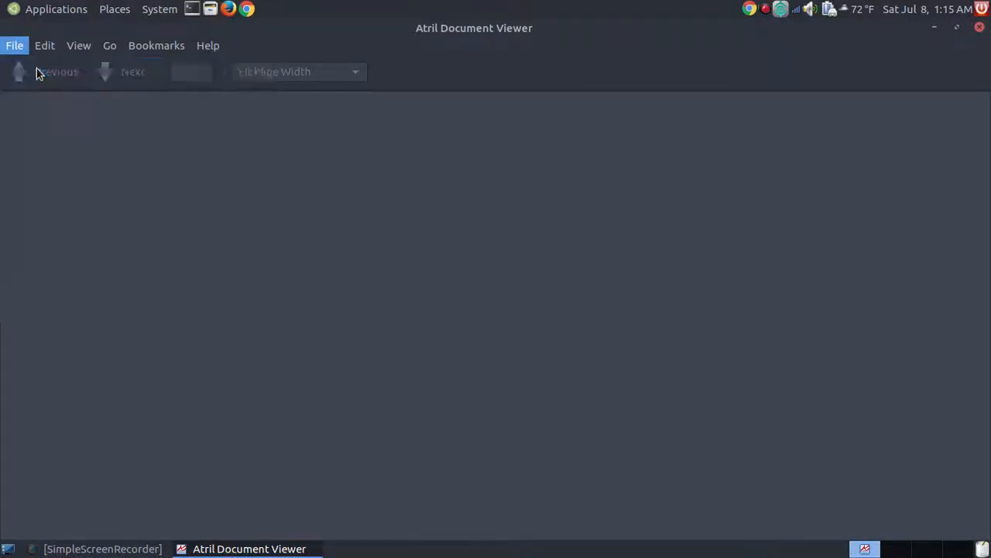
Step: Start opening a document and choose 07 - earthquakes.pdf in the Documents folder
left_click(14, 45)
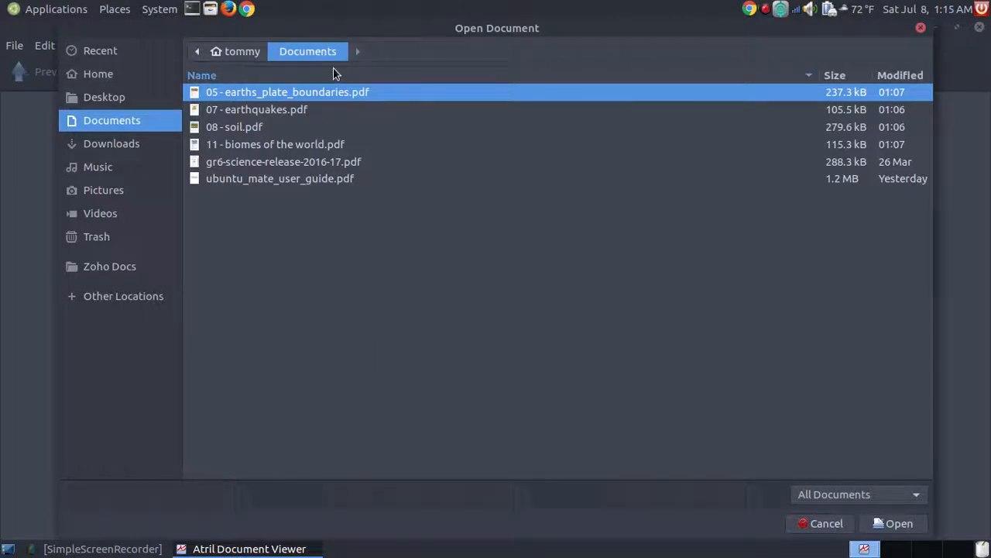
mouse_move(323, 321)
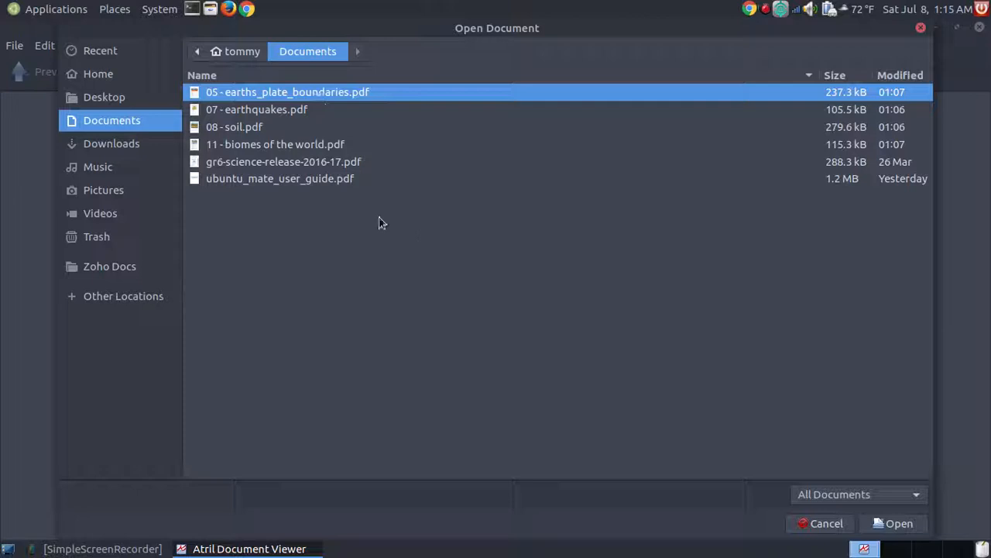
mouse_move(353, 201)
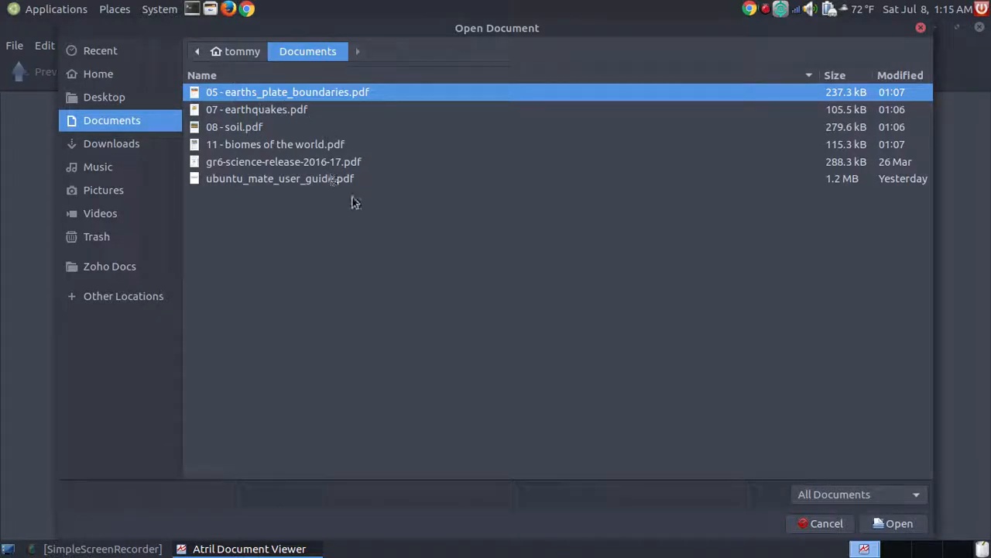
mouse_move(347, 200)
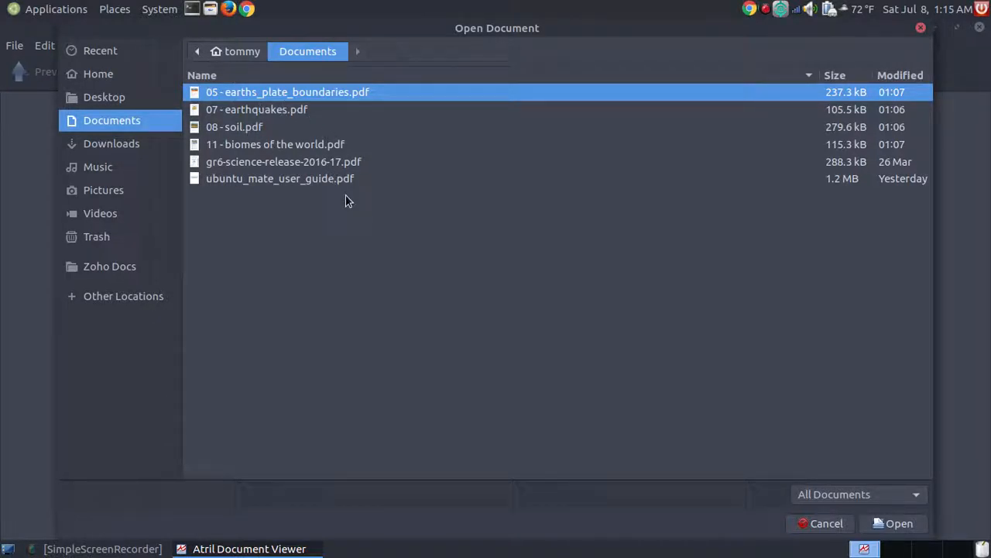
mouse_move(300, 174)
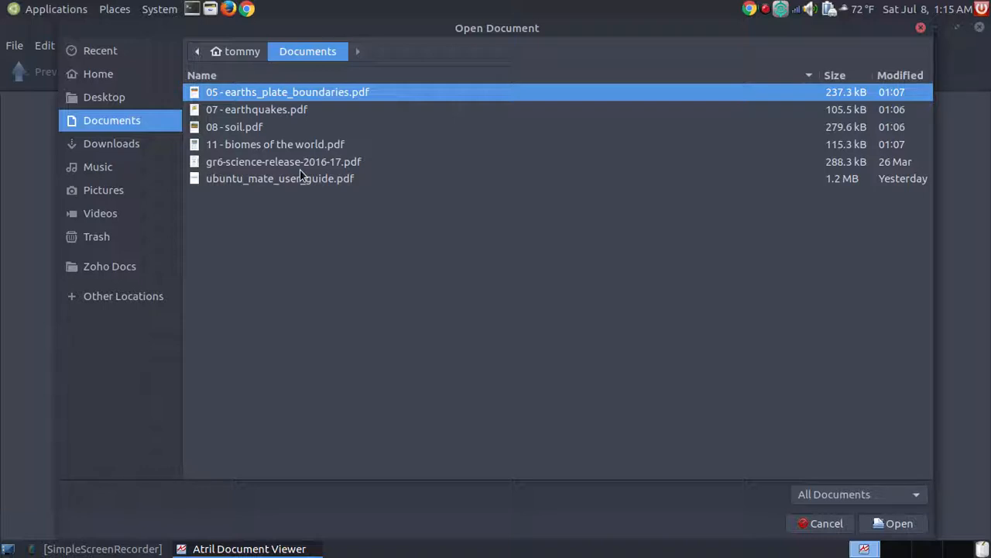
mouse_move(265, 116)
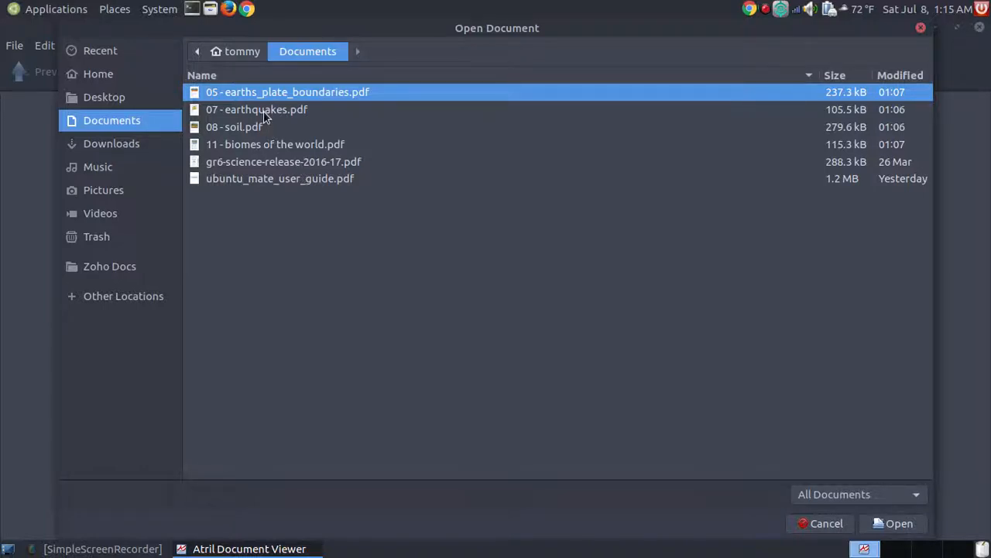
left_click(257, 109)
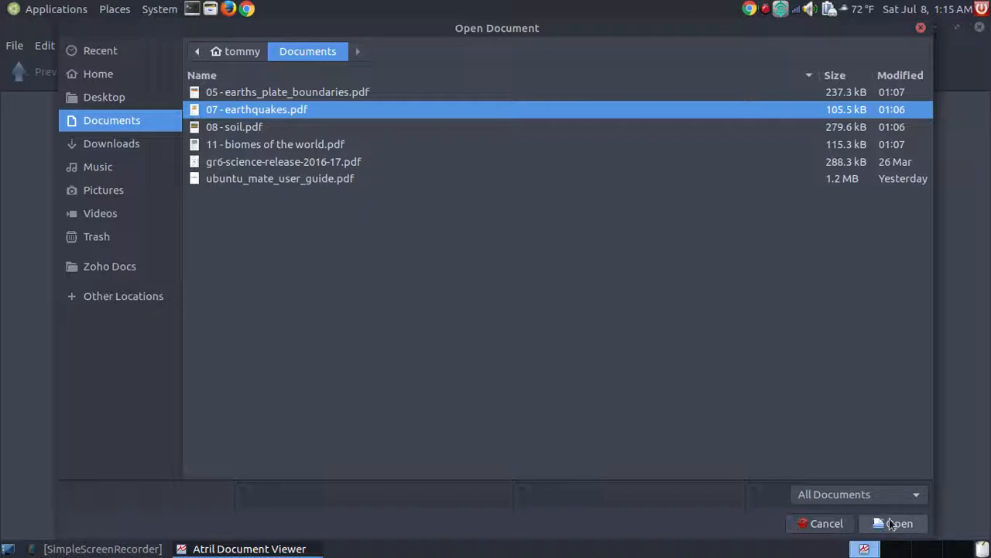
left_click(898, 524)
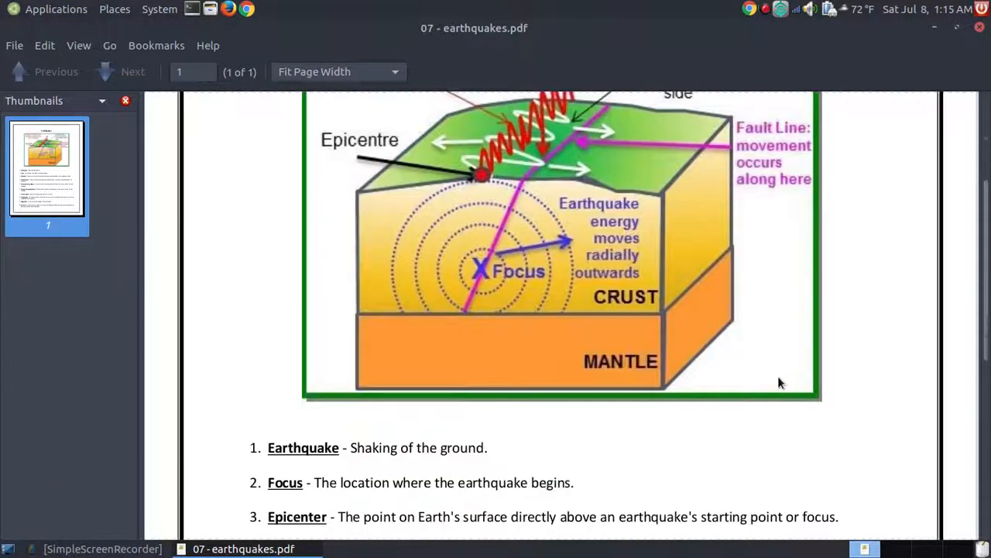
scroll("down", 3)
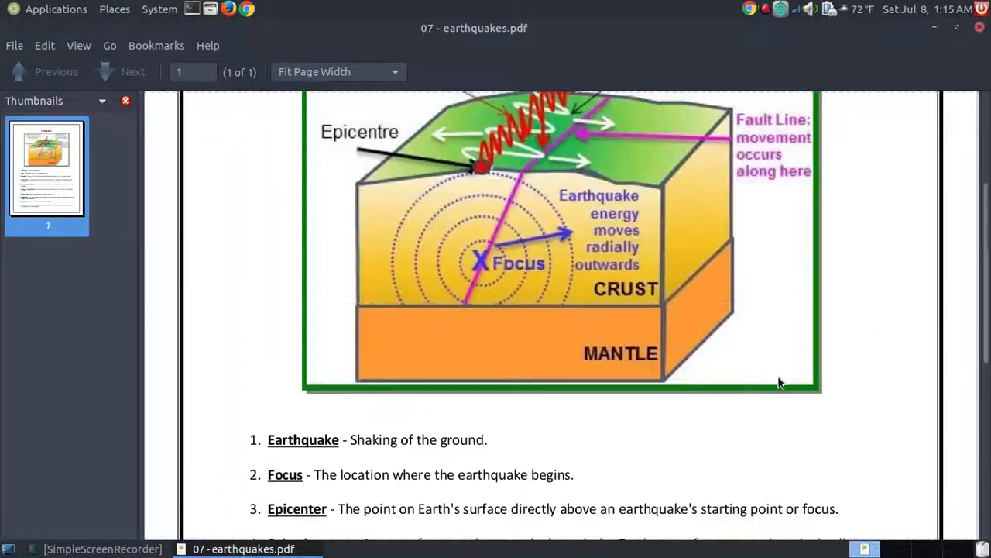
scroll("up", 3)
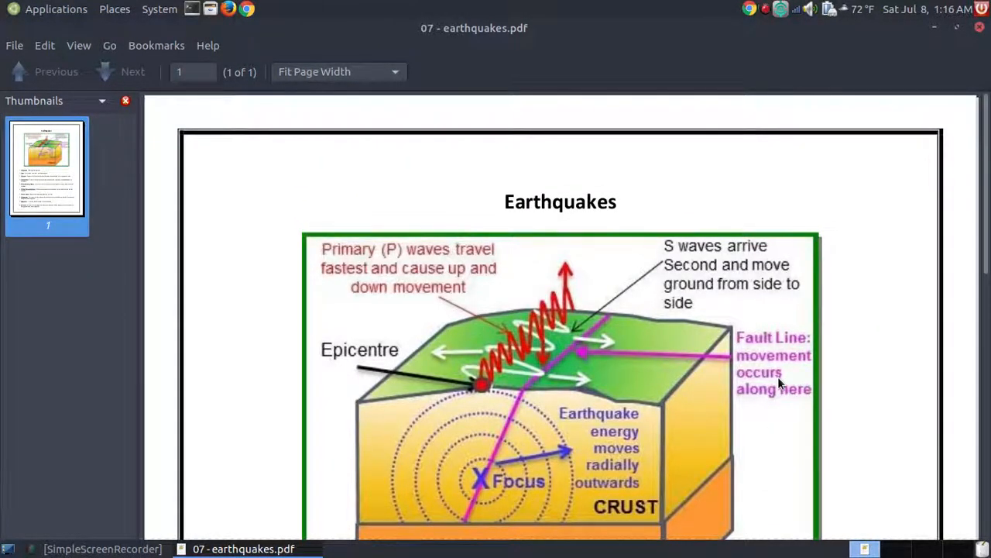
scroll("down", 3)
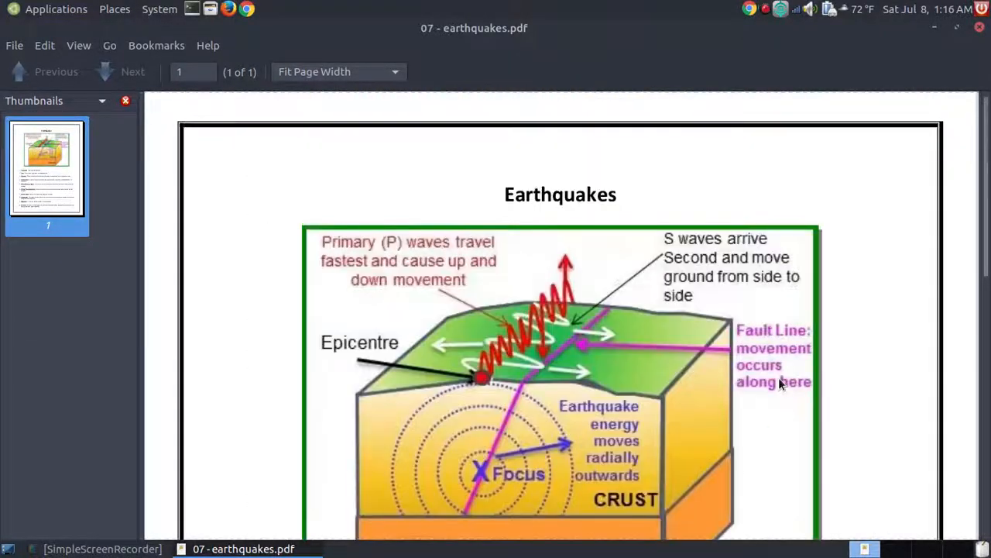
scroll("down", 3)
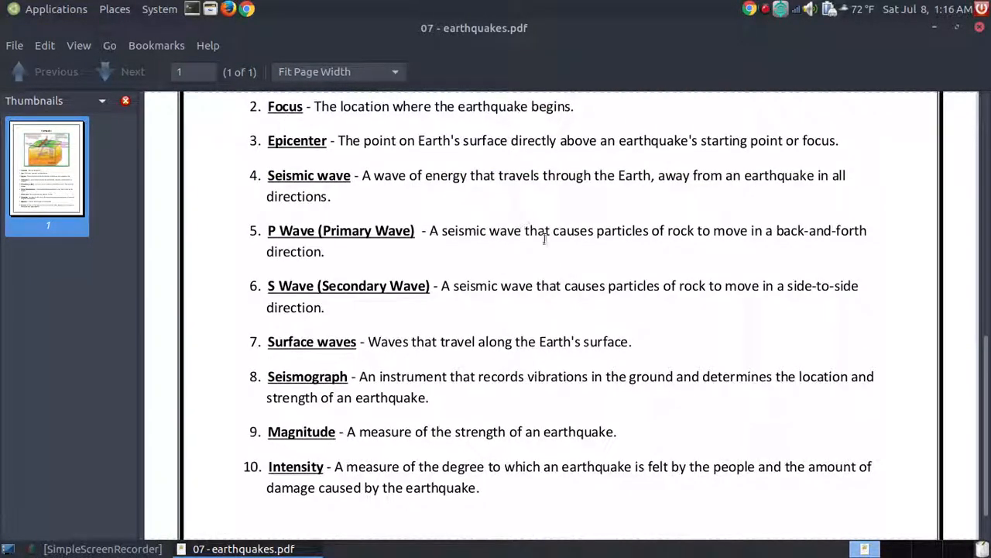
scroll("up", 3)
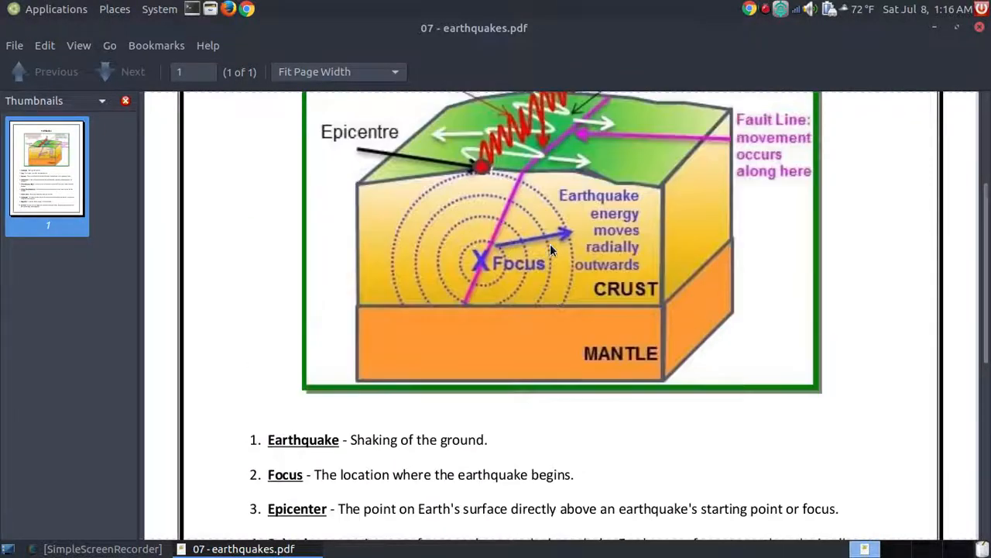
scroll("up", 3)
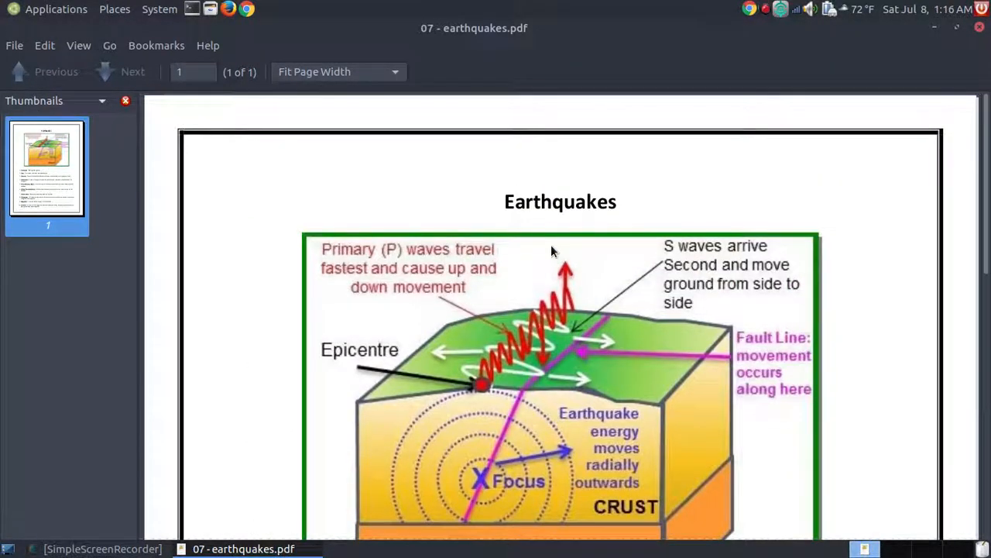
scroll("down", 3)
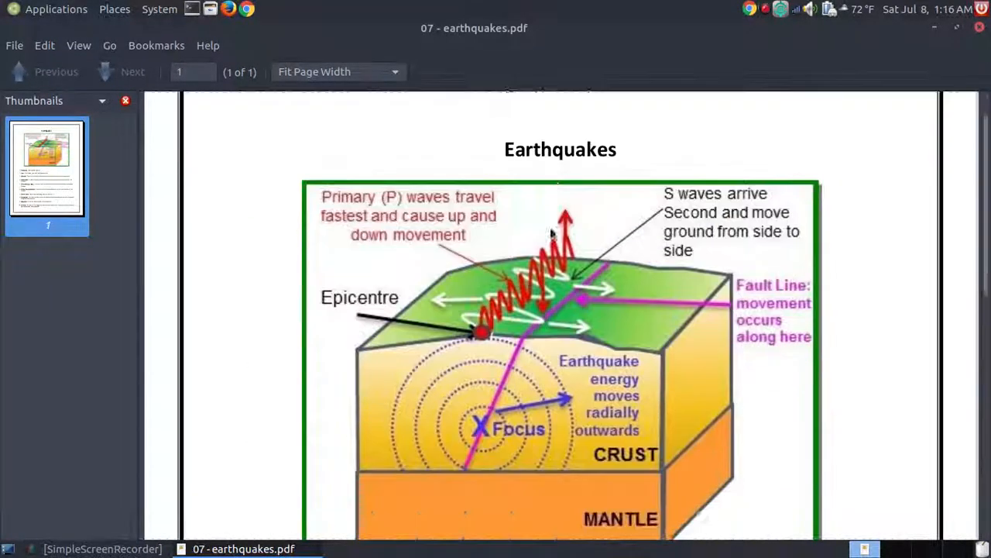
scroll("down", 3)
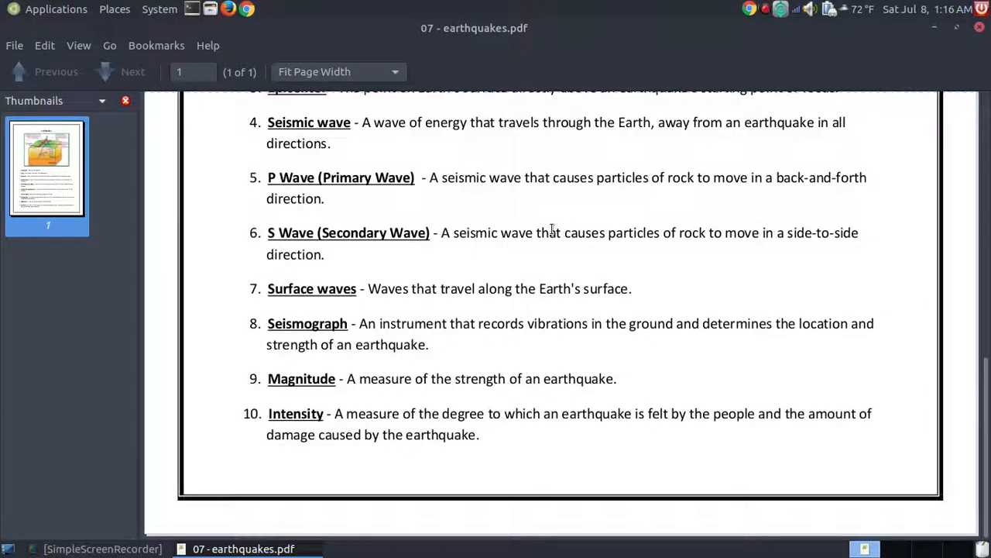
scroll("up", 3)
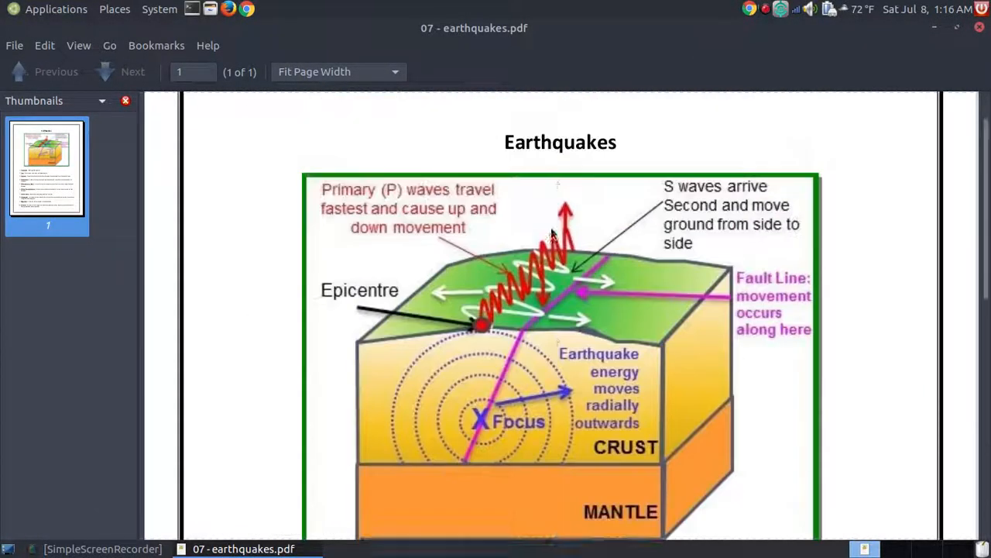
scroll("up", 3)
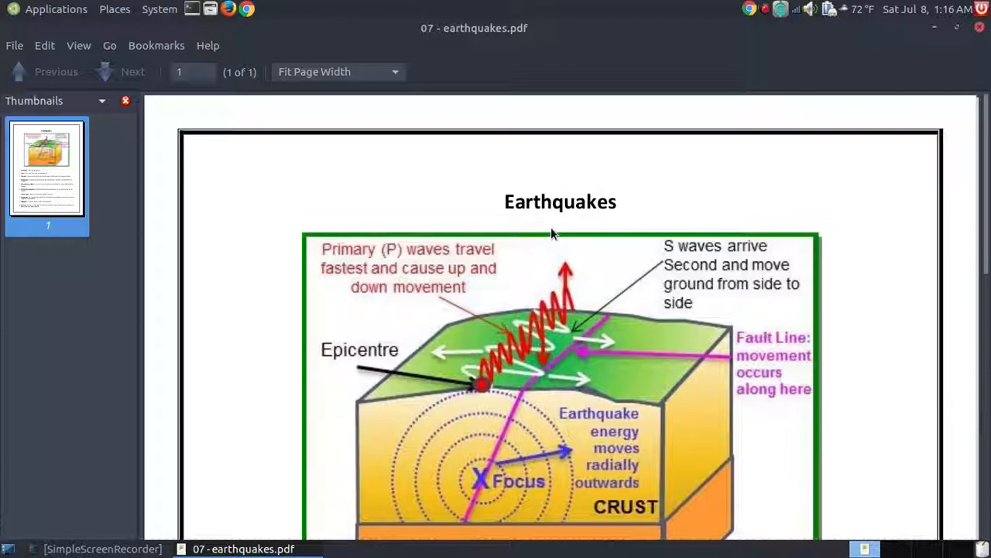
scroll("down", 3)
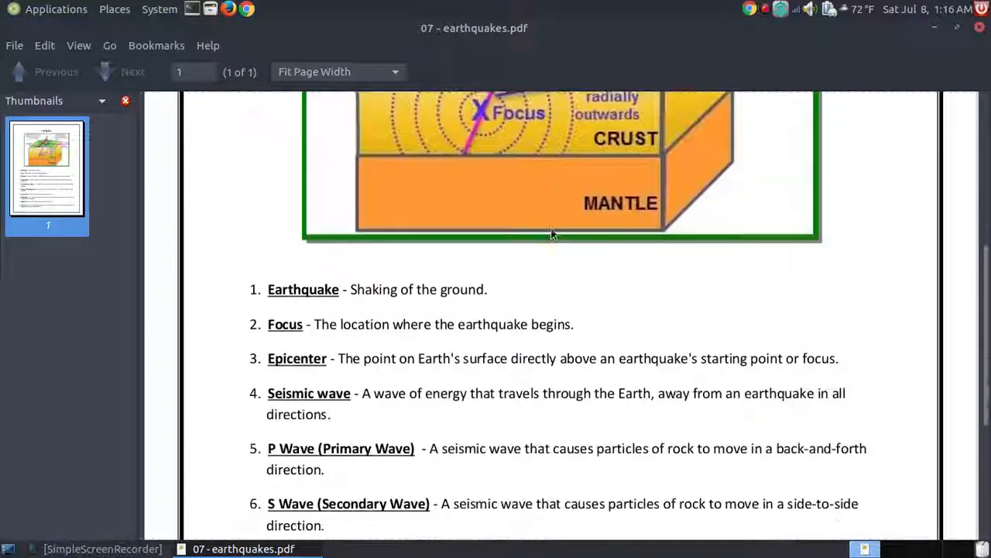
scroll("down", 3)
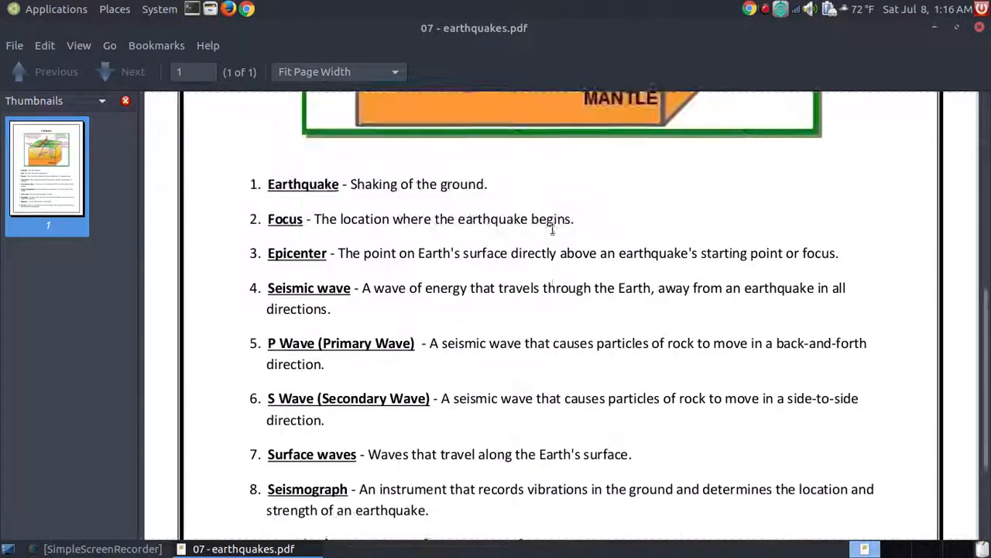
scroll("up", 3)
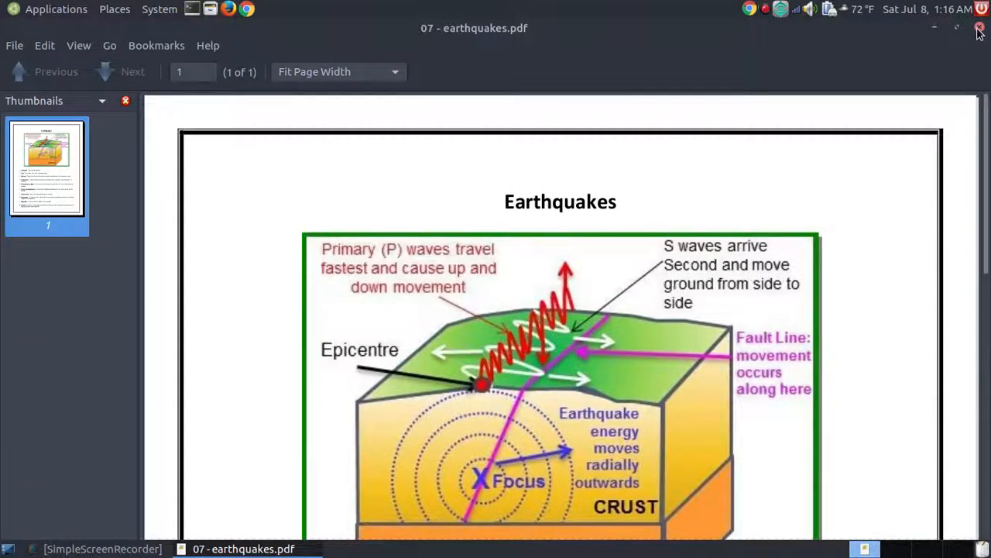
Step: Close the earthquakes document and open 05 - earths_plate_boundaries.pdf from Caja
left_click(979, 28)
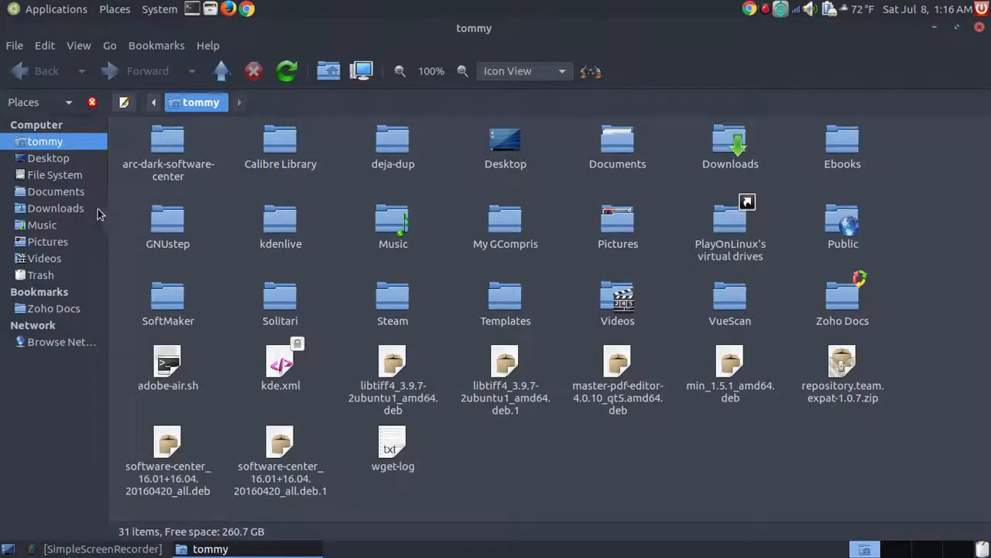
mouse_move(56, 208)
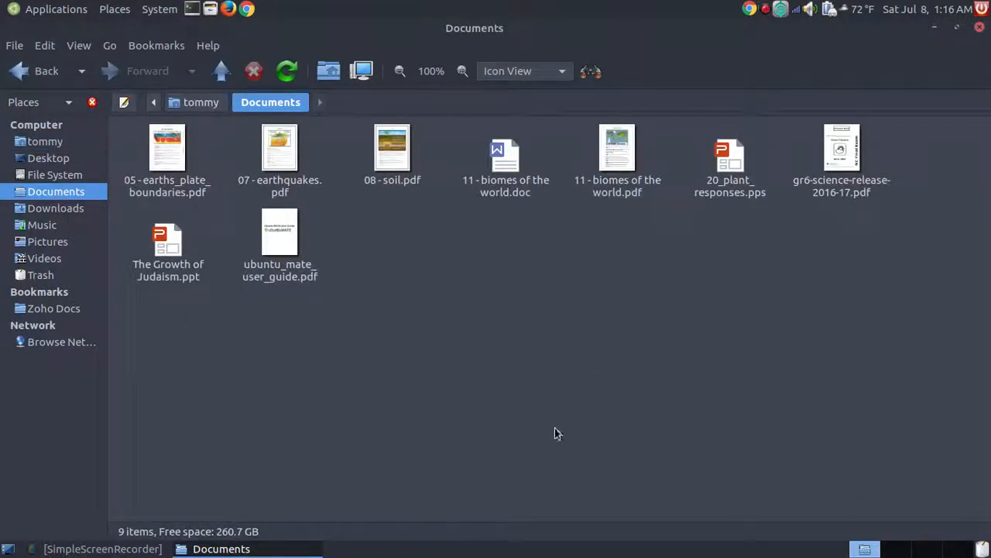
double_click(167, 147)
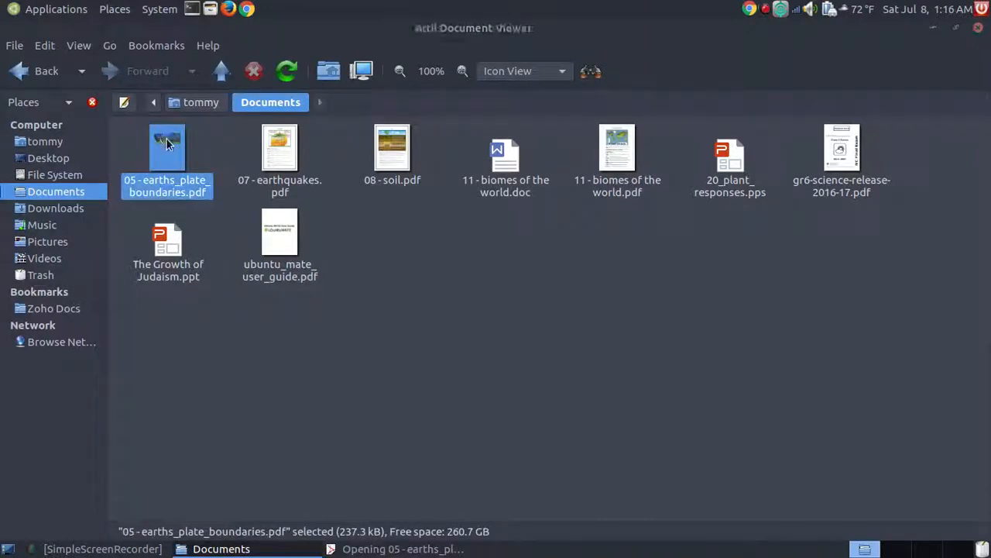
Step: Load the plate boundaries PDF, return to its title diagram and look at the File menu
double_click(168, 147)
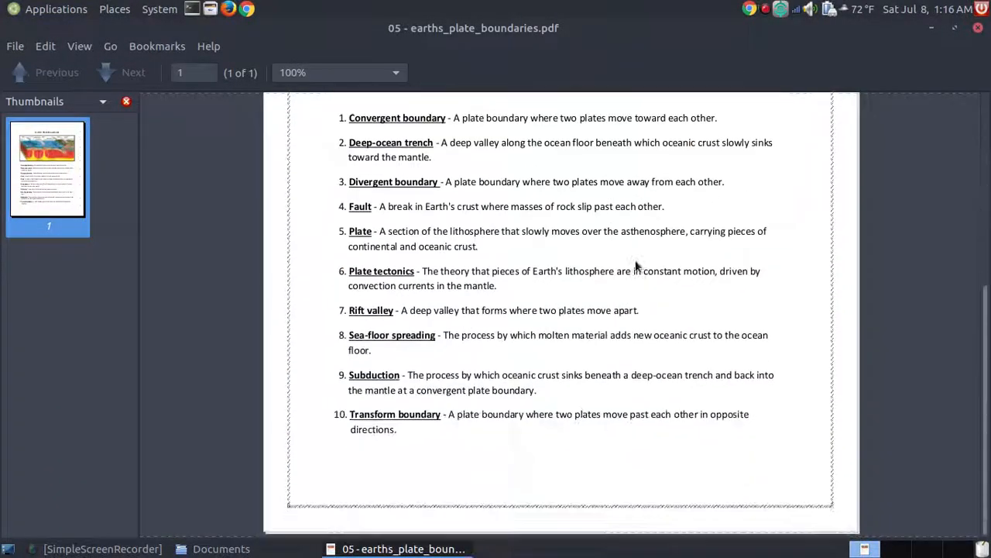
scroll("up", 3)
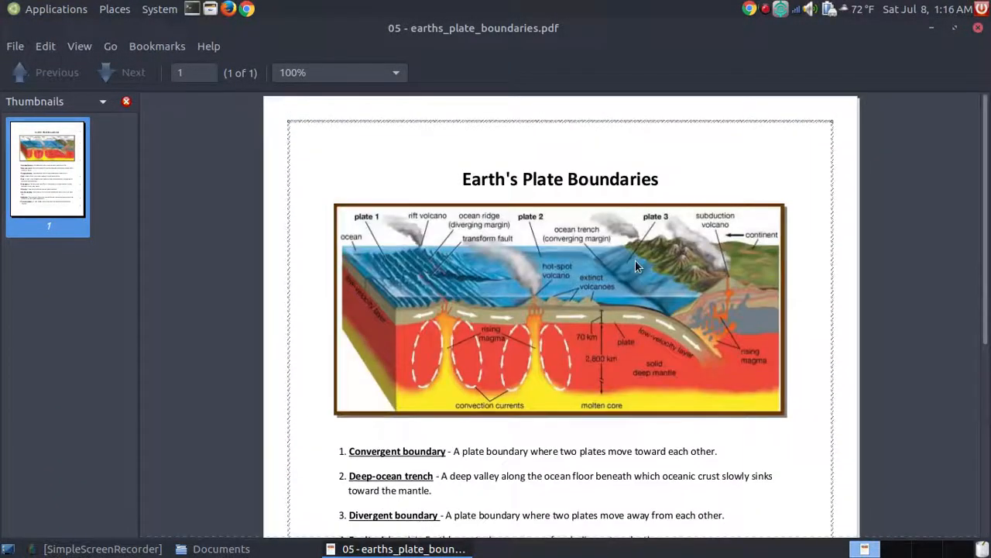
left_click(14, 46)
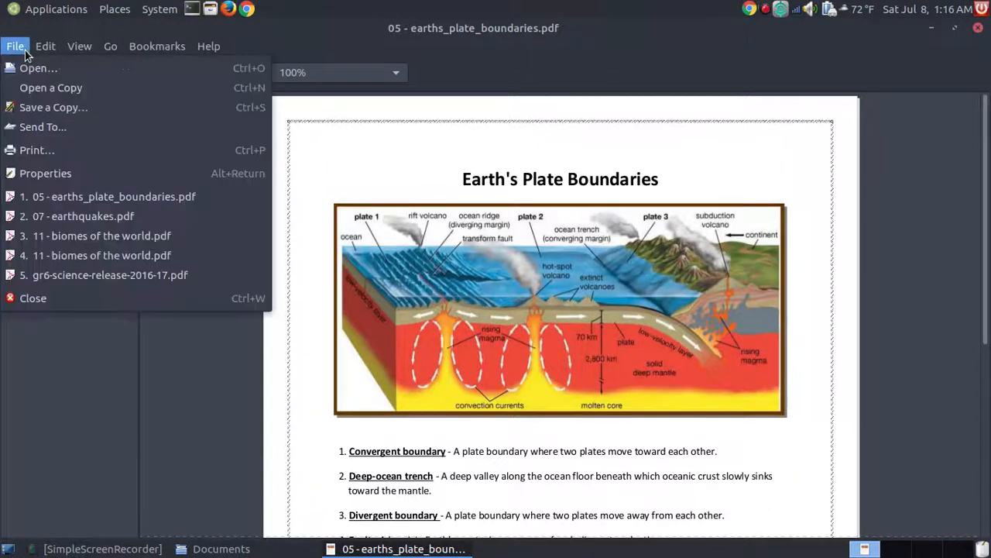
mouse_move(331, 259)
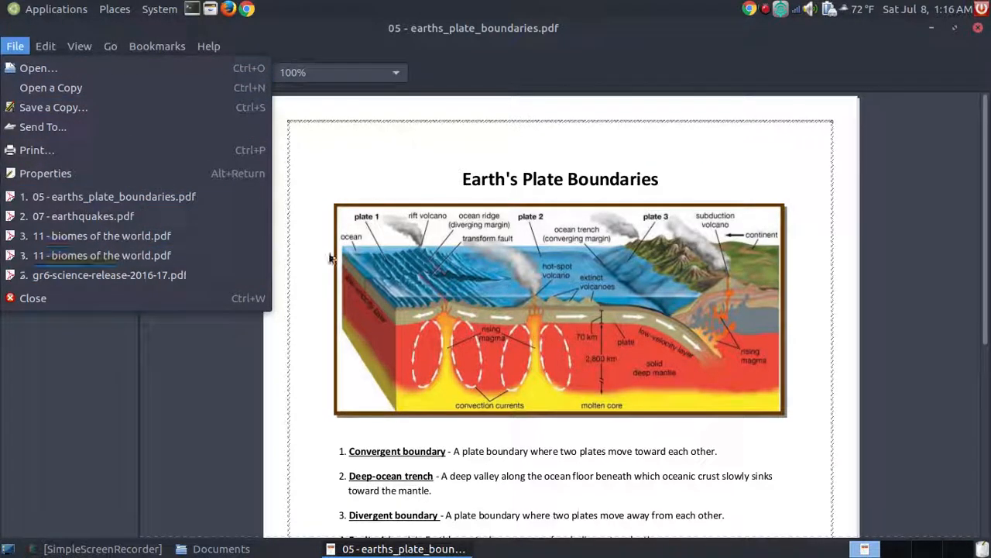
mouse_move(37, 149)
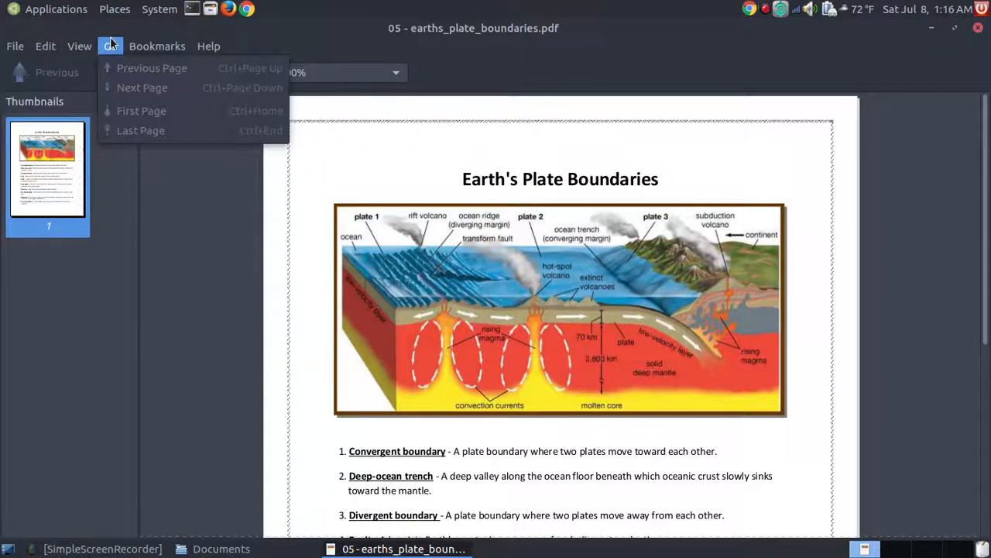
left_click(14, 47)
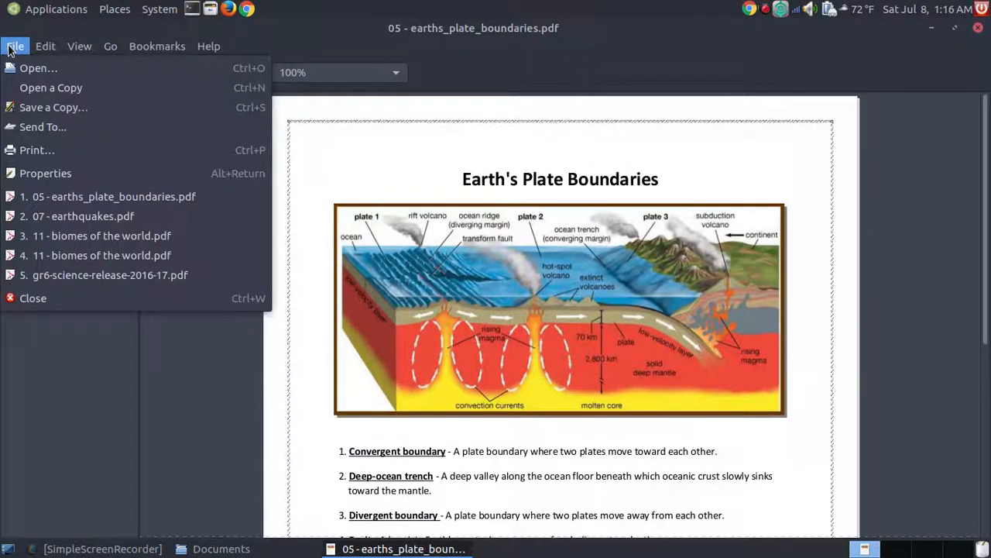
left_click(45, 174)
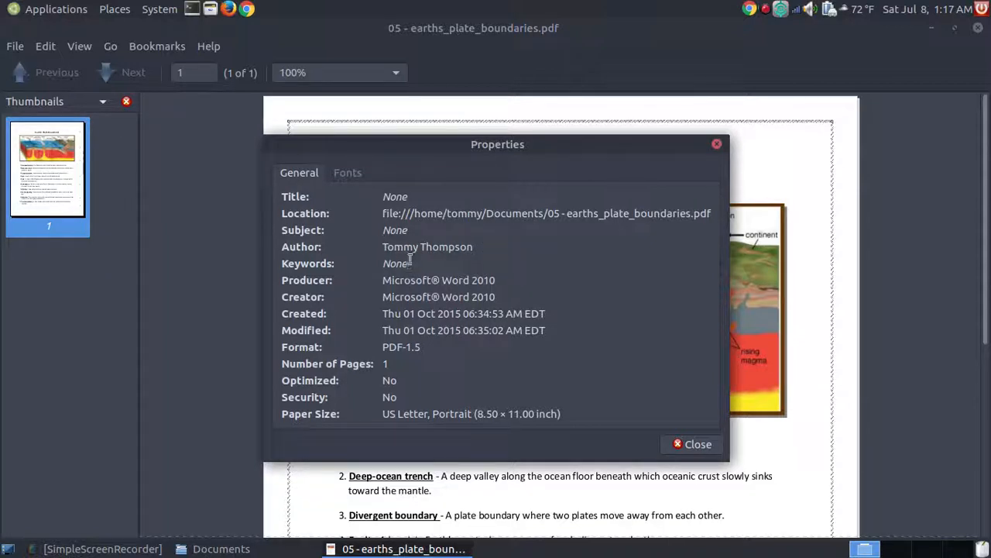
mouse_move(505, 297)
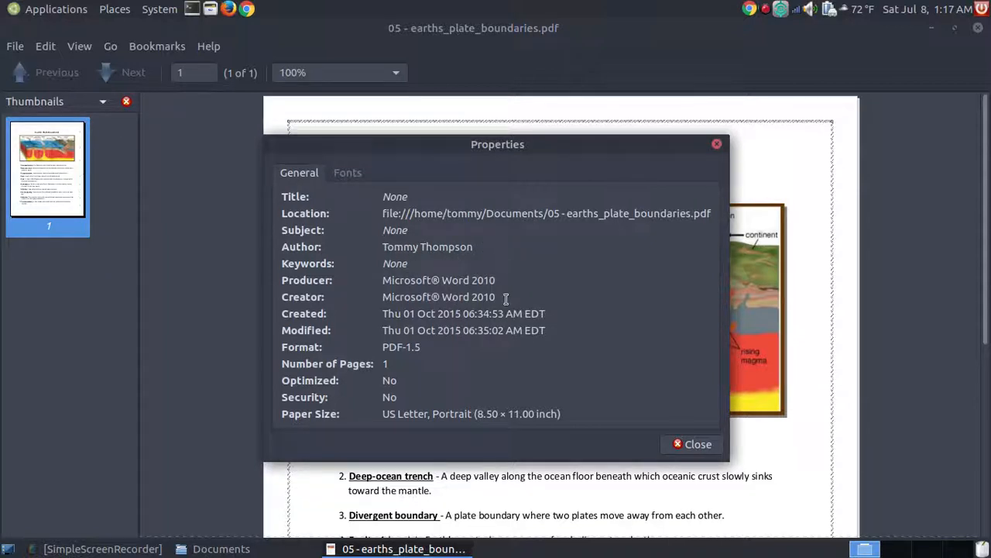
mouse_move(495, 294)
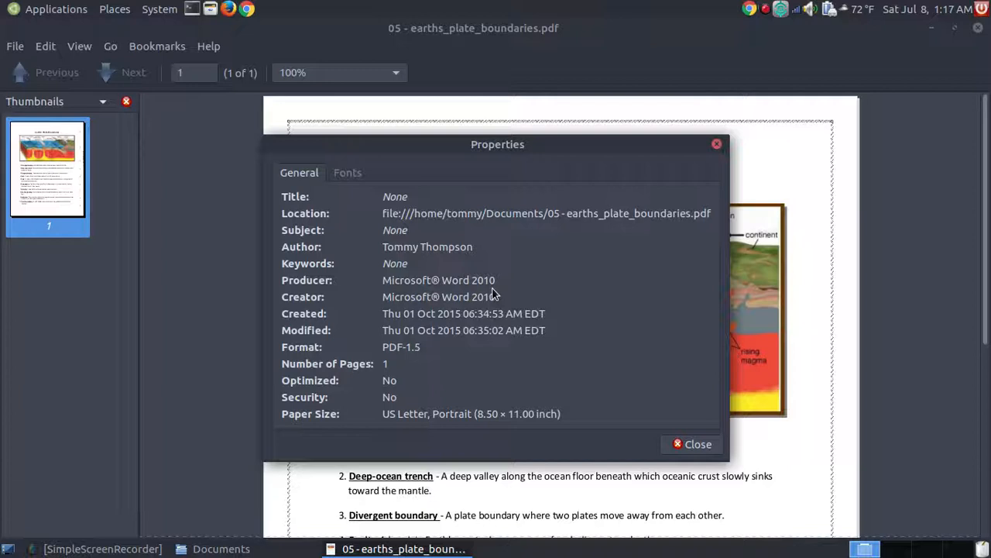
mouse_move(456, 310)
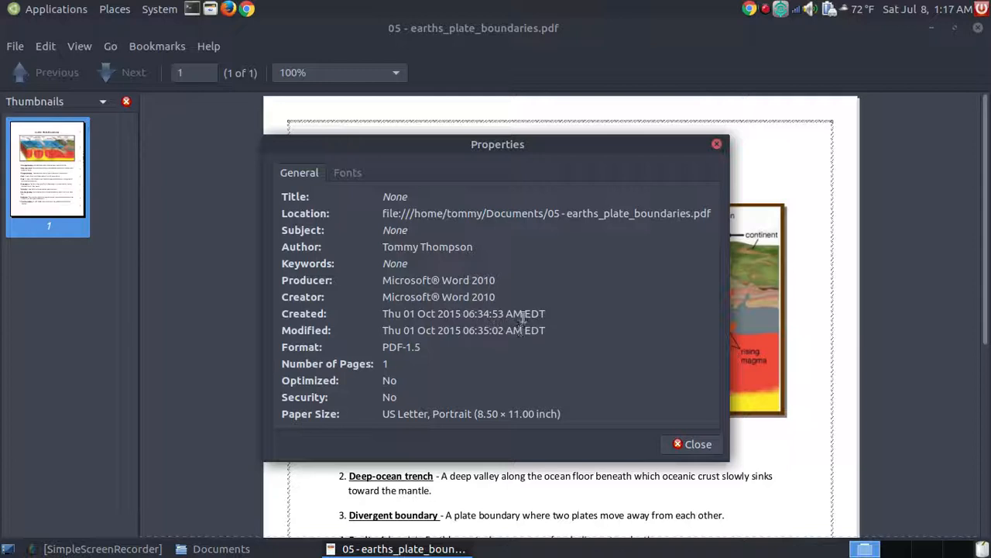
left_click(691, 443)
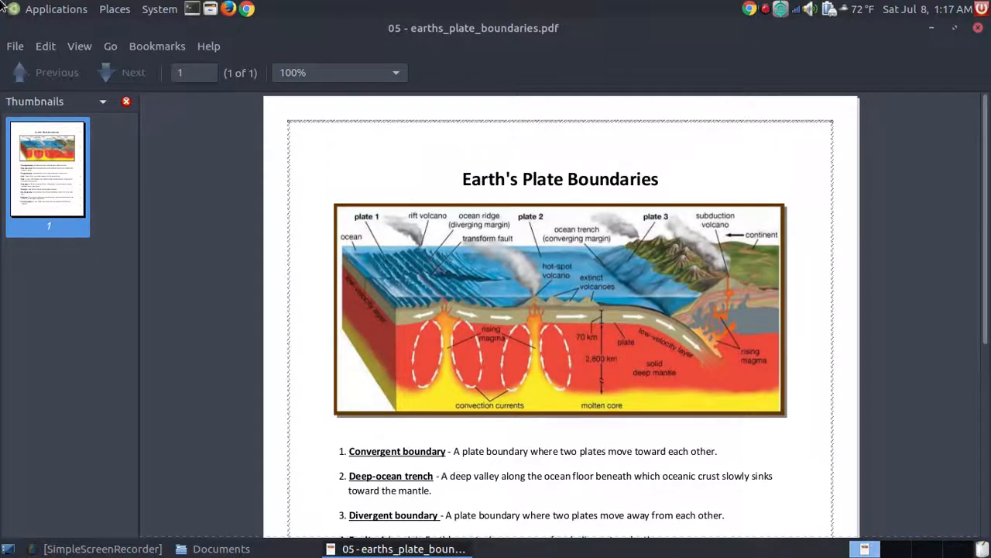
left_click(14, 47)
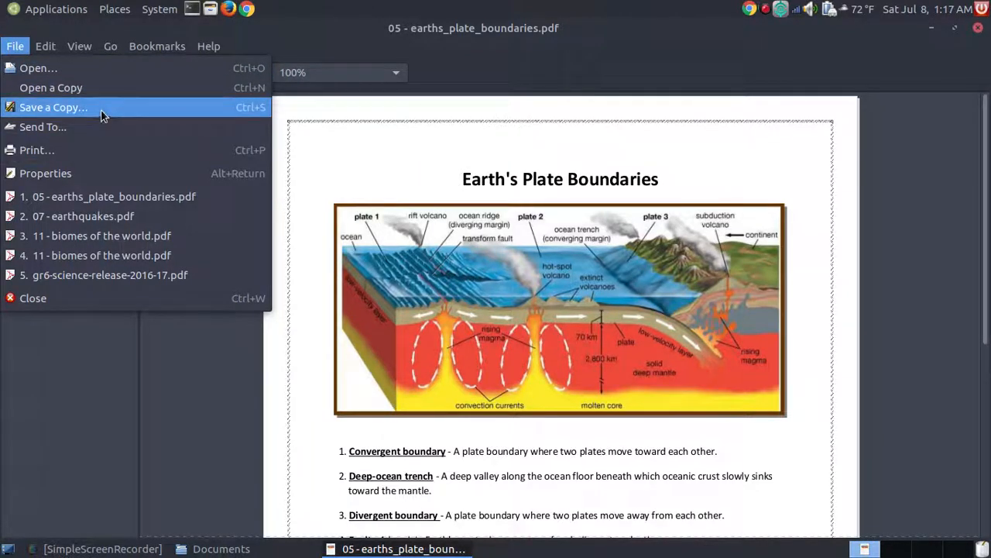
mouse_move(172, 111)
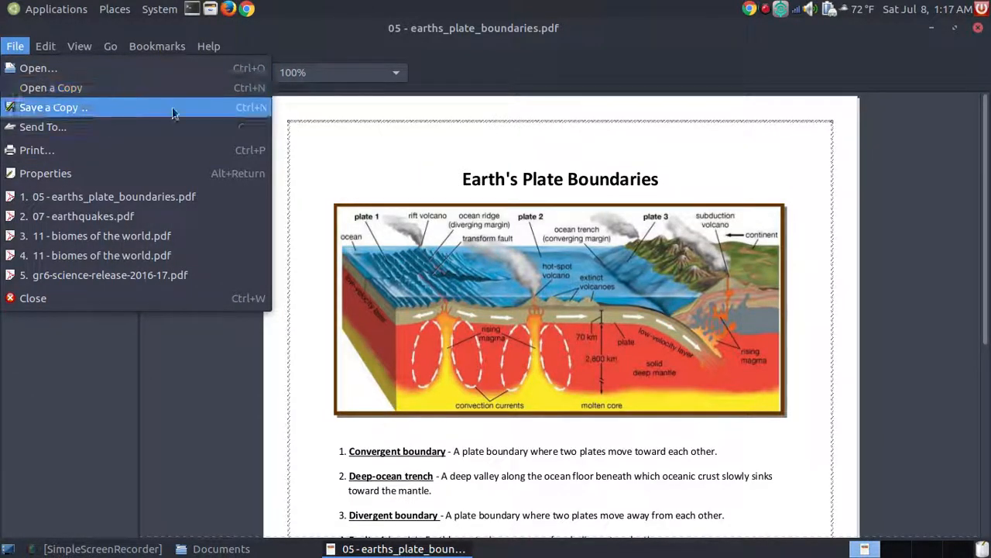
mouse_move(134, 87)
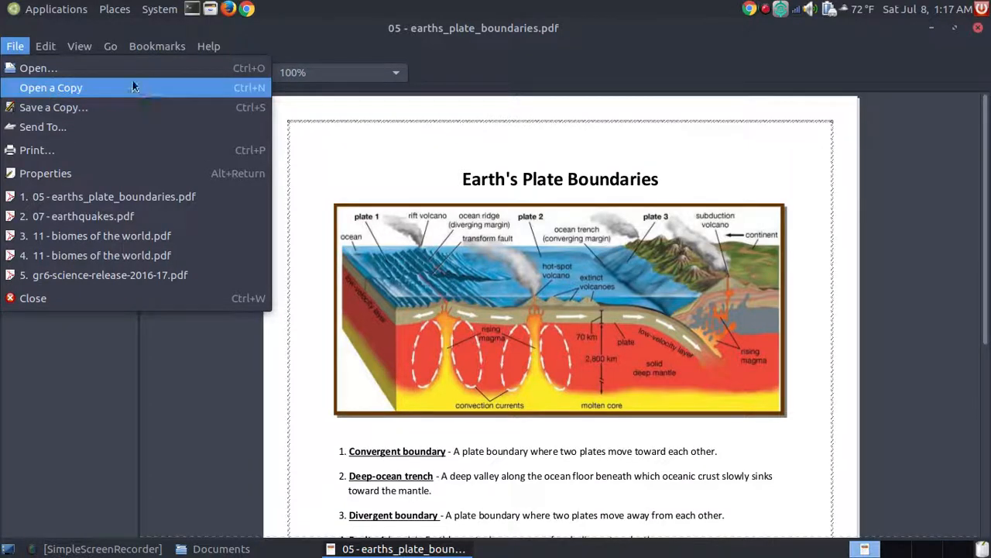
left_click(45, 46)
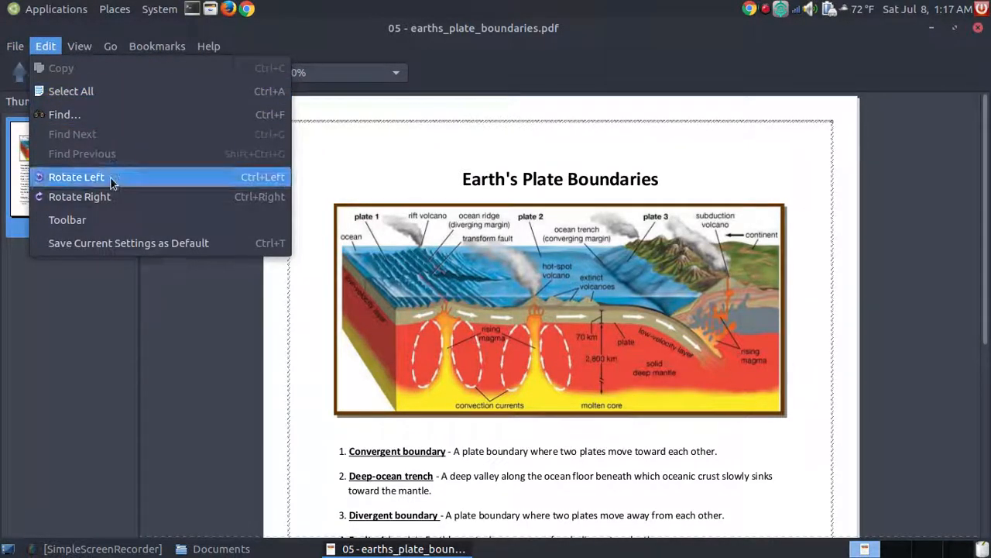
left_click(76, 177)
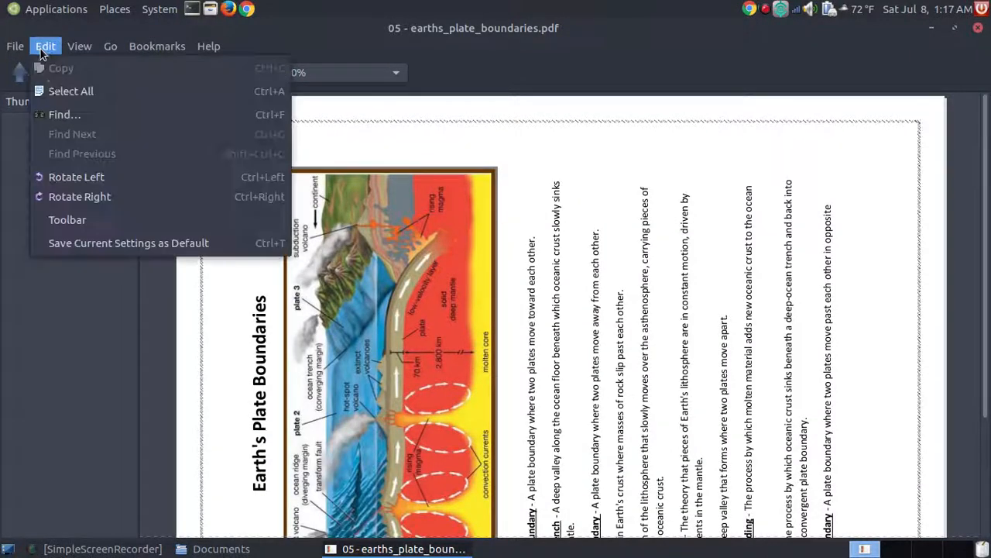
left_click(79, 47)
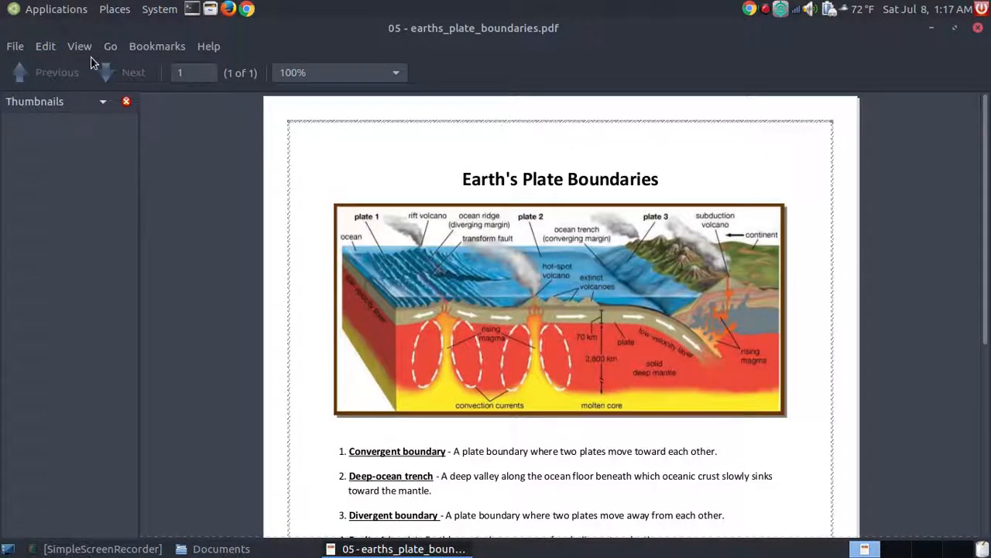
Step: Set the view to Fit Page Width and scroll through the worksheet and back to the top
left_click(79, 47)
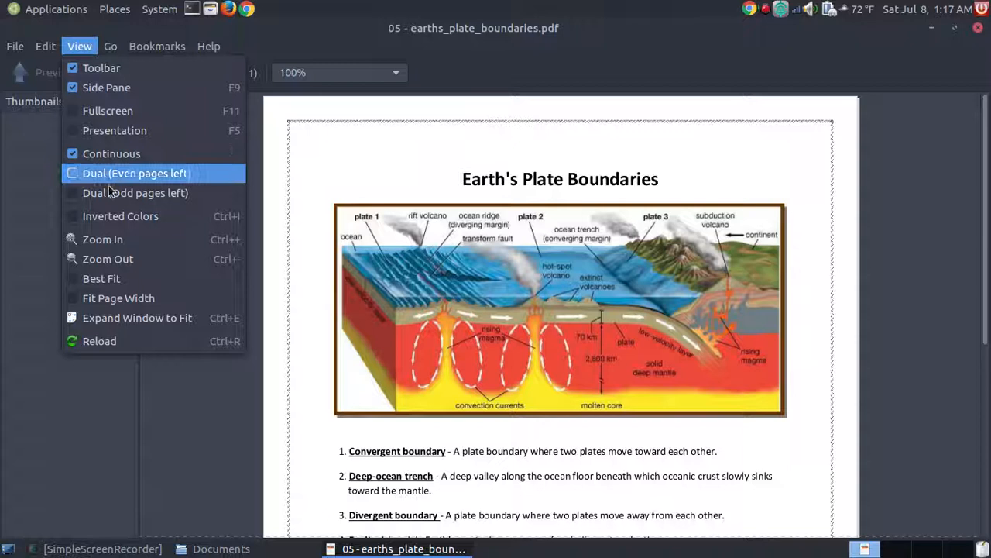
mouse_move(115, 130)
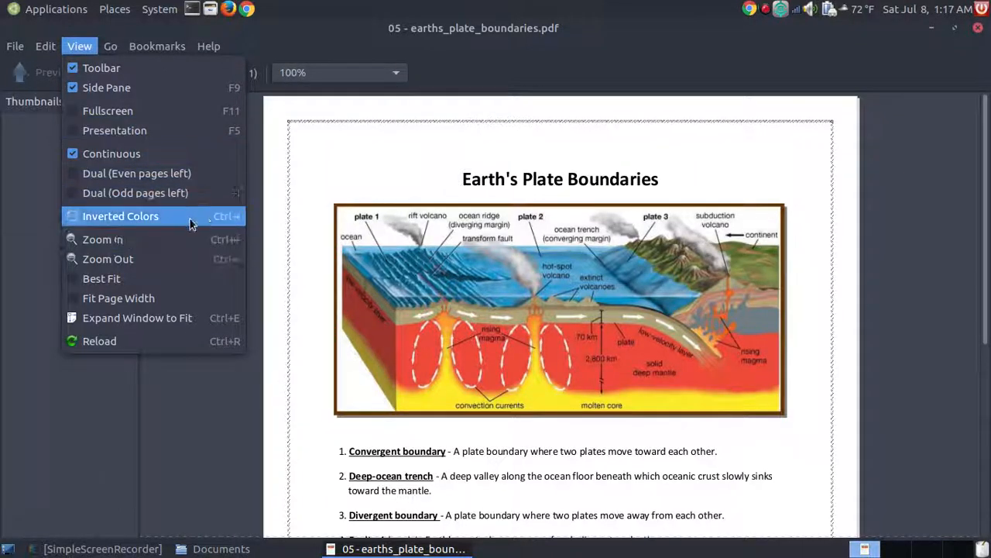
mouse_move(103, 238)
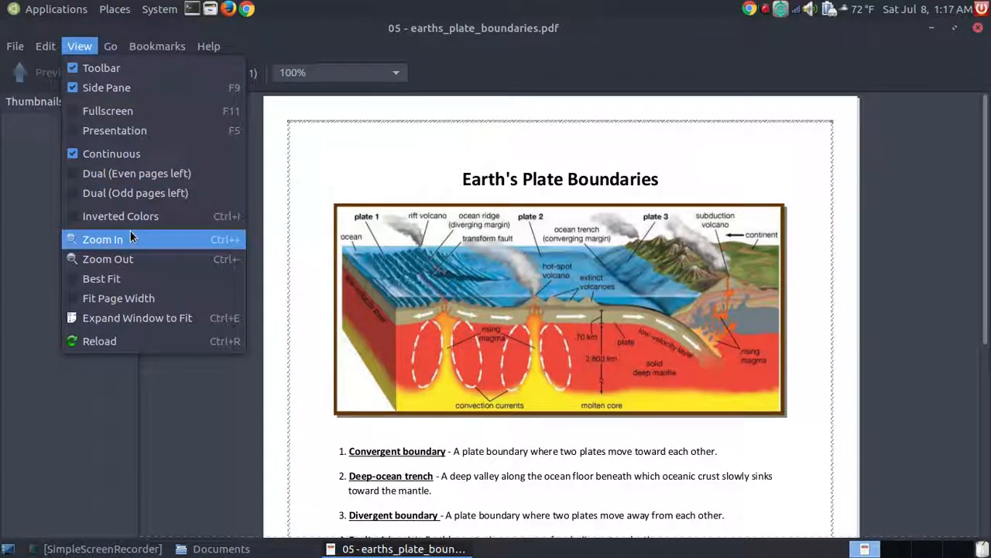
left_click(102, 238)
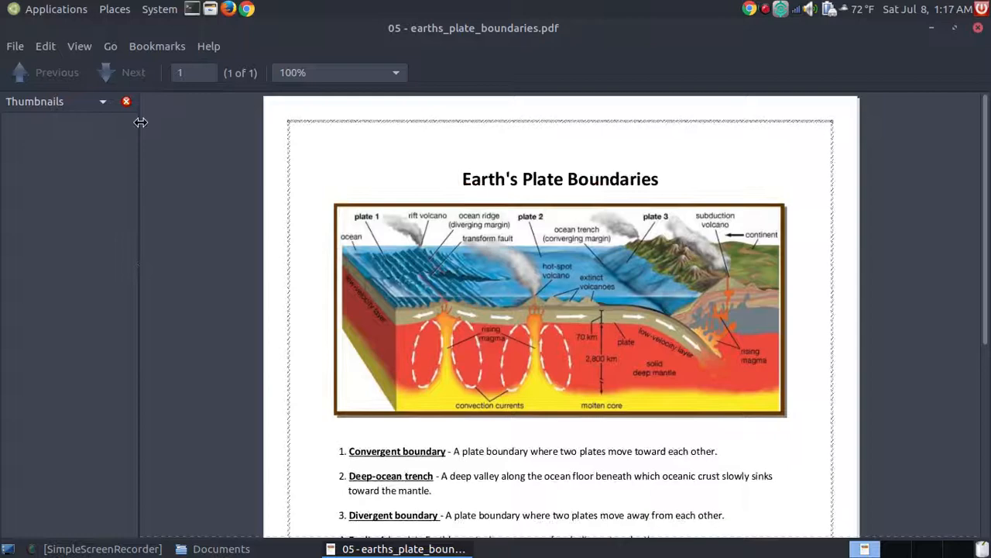
left_click(79, 46)
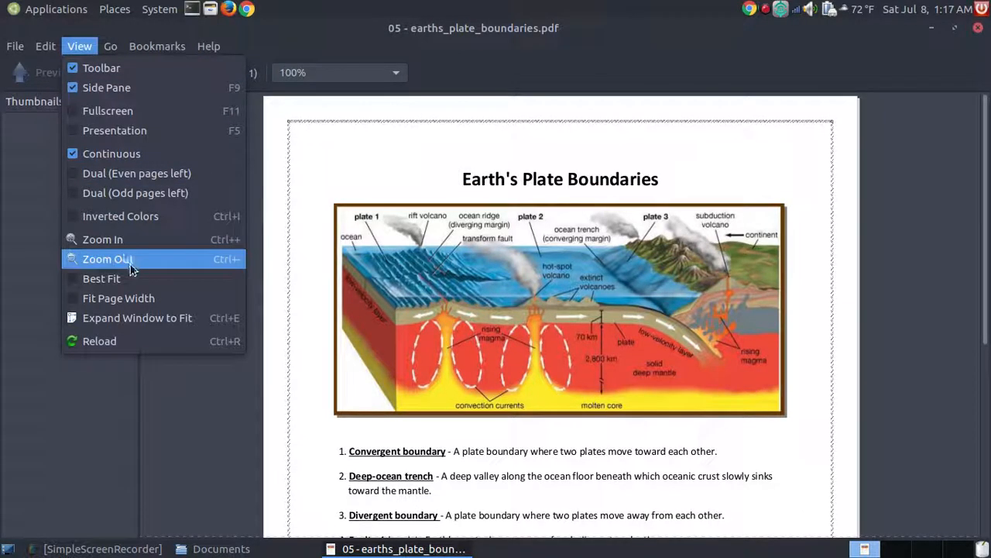
left_click(118, 297)
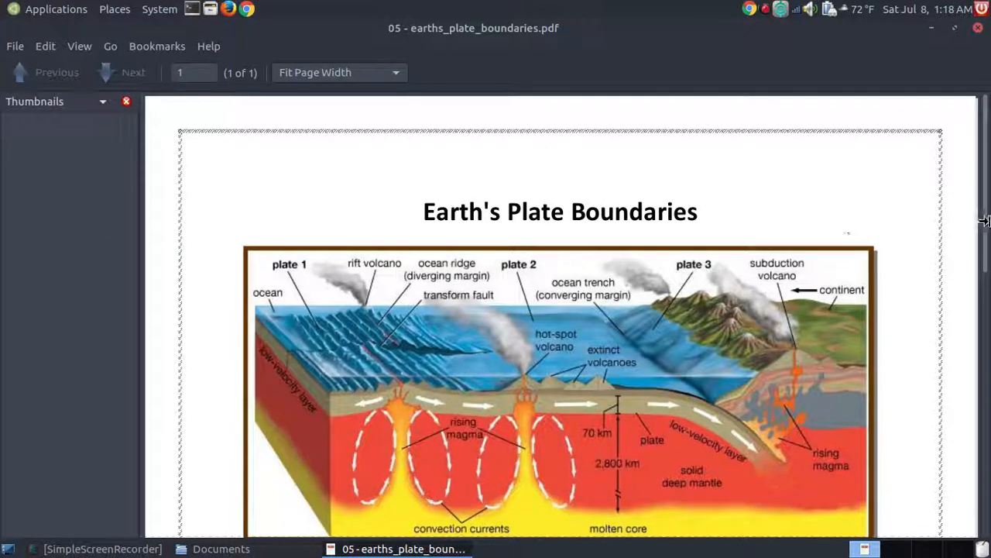
scroll("down", 3)
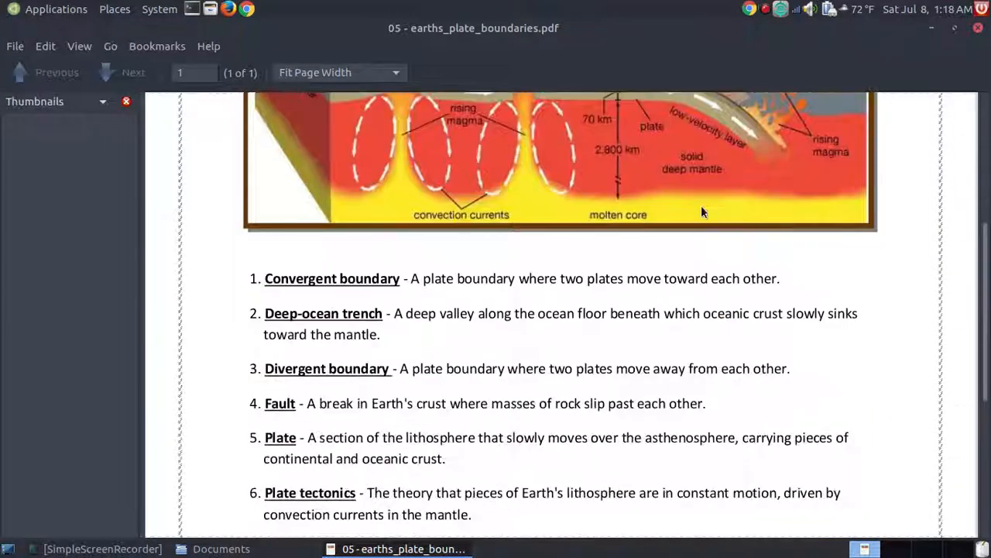
scroll("up", 3)
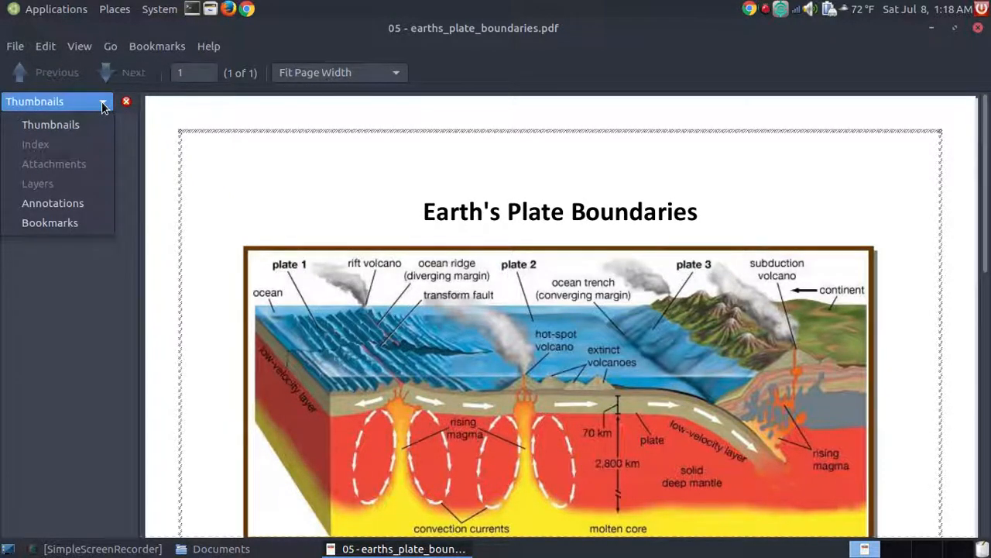
Step: Switch the side pane to Bookmarks and back to Thumbnails, then close the plate boundaries document
left_click(53, 201)
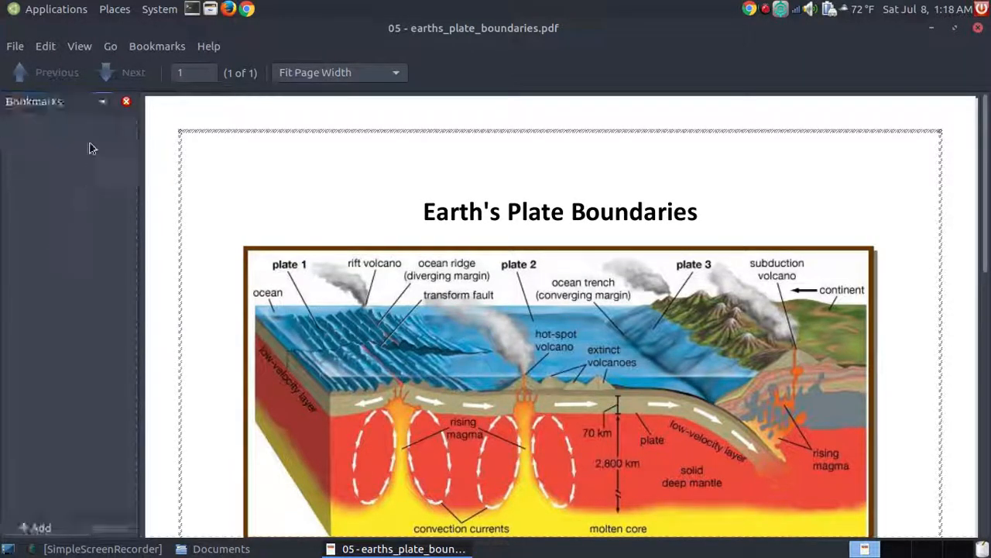
left_click(103, 103)
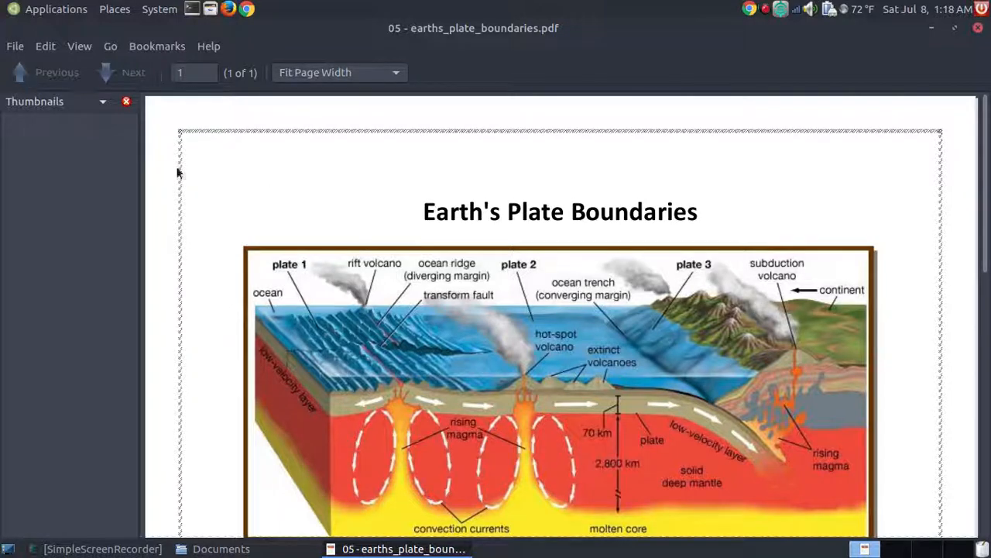
mouse_move(167, 217)
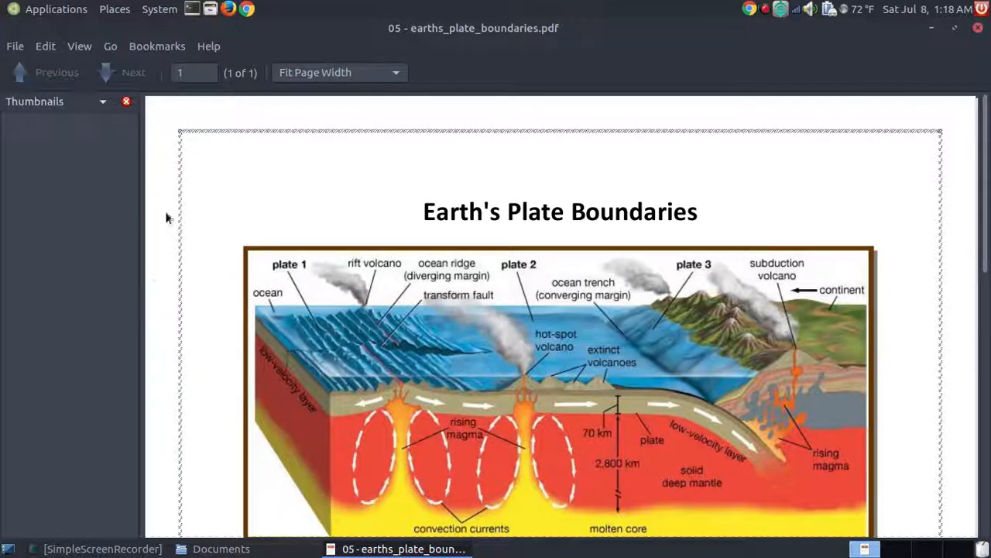
left_click(220, 548)
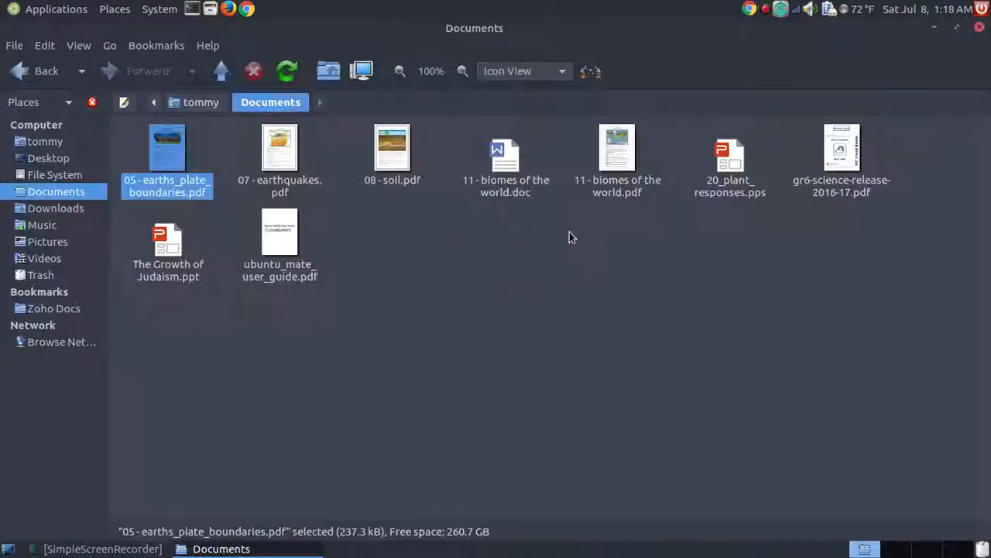
Step: Open ubuntu_mate_user_guide.pdf from the Documents folder in Caja
left_click(570, 235)
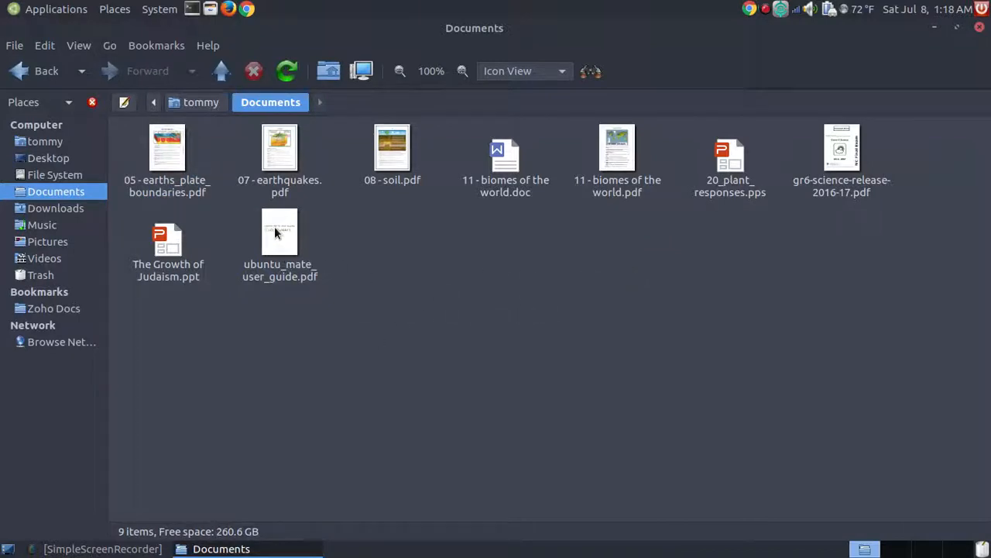
double_click(279, 232)
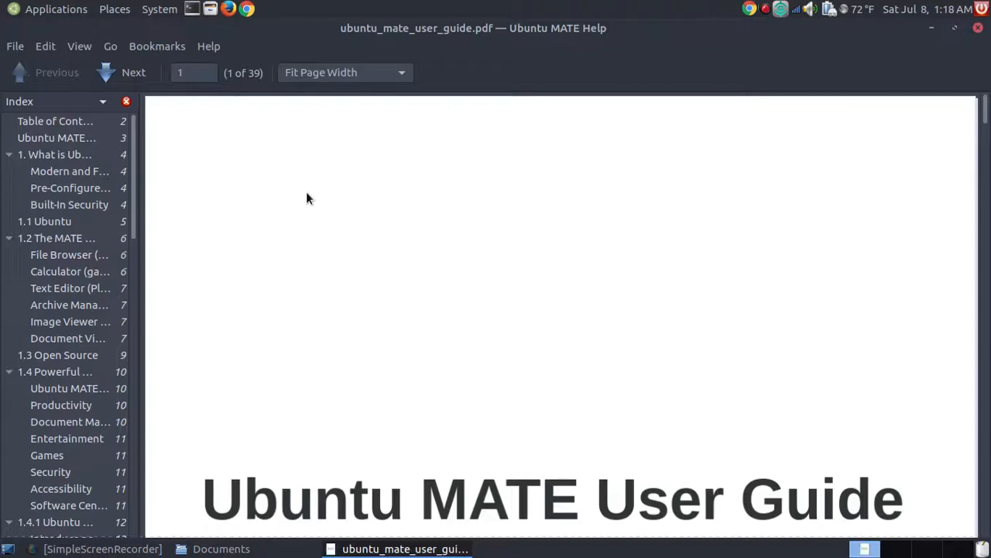
mouse_move(85, 223)
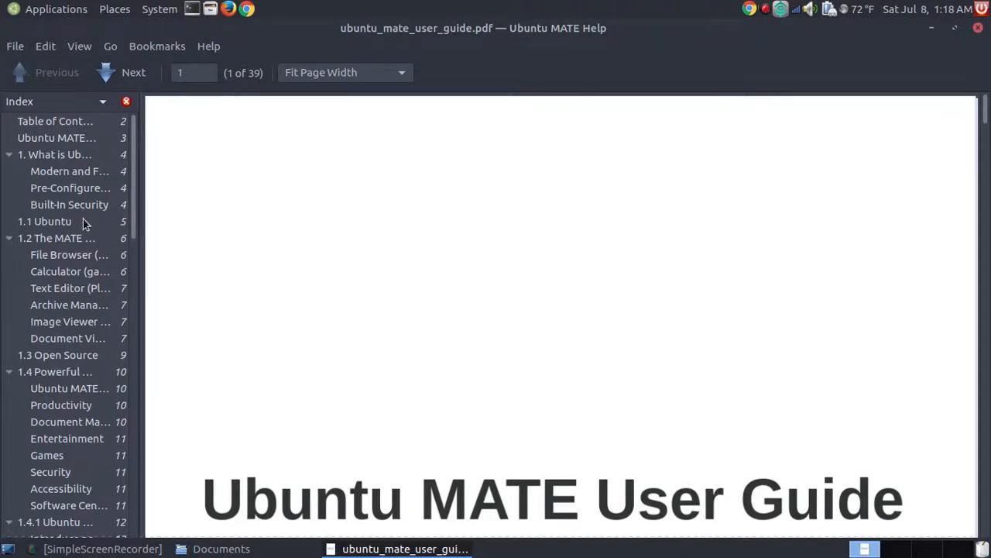
Step: Jump to the guide's overview, What is Ubuntu MATE? and Security sections via the Index pane
scroll("down", 3)
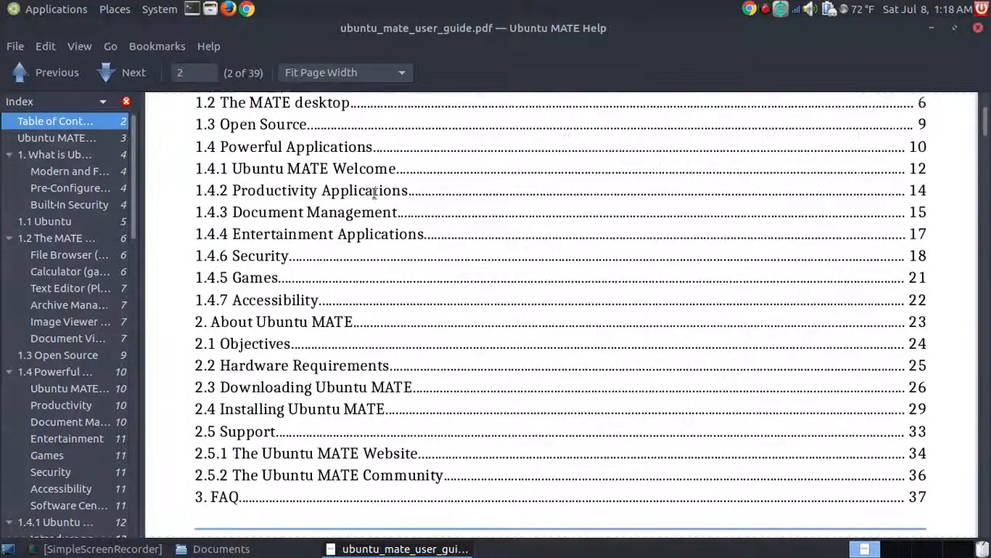
left_click(124, 72)
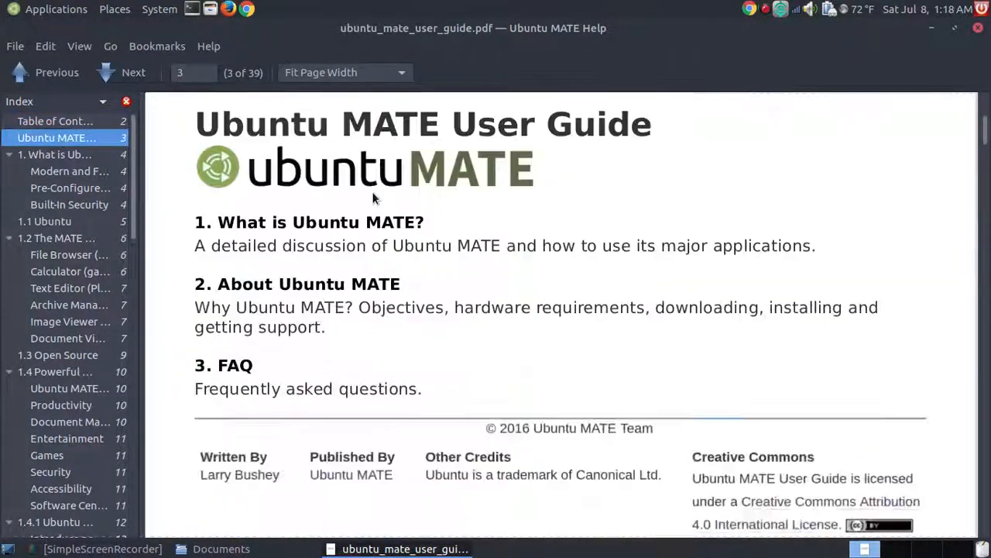
left_click(121, 73)
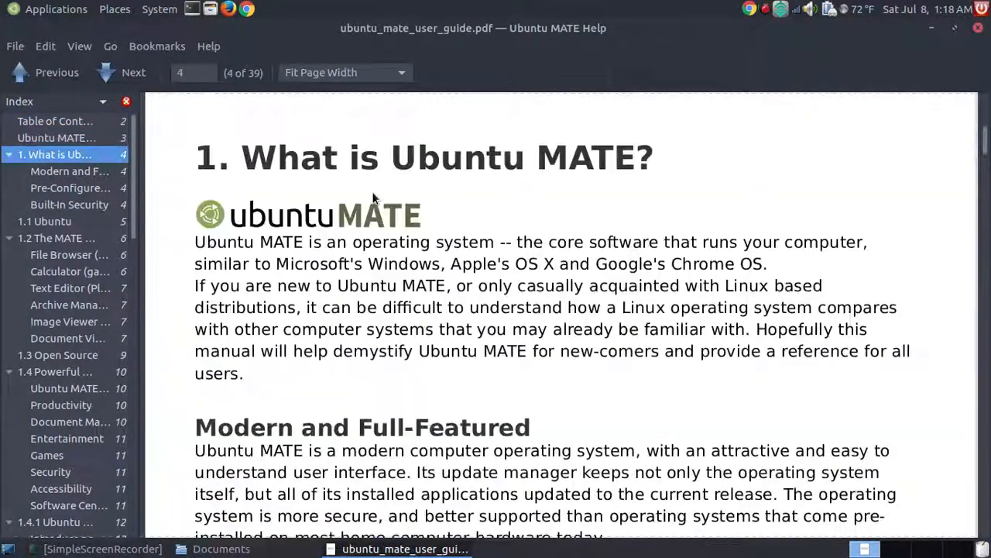
scroll("down", 3)
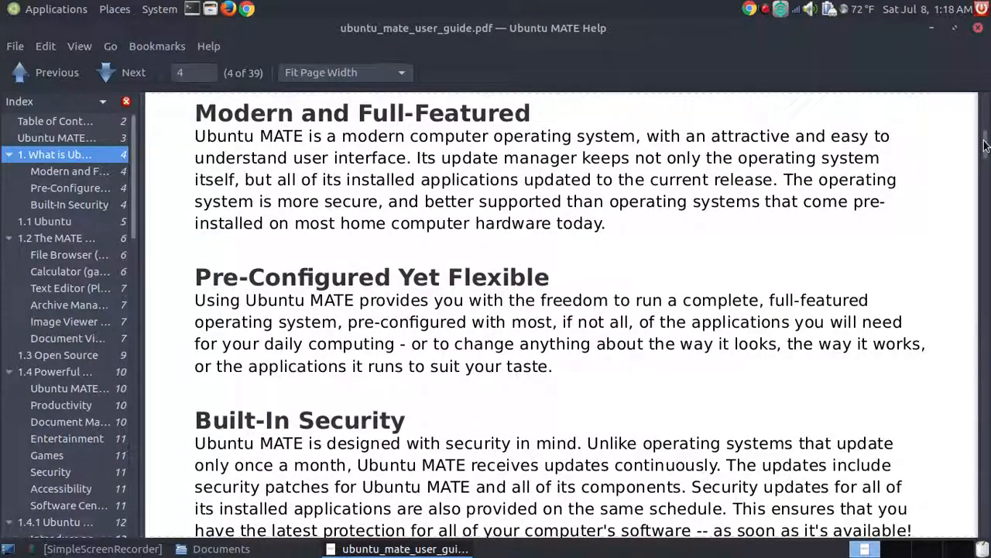
scroll("down", 3)
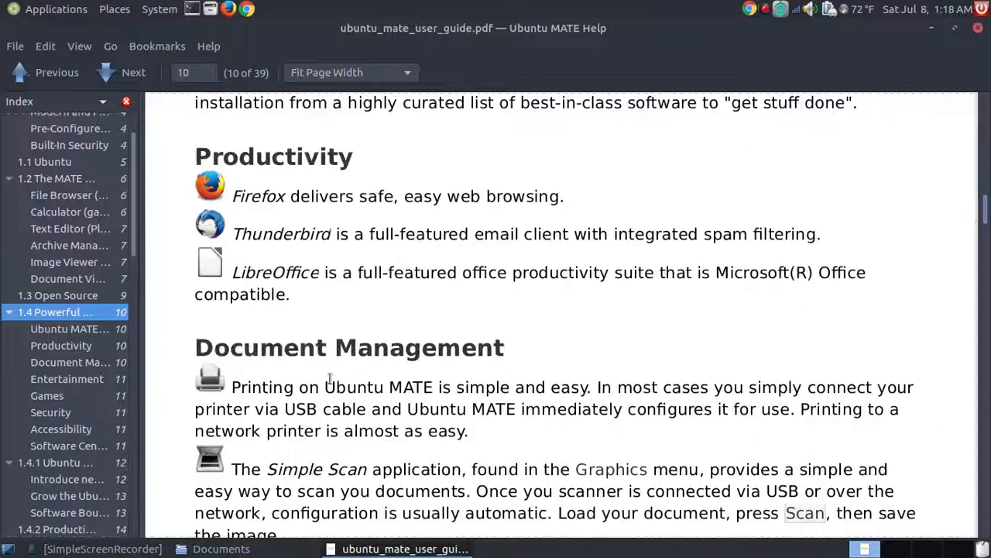
left_click(133, 73)
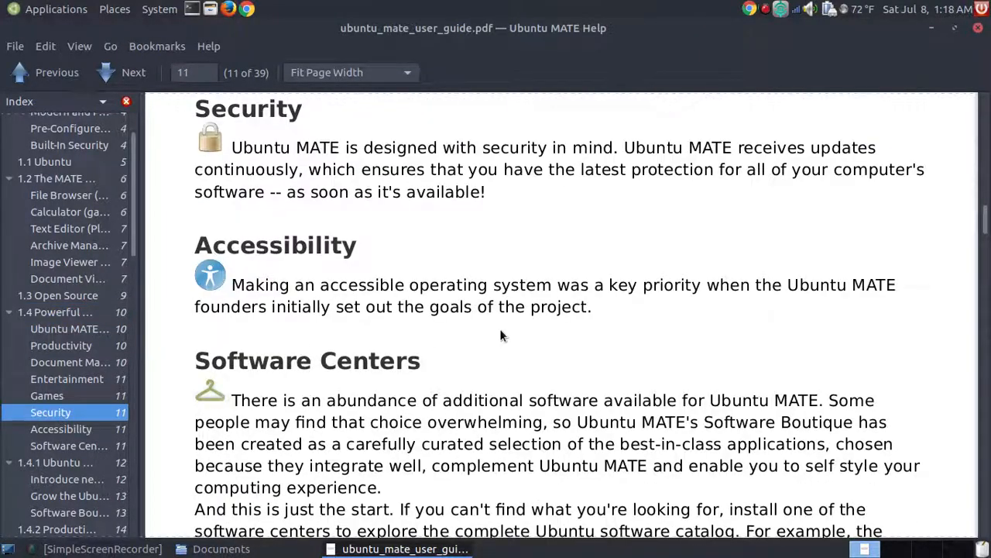
scroll("down", 3)
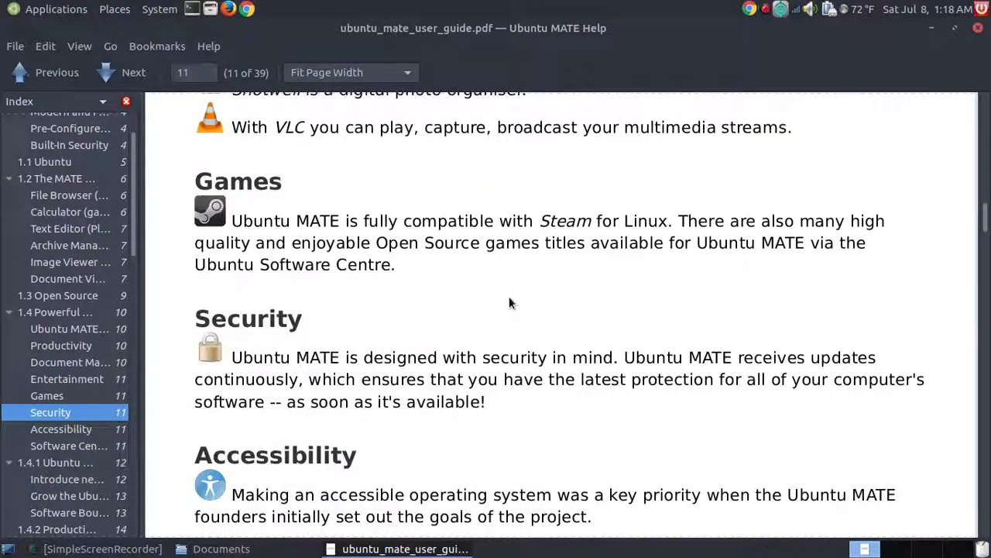
scroll("up", 3)
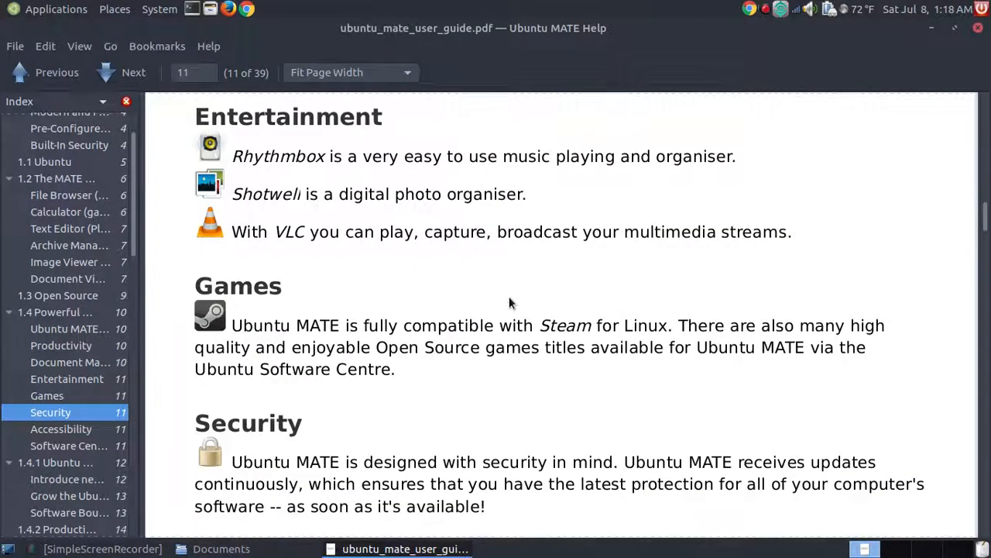
mouse_move(465, 267)
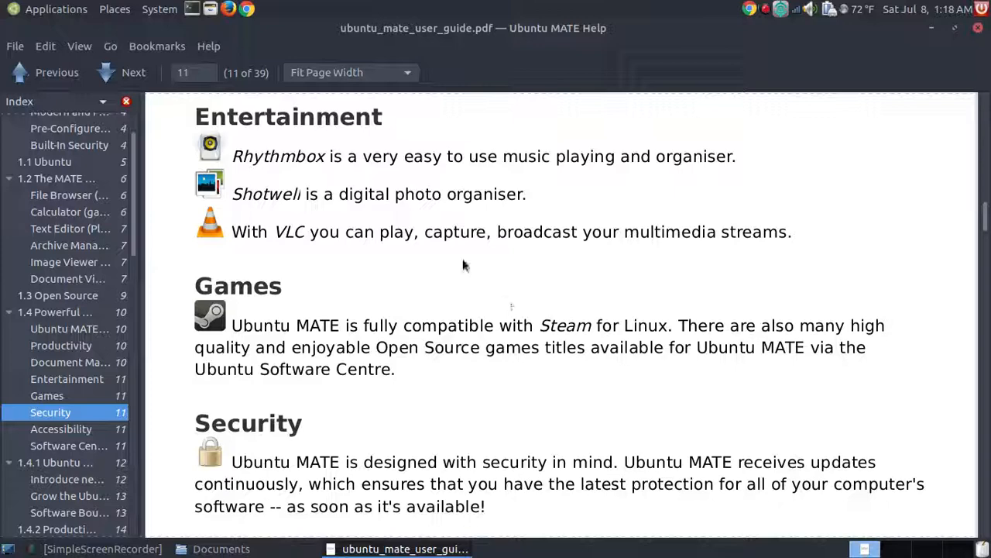
Step: Scroll around the Security section, then open 08-soil.pdf from Caja alongside the guide
scroll("up", 3)
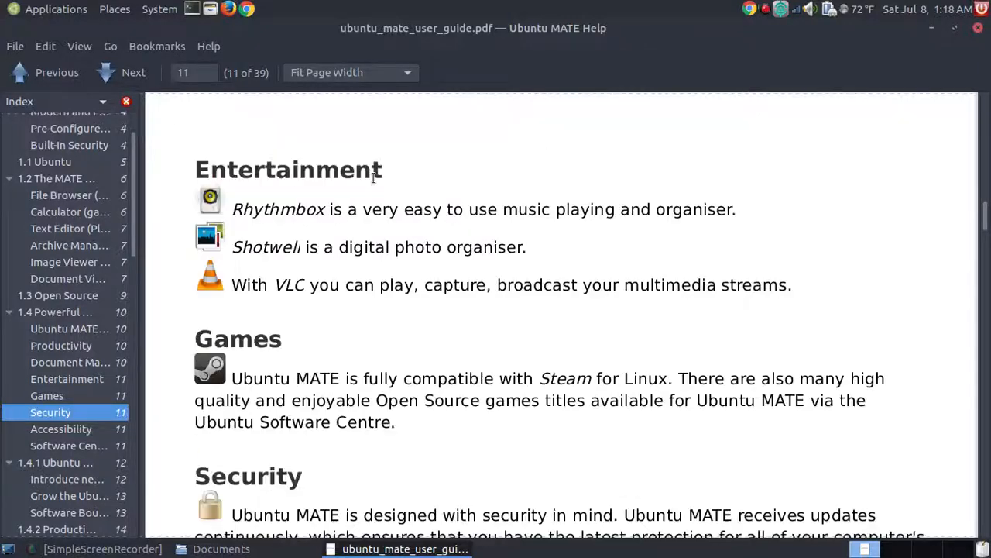
mouse_move(849, 147)
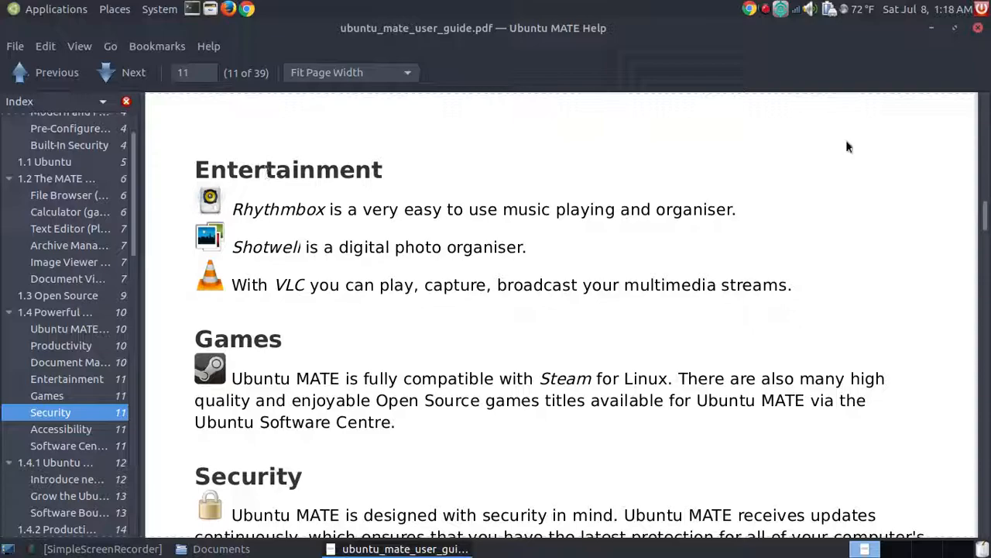
scroll("down", 3)
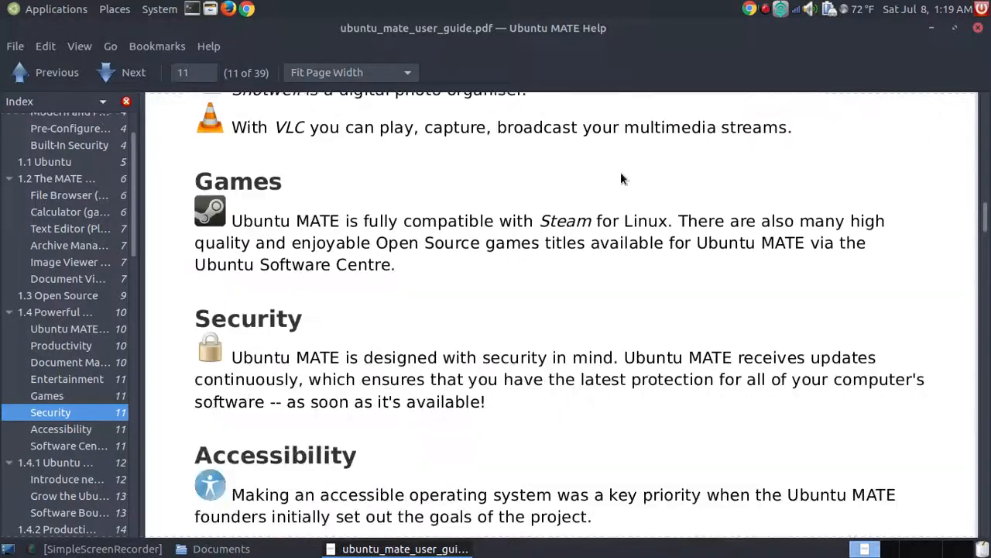
scroll("down", 3)
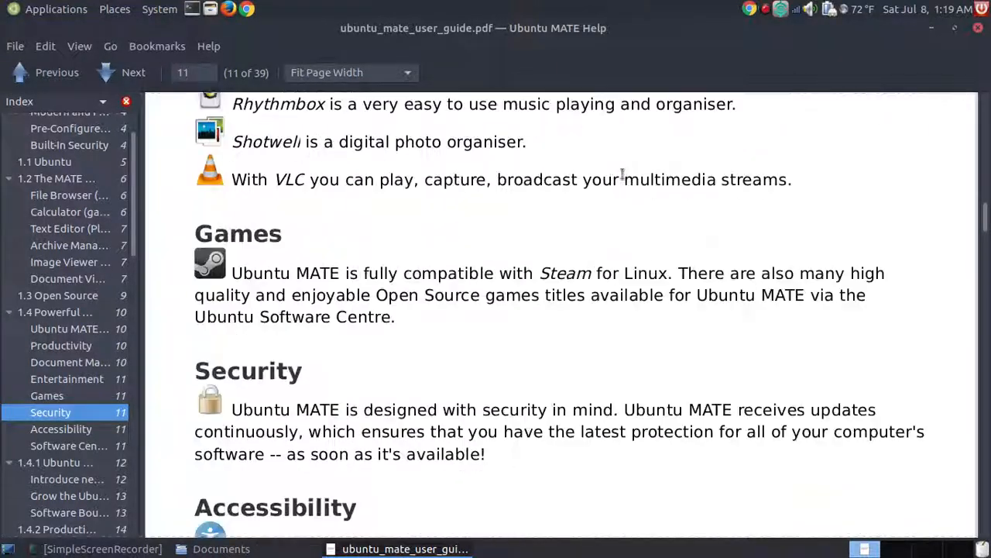
scroll("up", 3)
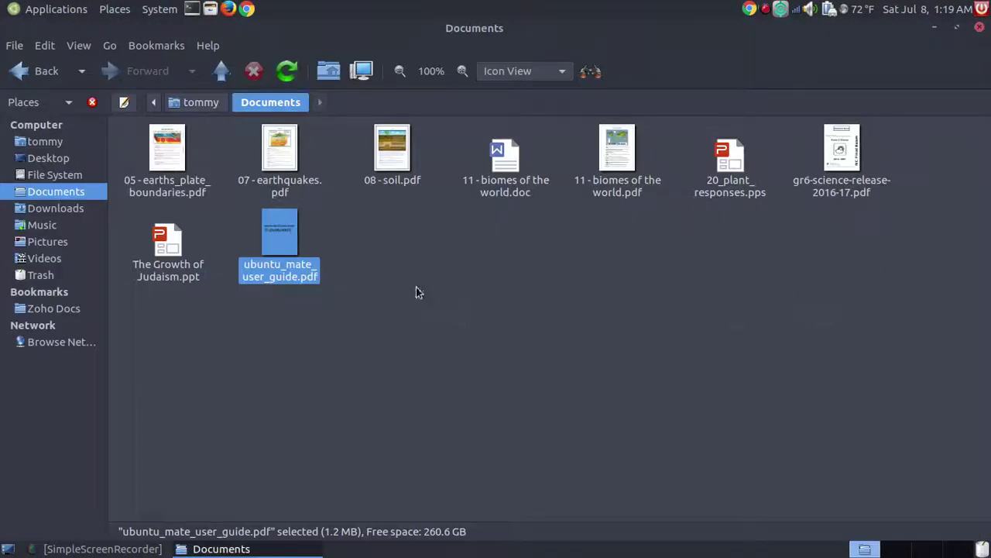
mouse_move(379, 322)
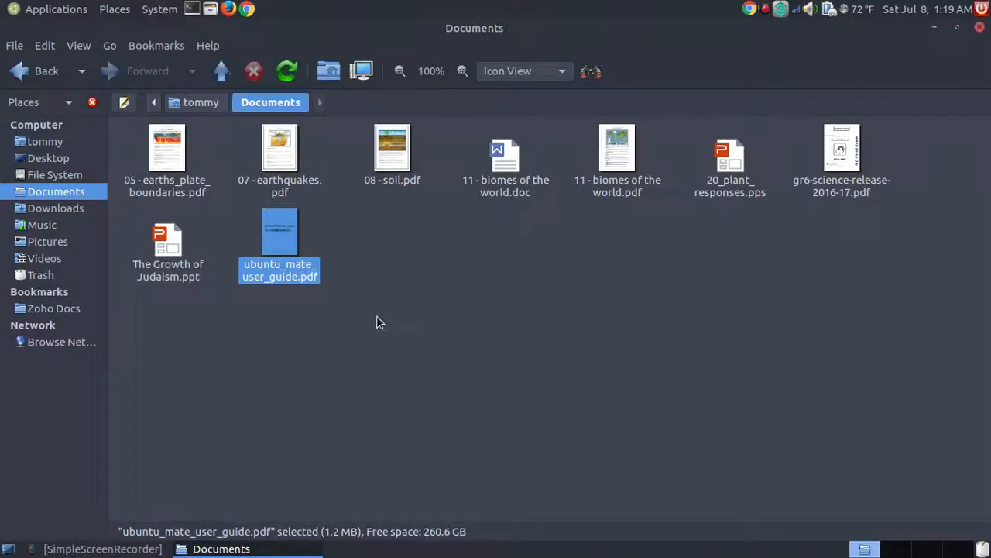
left_click(391, 147)
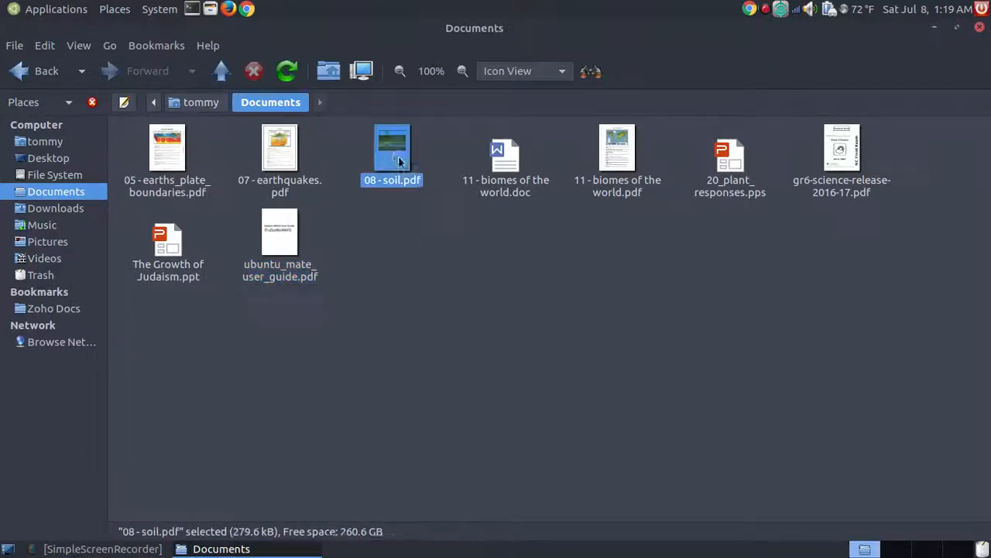
double_click(392, 147)
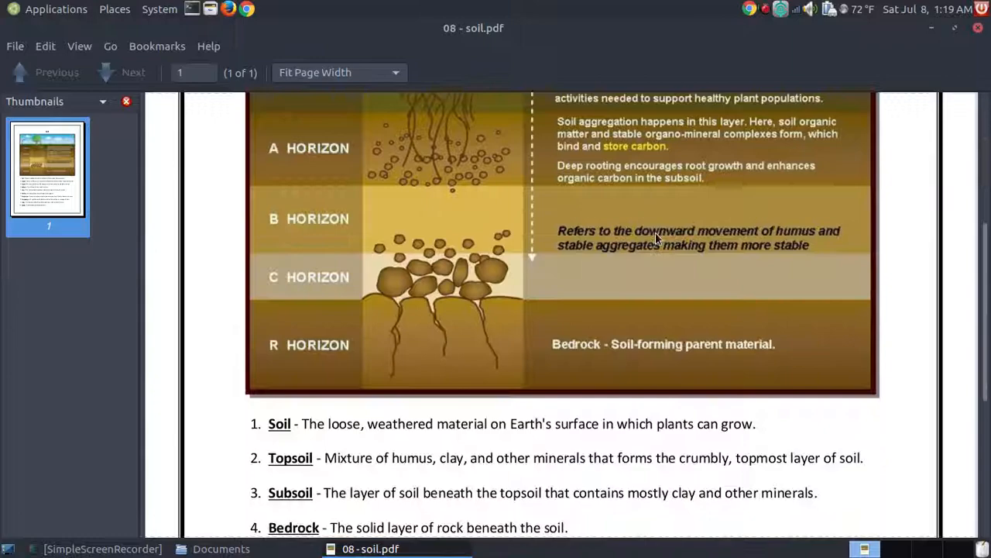
scroll("down", 3)
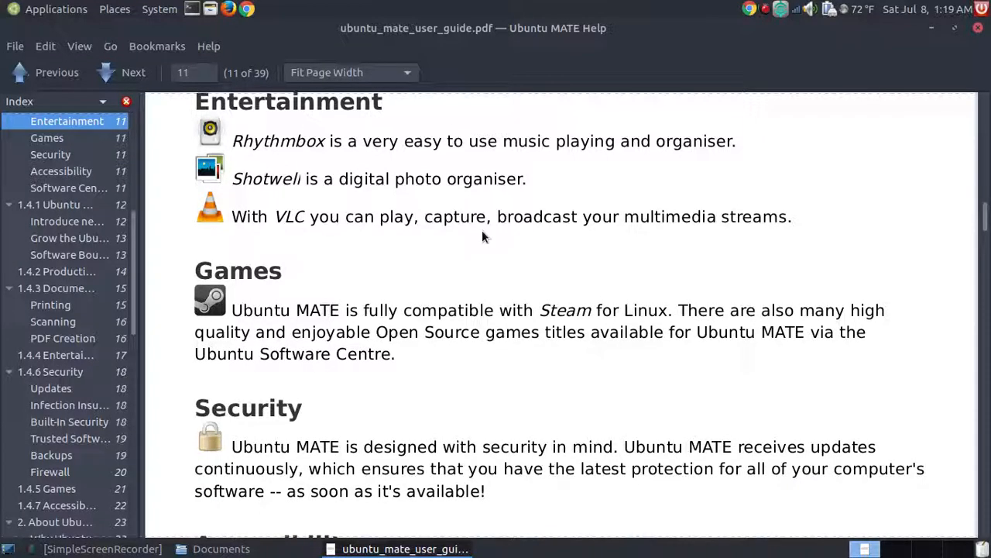
mouse_move(986, 262)
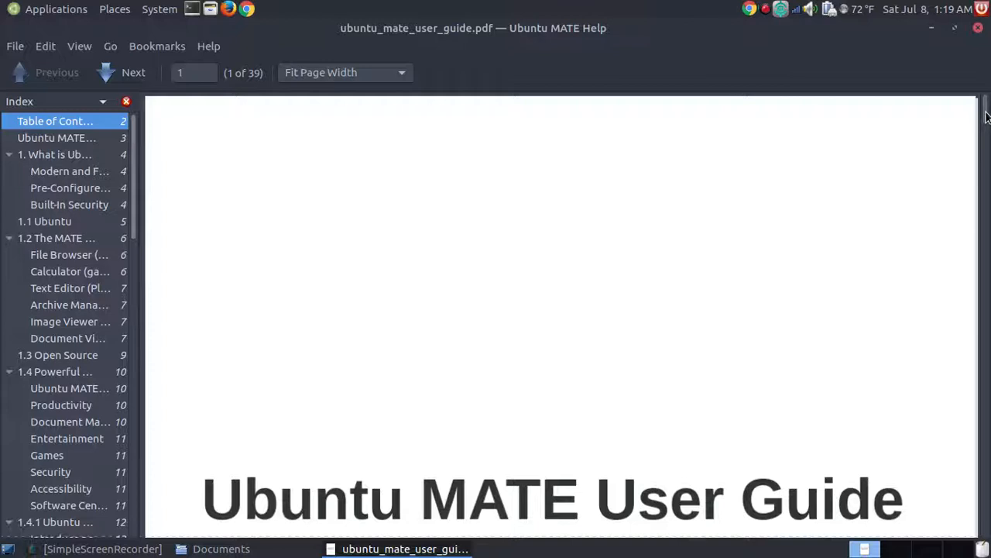
mouse_move(715, 77)
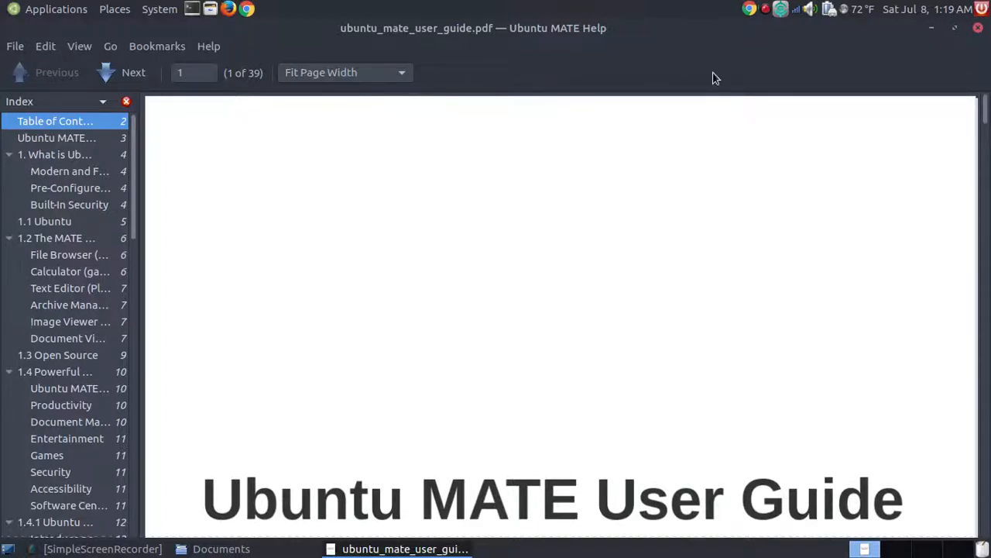
mouse_move(773, 79)
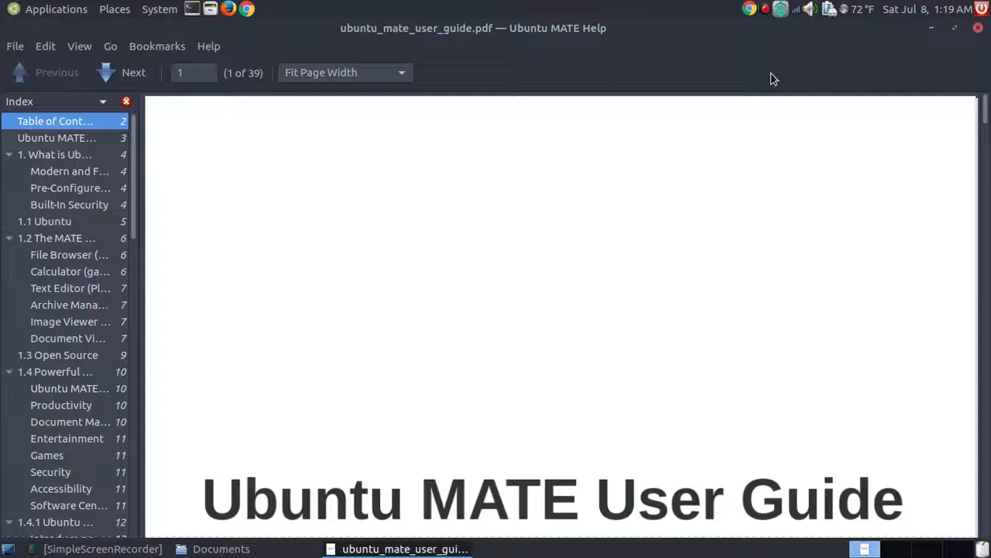
Step: Show the Edit menu with the user guide back at its title page
left_click(44, 47)
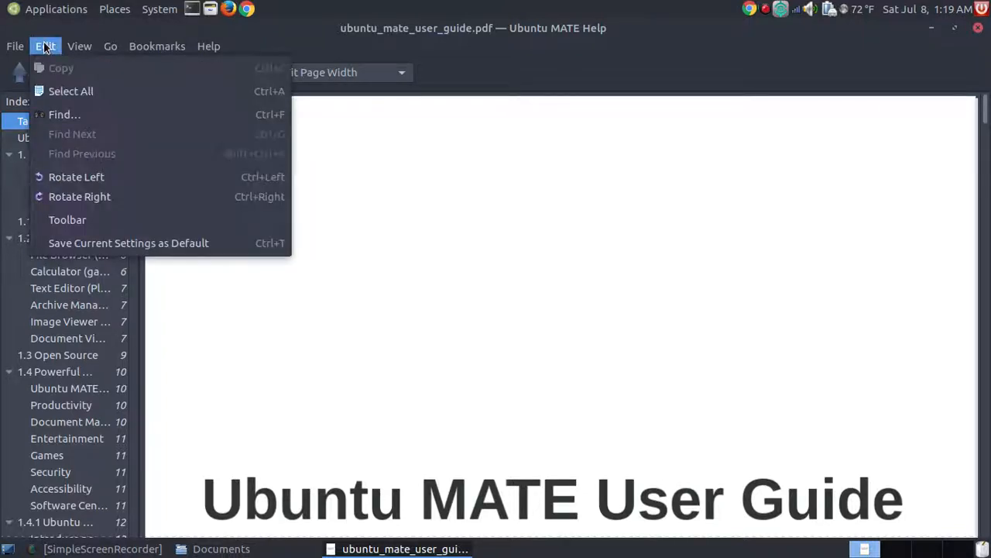
Step: In the Toolbar Editor, add the Save a Copy command to the toolbar
left_click(66, 220)
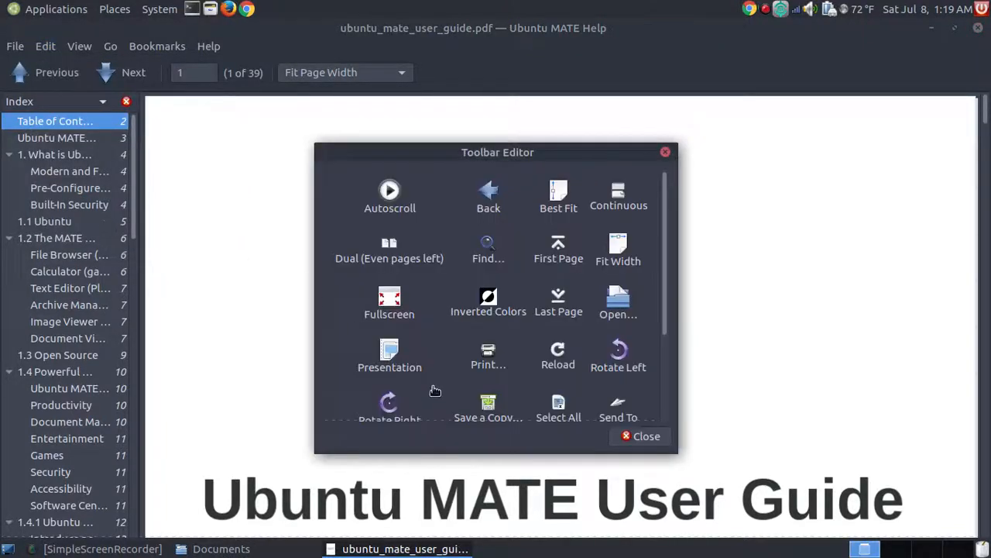
mouse_move(673, 262)
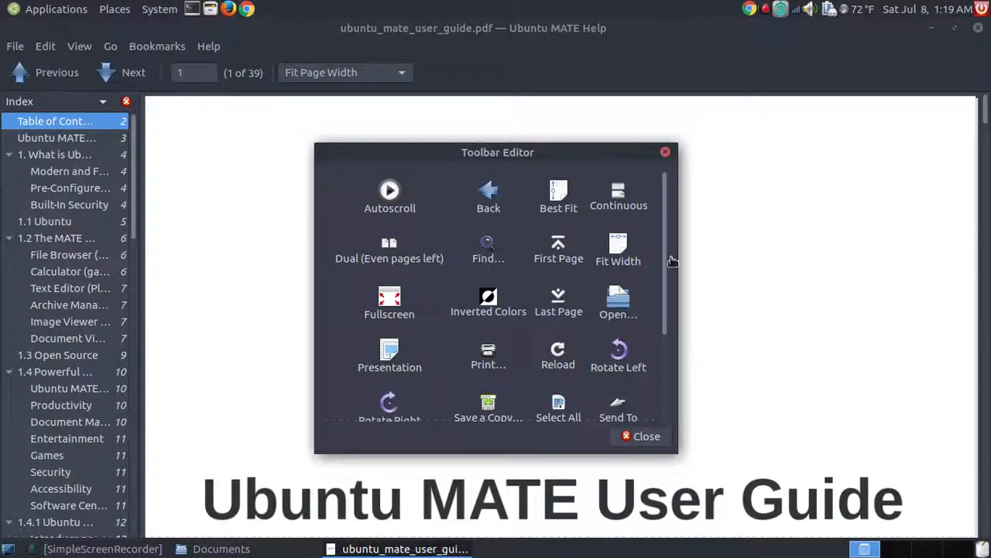
mouse_move(821, 62)
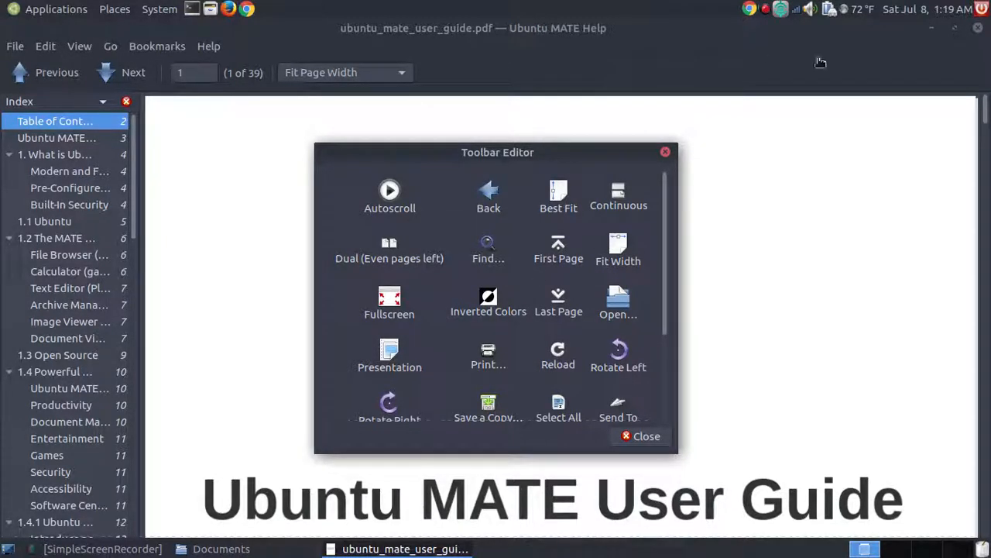
scroll("down", 3)
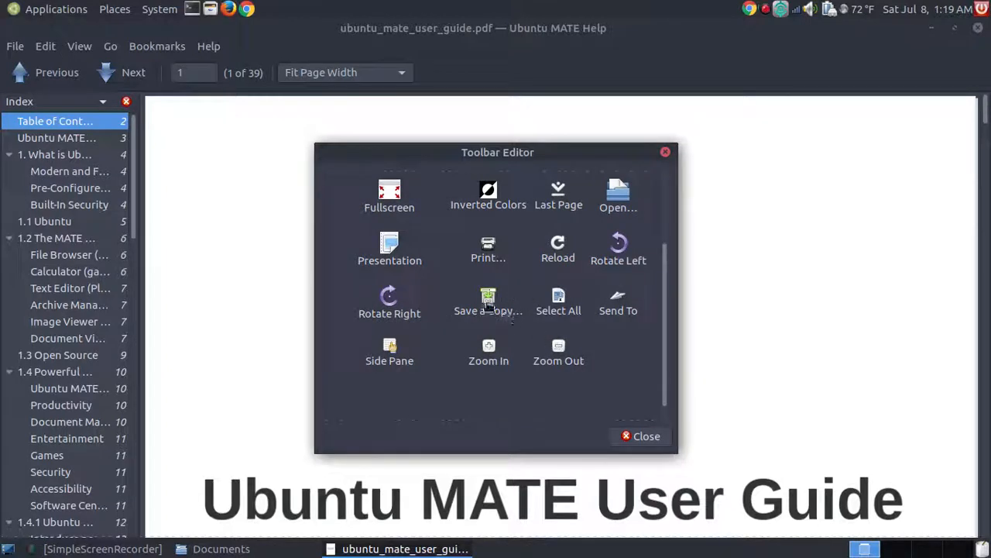
left_click_drag(488, 303, 294, 205)
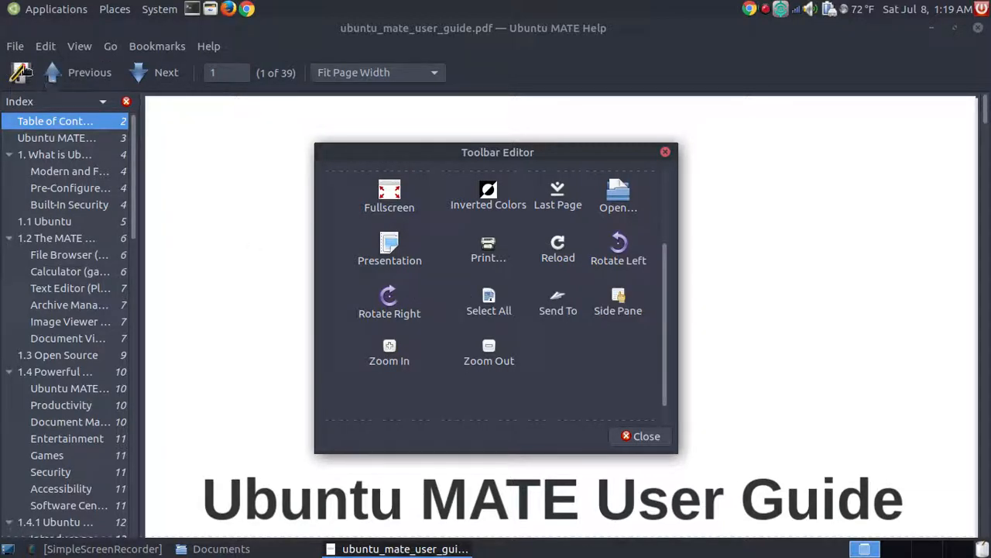
mouse_move(306, 255)
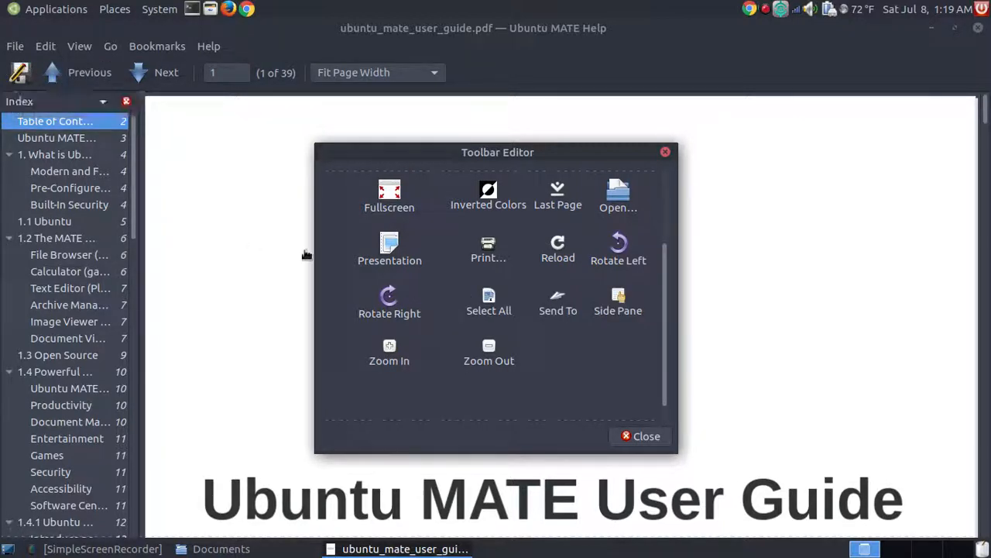
mouse_move(666, 154)
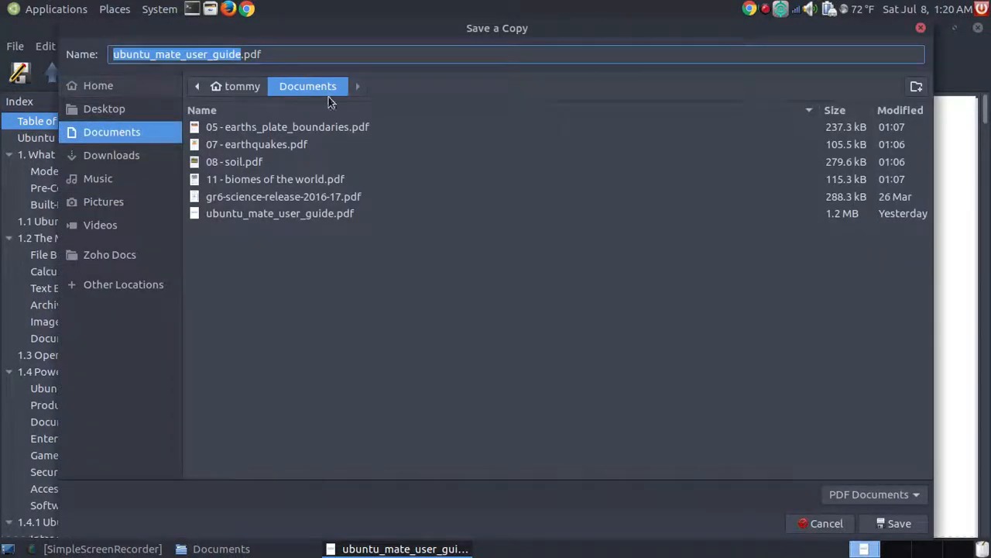
mouse_move(230, 230)
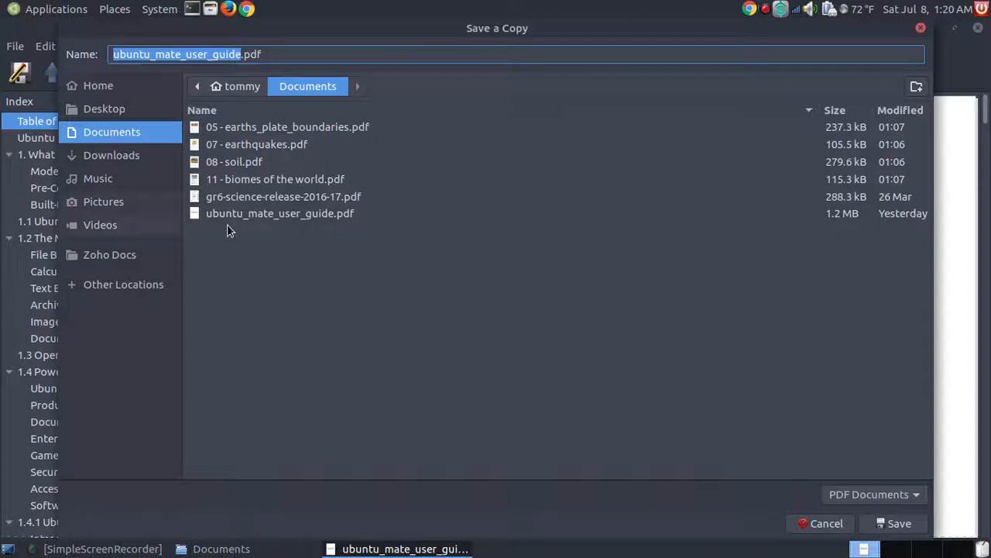
mouse_move(480, 233)
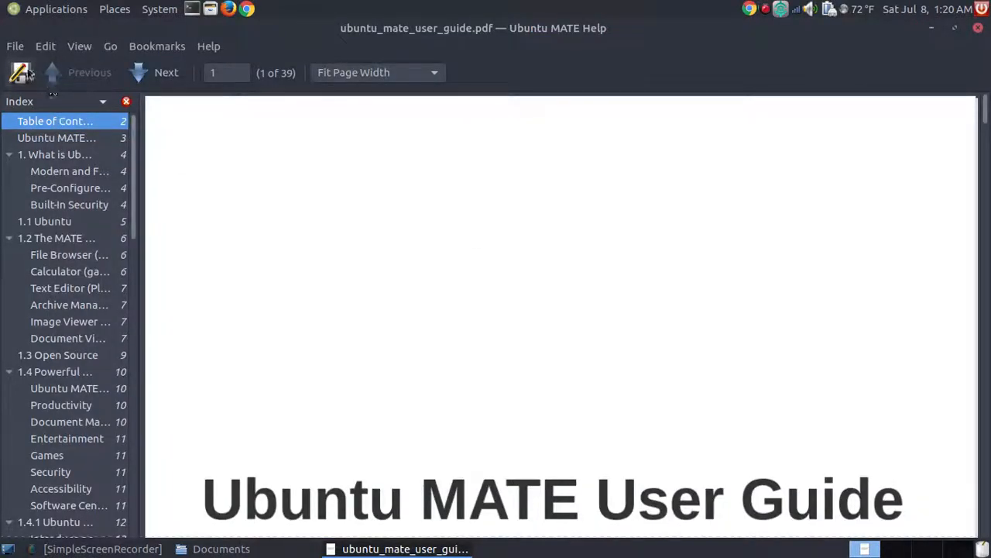
Step: Reopen the toolbar editor from the Edit menu and move it out of the way
left_click(44, 47)
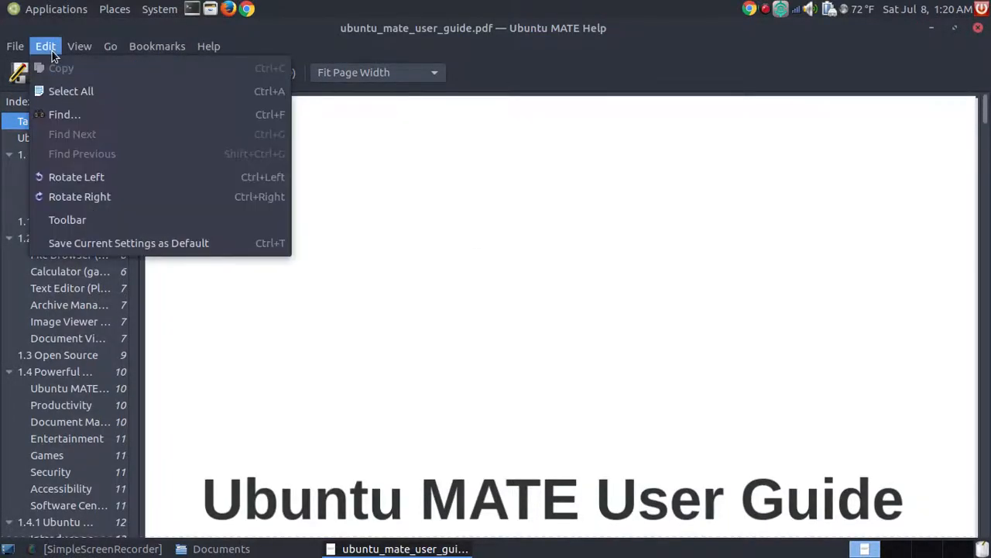
left_click(545, 86)
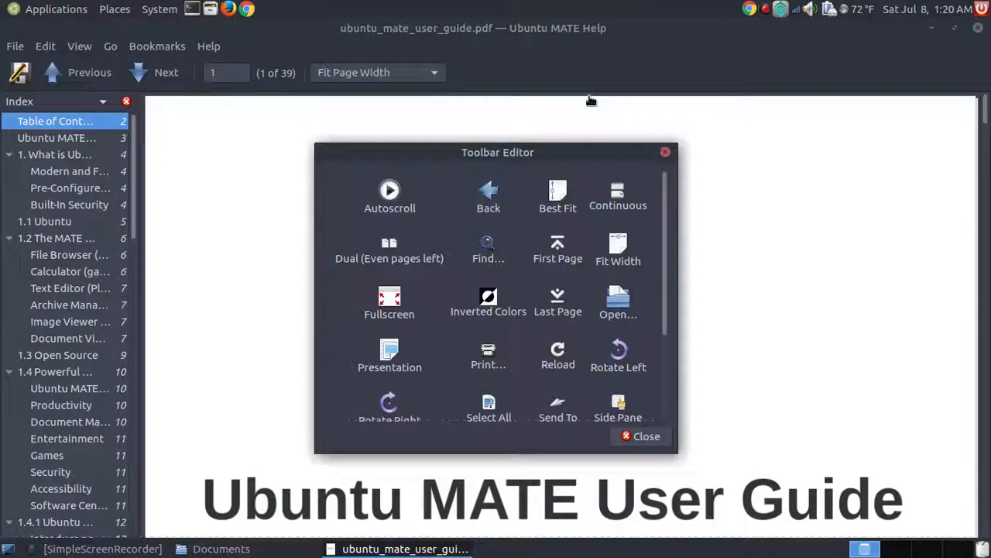
left_click_drag(497, 152, 578, 189)
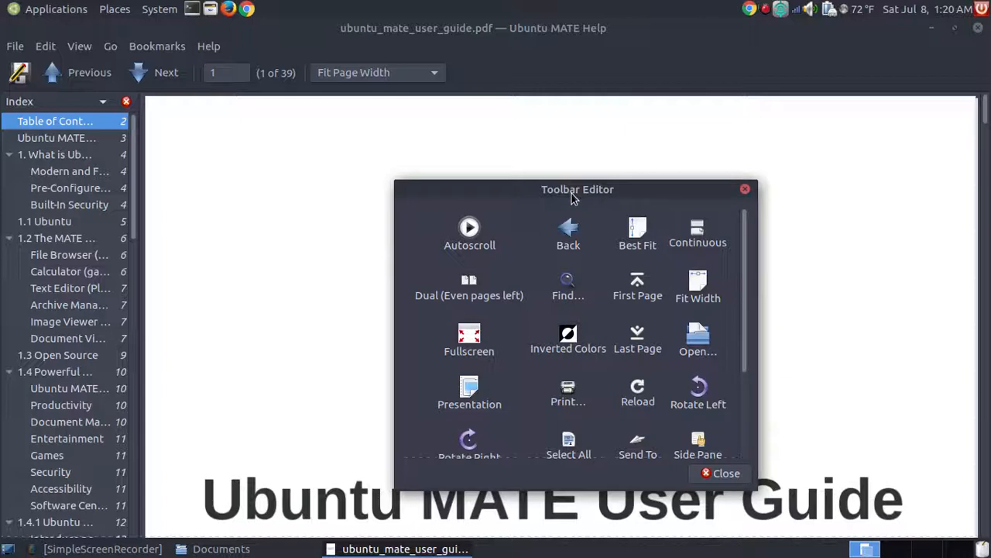
mouse_move(147, 84)
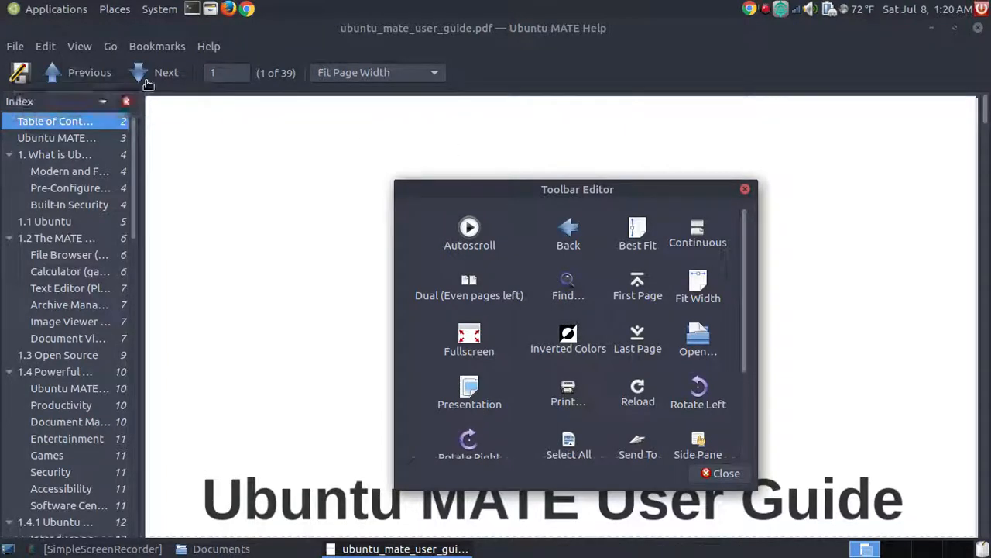
Step: Browse the editor's item list to add First Page and Last Page to the toolbar
scroll("down", 3)
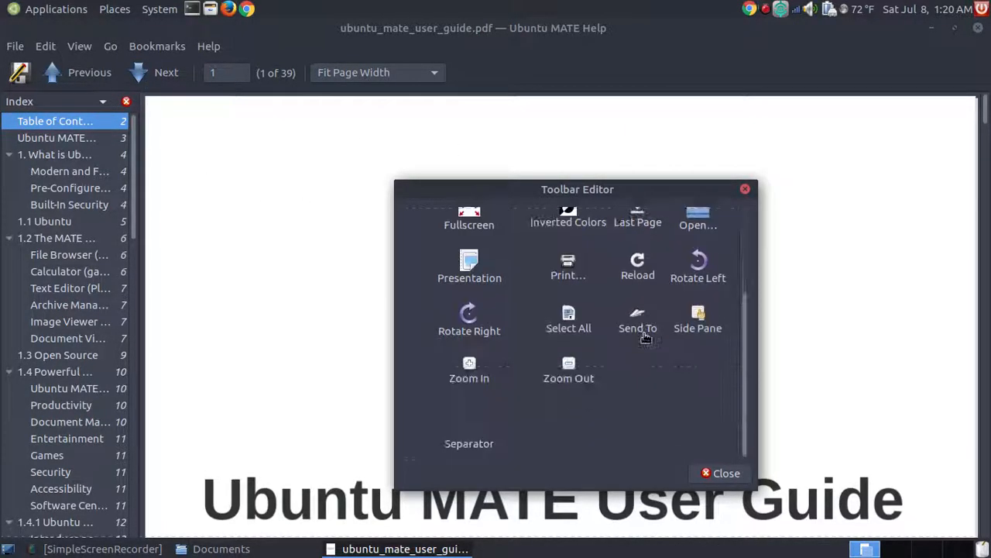
scroll("up", 3)
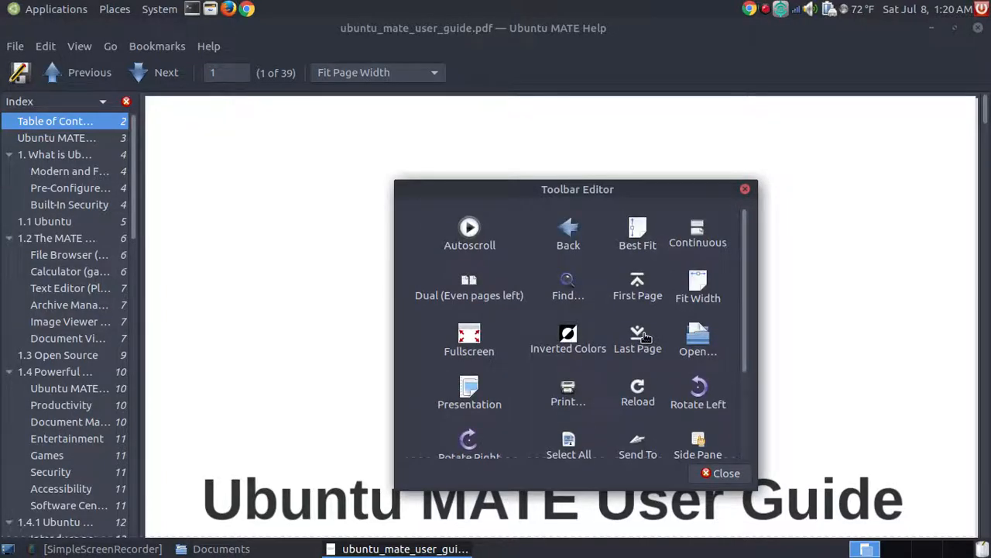
scroll("down", 3)
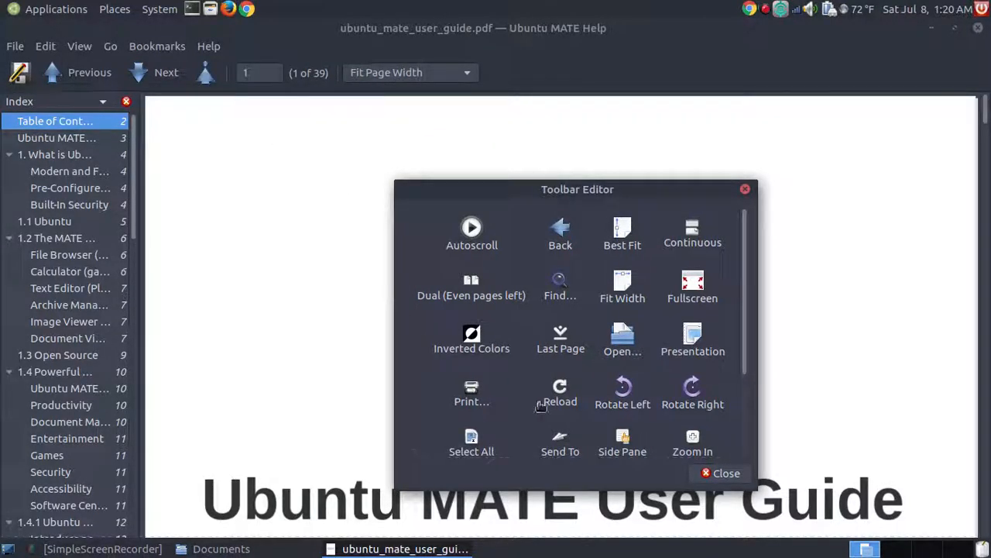
scroll("down", 3)
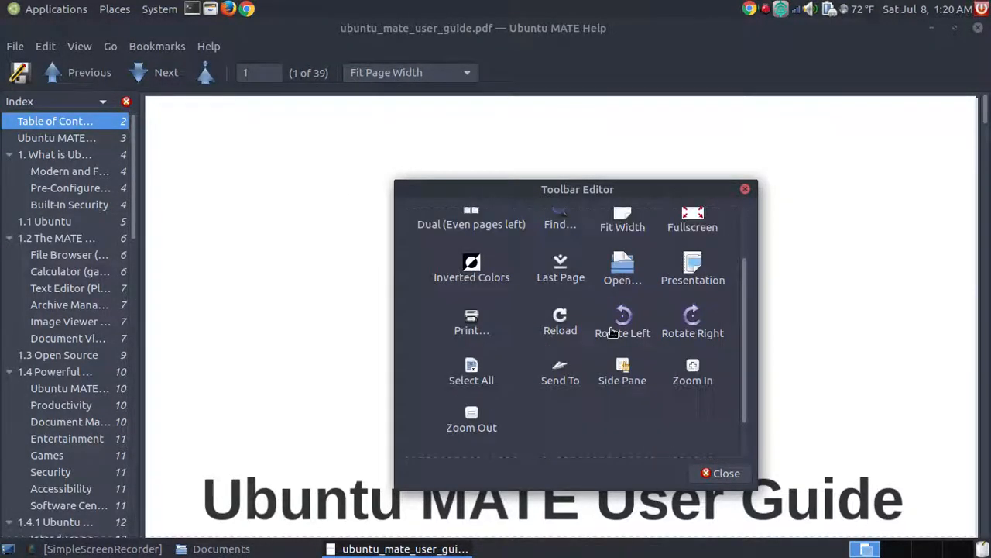
scroll("up", 3)
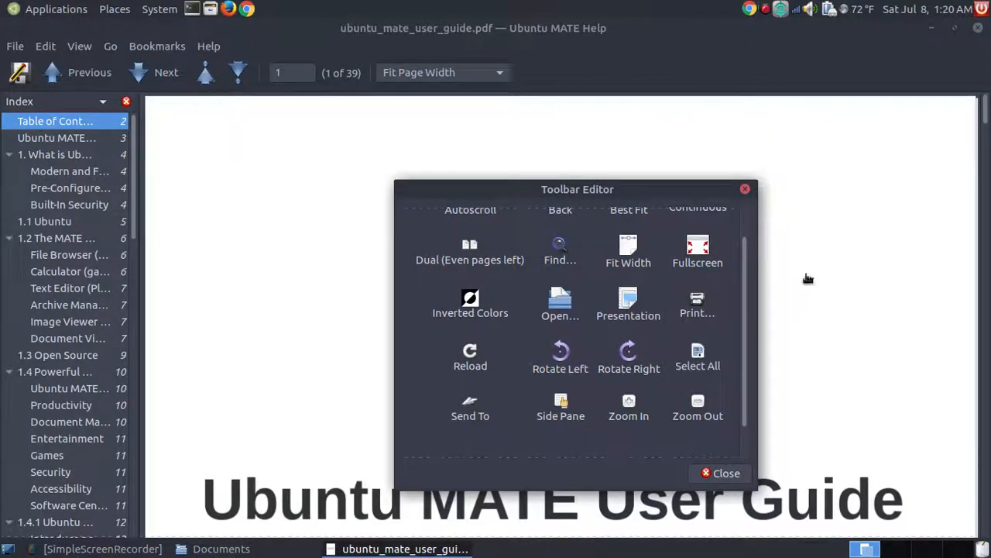
left_click(725, 472)
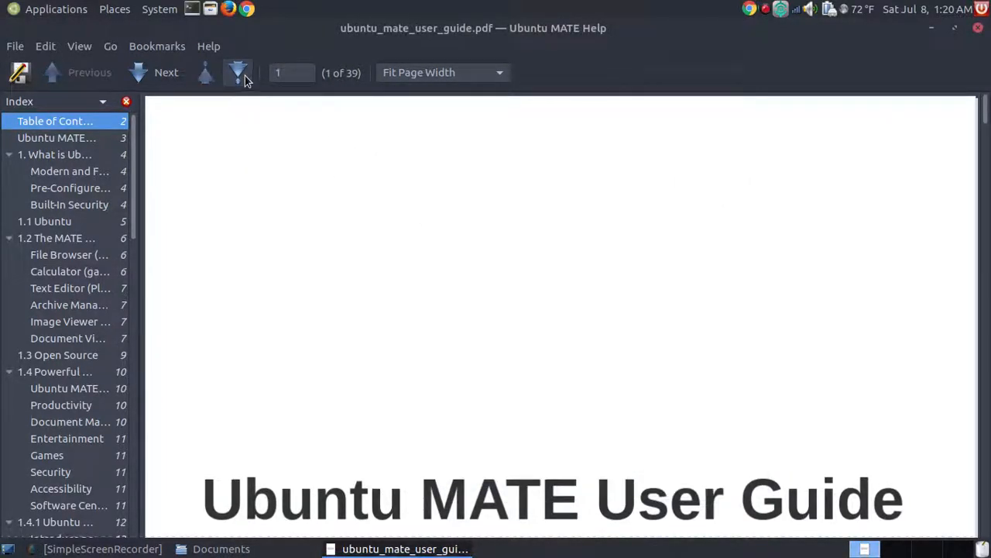
left_click(238, 73)
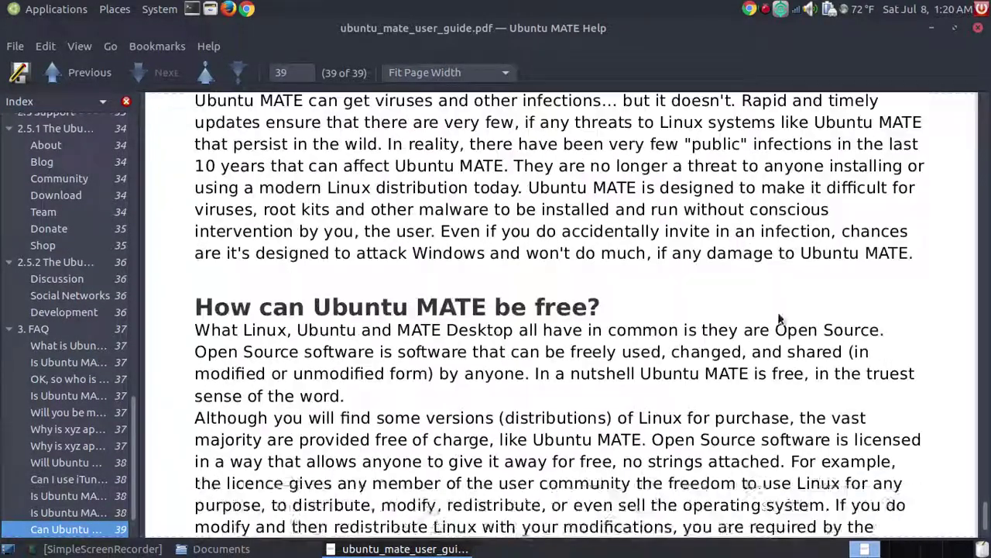
left_click(205, 75)
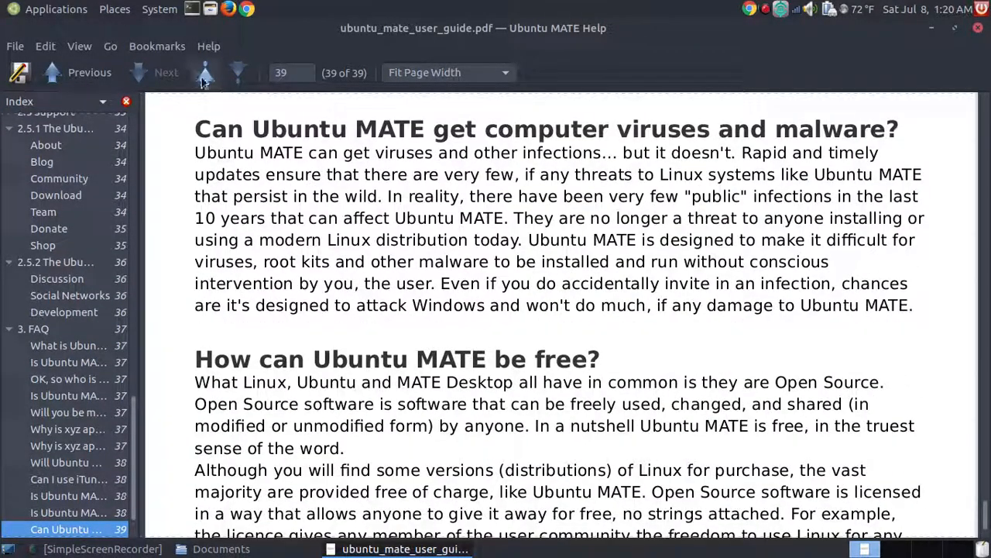
left_click(204, 73)
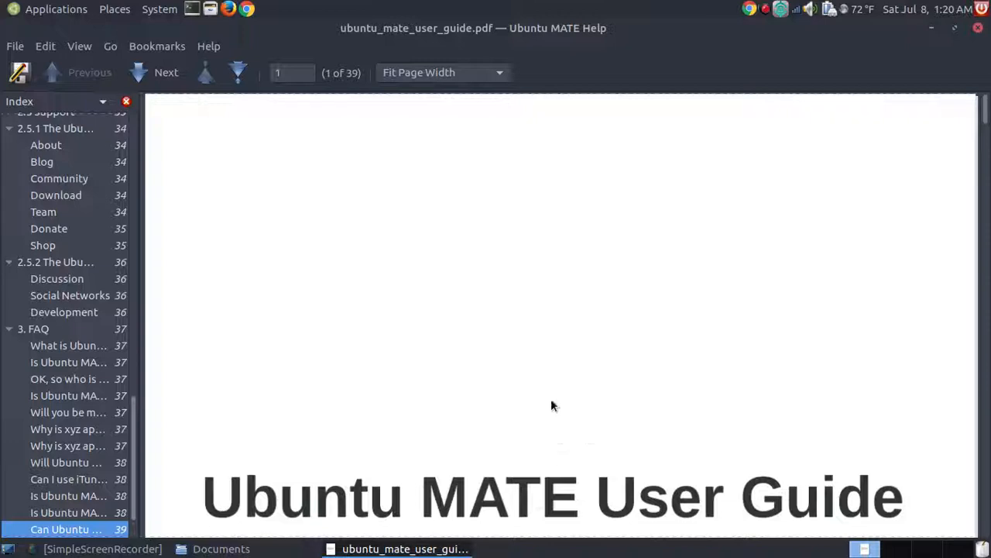
mouse_move(474, 355)
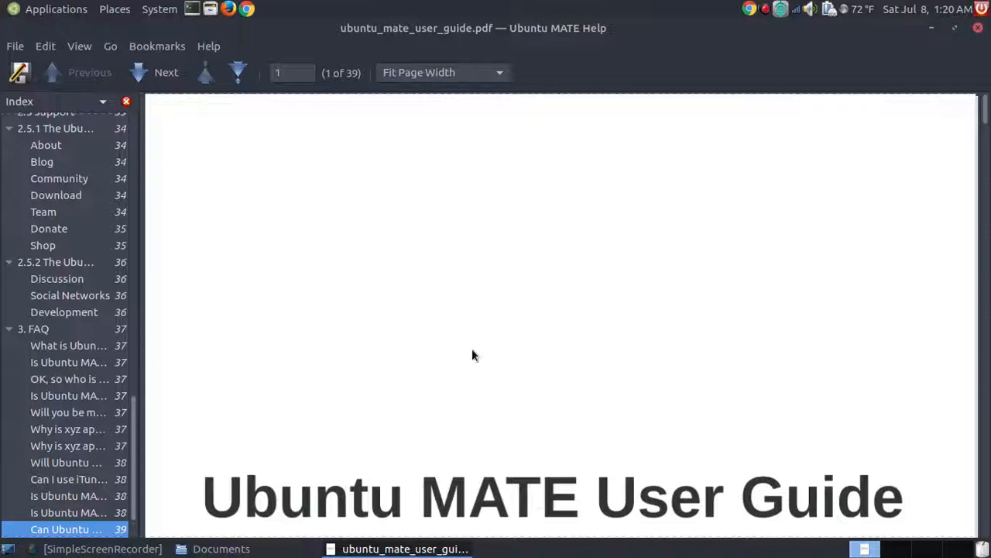
left_click(64, 311)
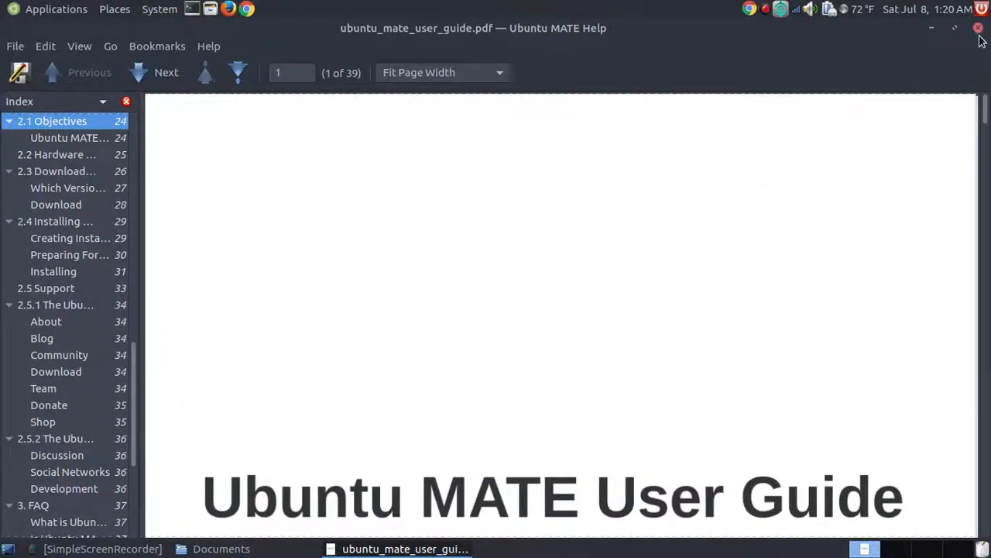
mouse_move(457, 169)
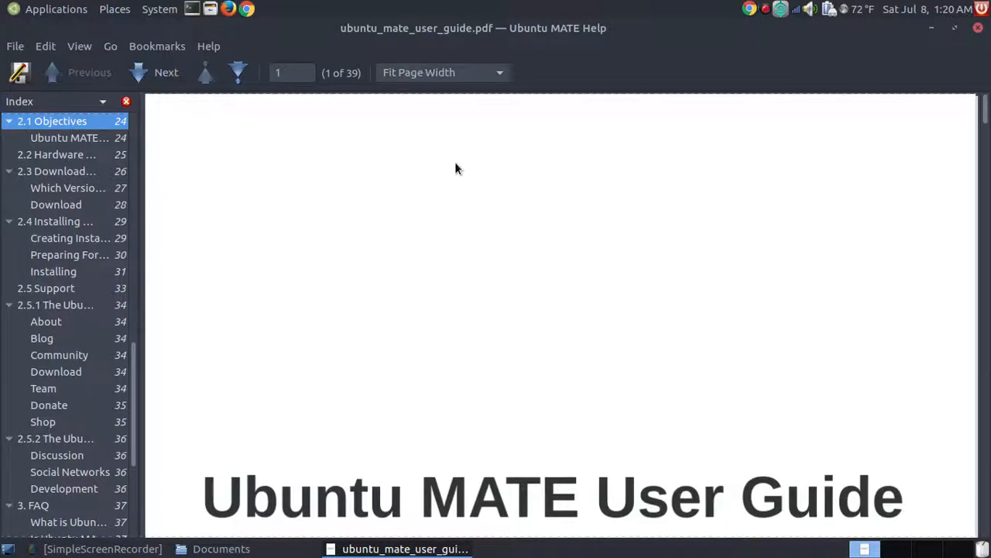
mouse_move(651, 78)
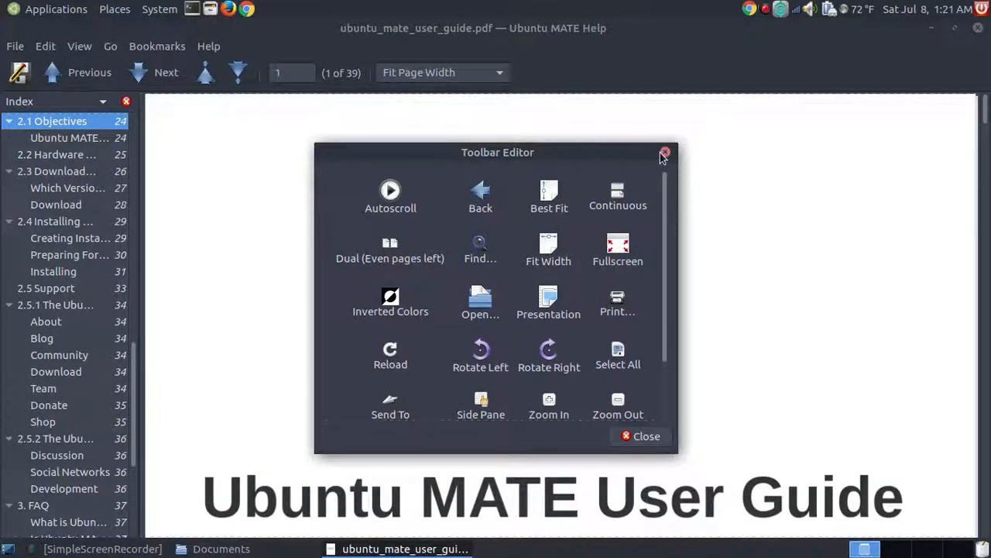
Step: Close the toolbar editor and set the page zoom to 100% from the zoom dropdown
left_click(665, 152)
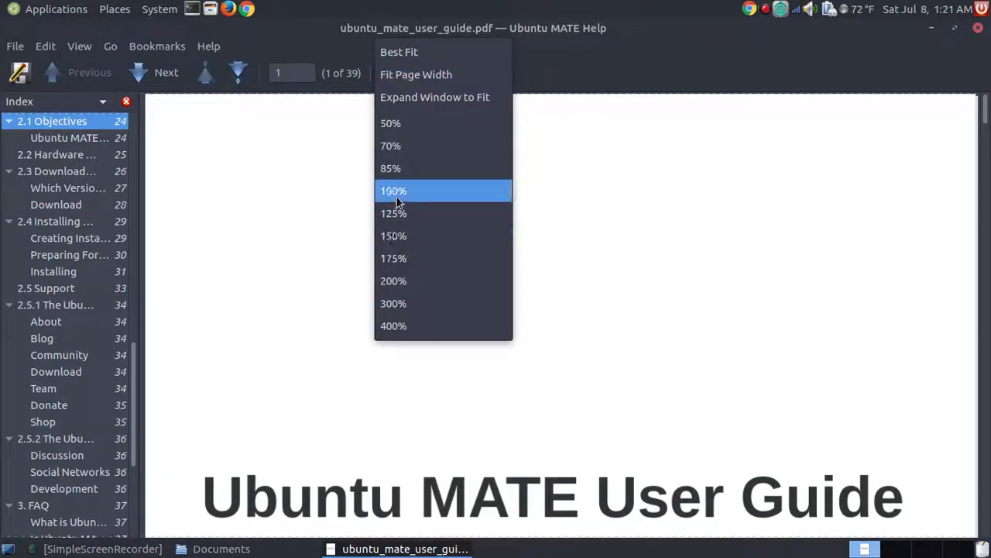
mouse_move(430, 241)
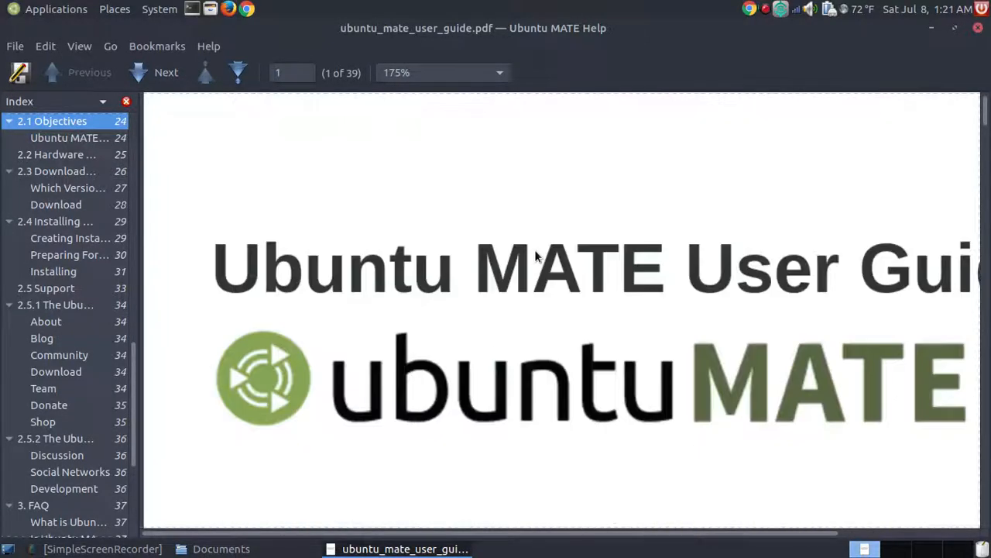
left_click(165, 73)
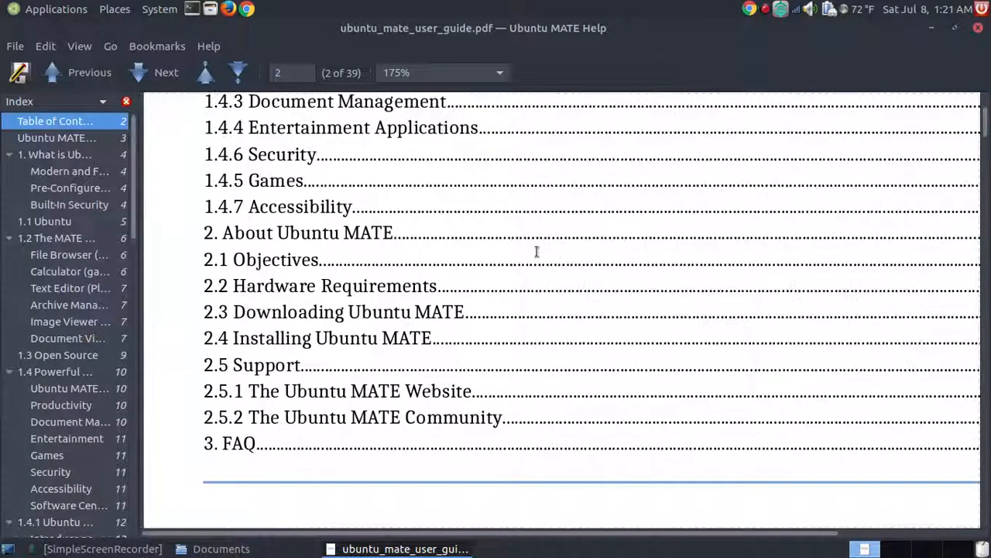
scroll("up", 3)
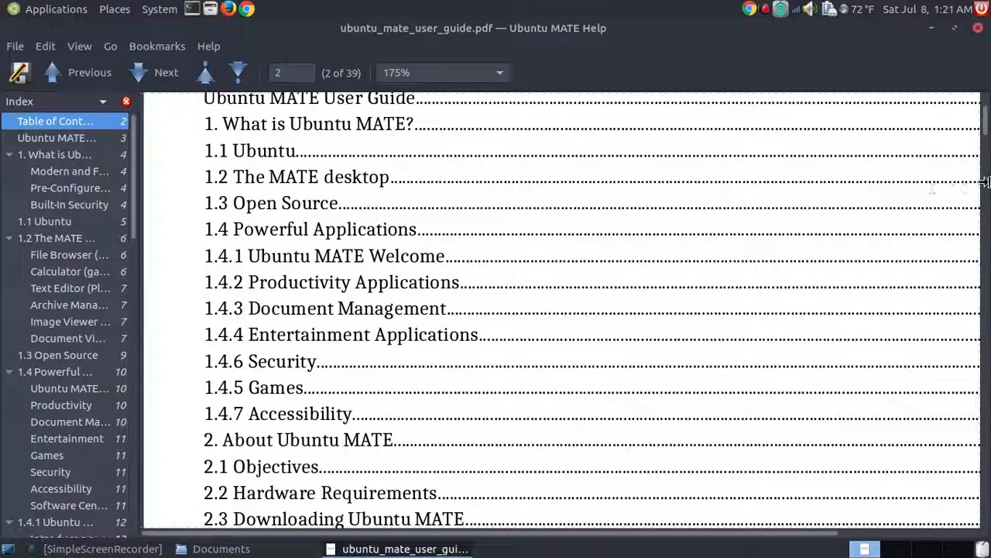
scroll("right", 3)
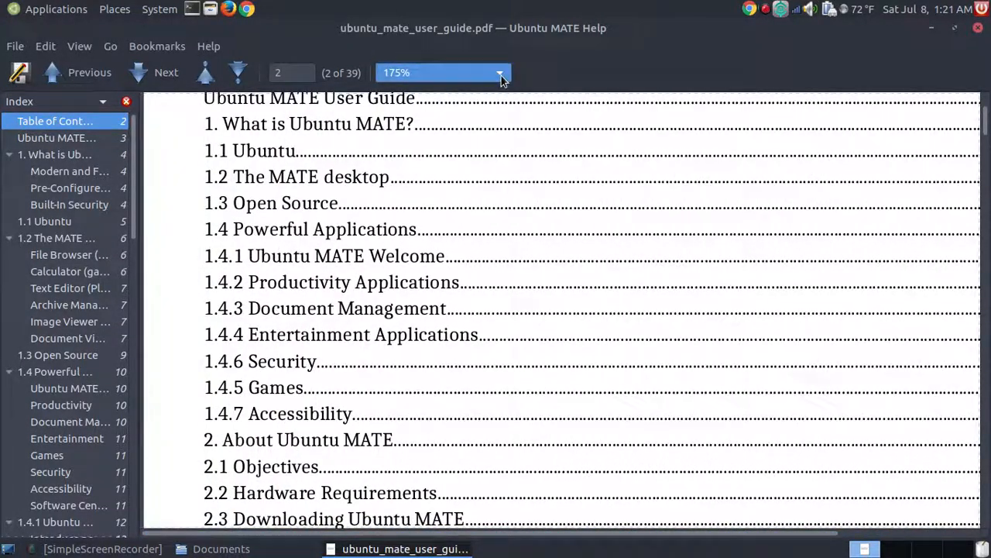
left_click(498, 73)
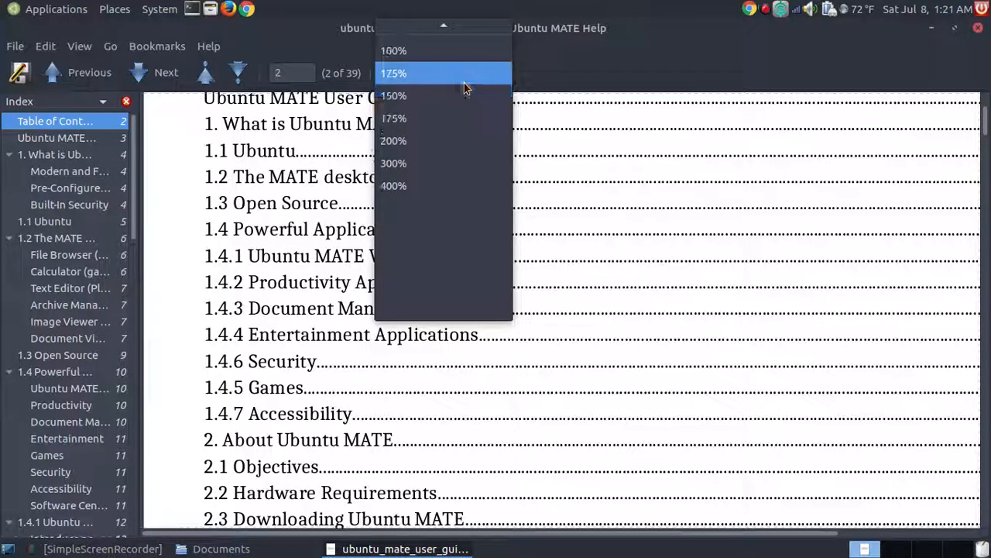
left_click(393, 50)
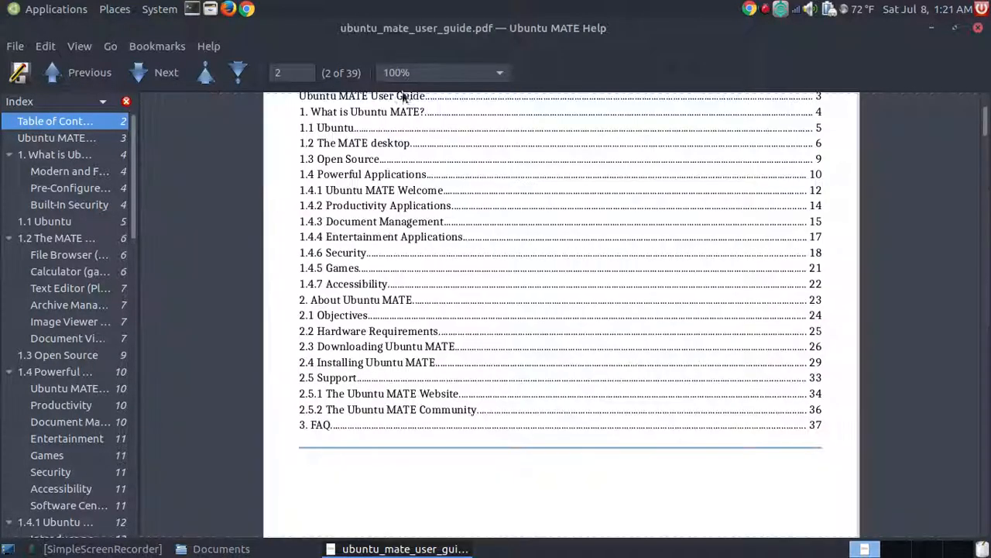
Step: Go to the first page, try a larger zoom, then settle on Best Fit for the title page
left_click(77, 73)
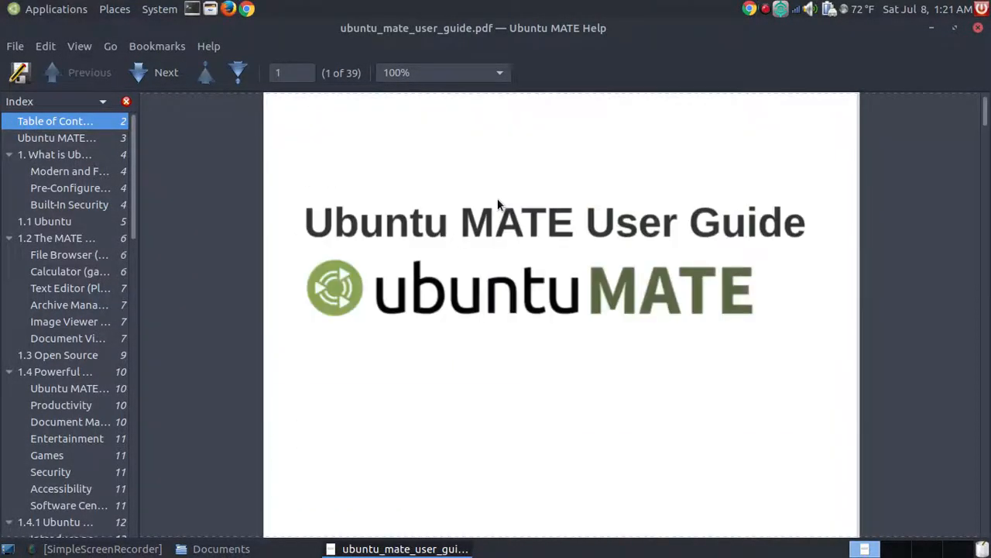
scroll("down", 3)
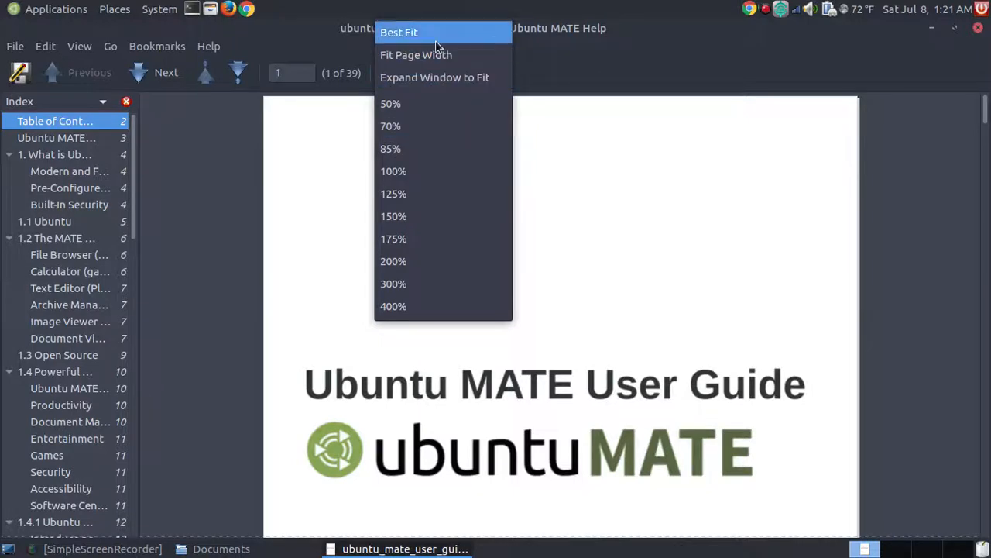
left_click(399, 31)
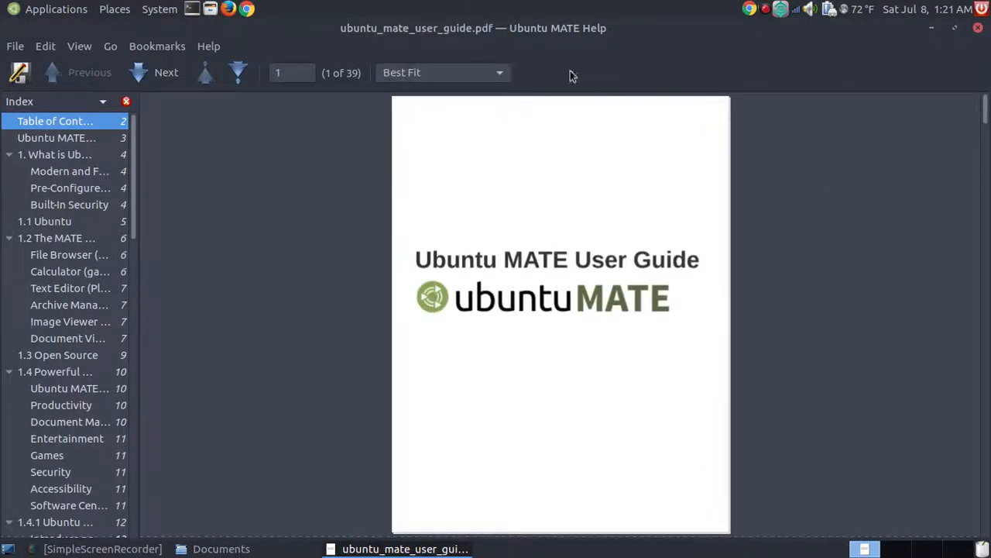
left_click(442, 73)
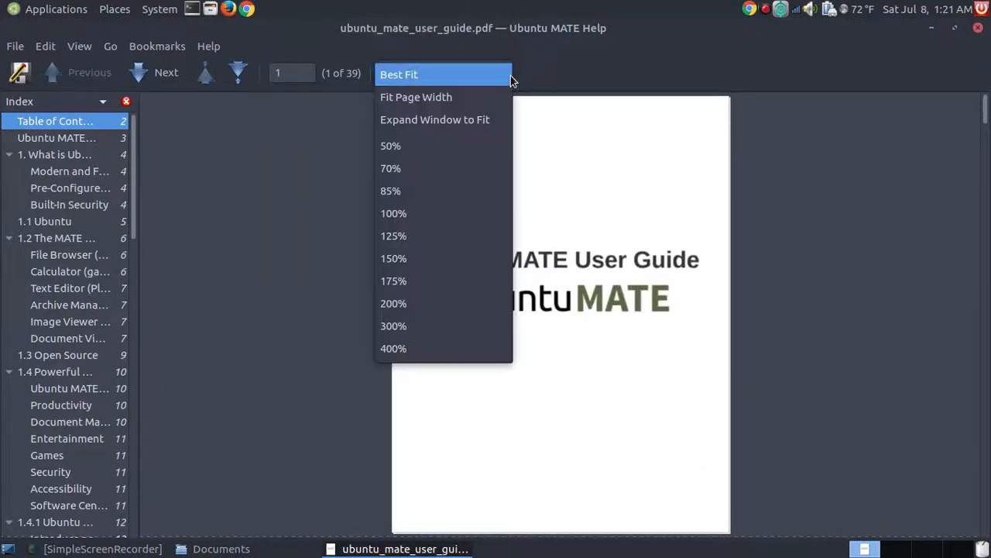
left_click(415, 96)
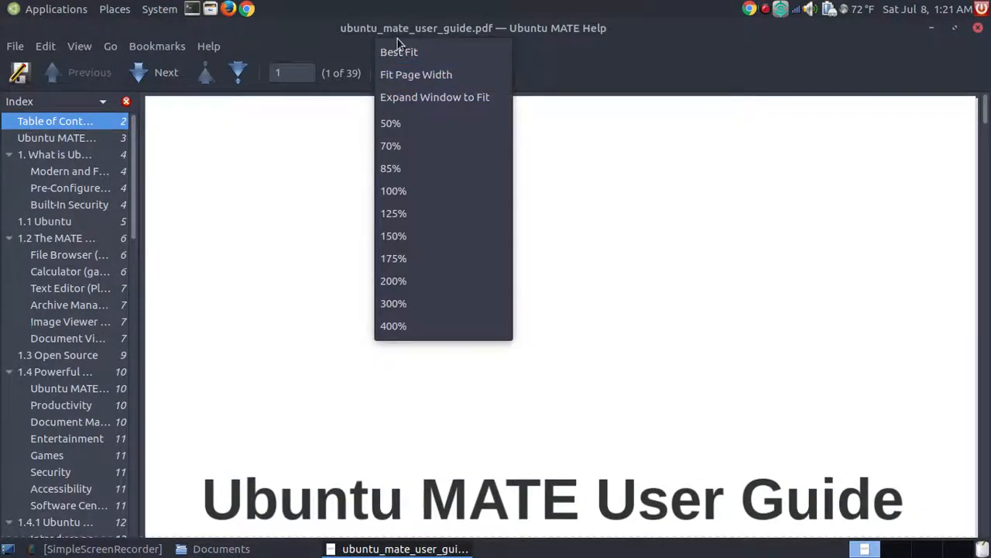
left_click(399, 53)
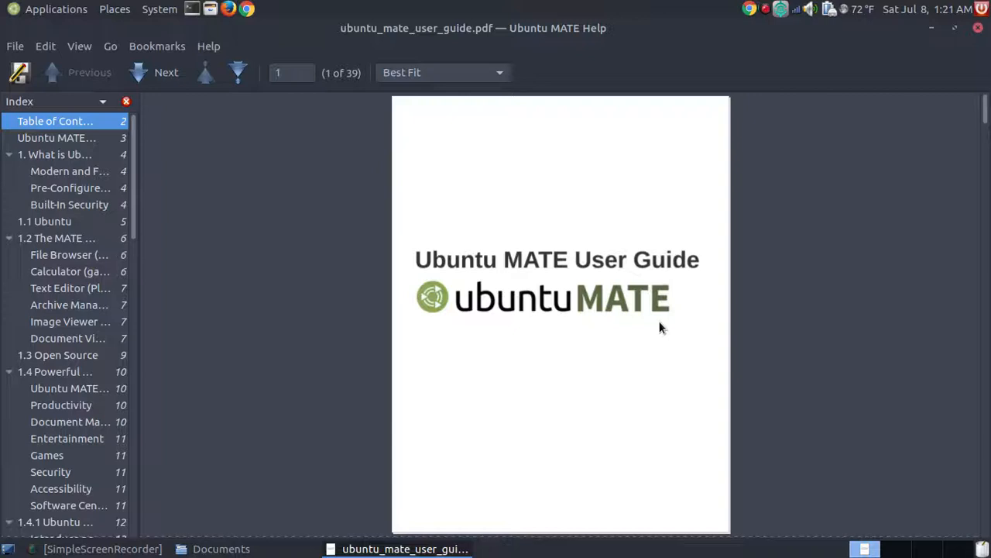
mouse_move(542, 257)
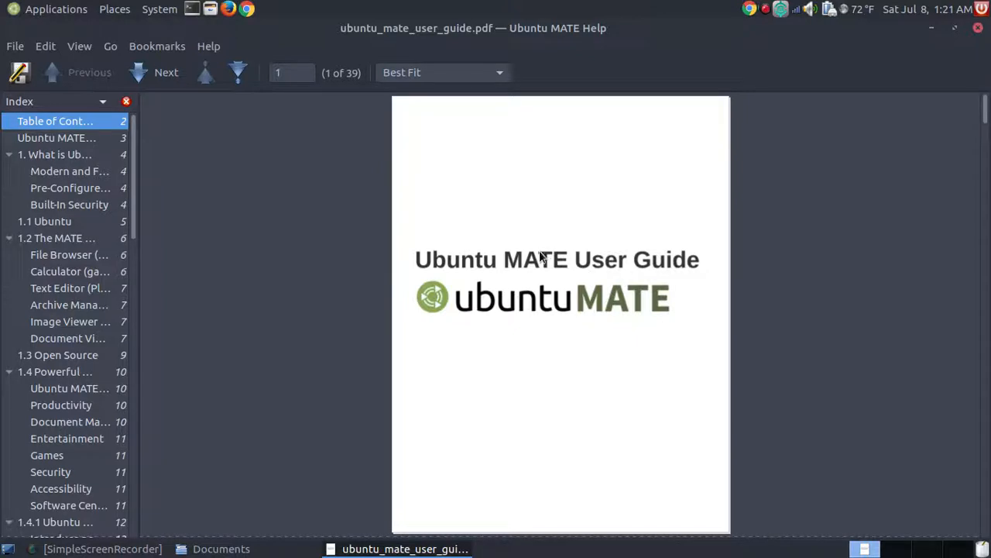
mouse_move(627, 93)
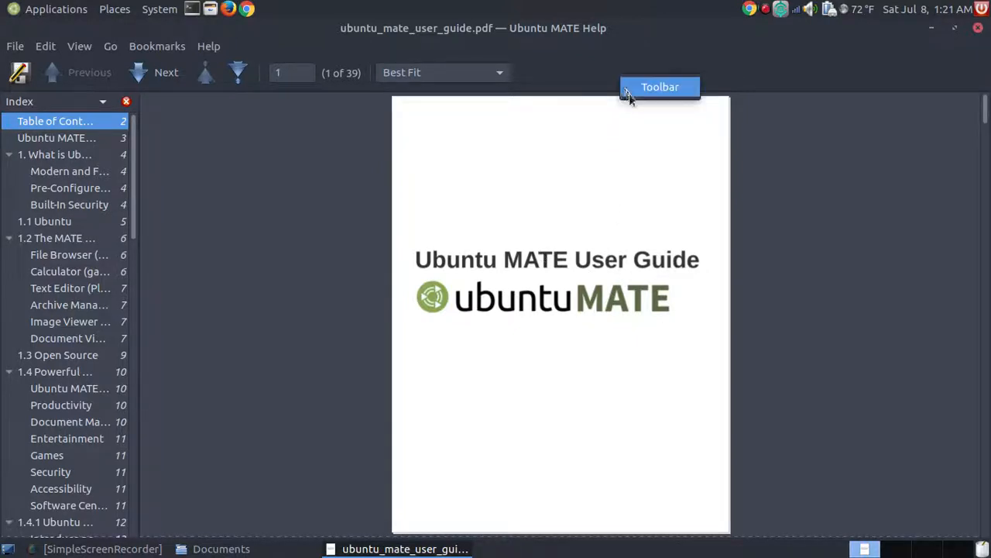
Step: Bring up the toolbar editor again over the guide's title page
left_click(659, 87)
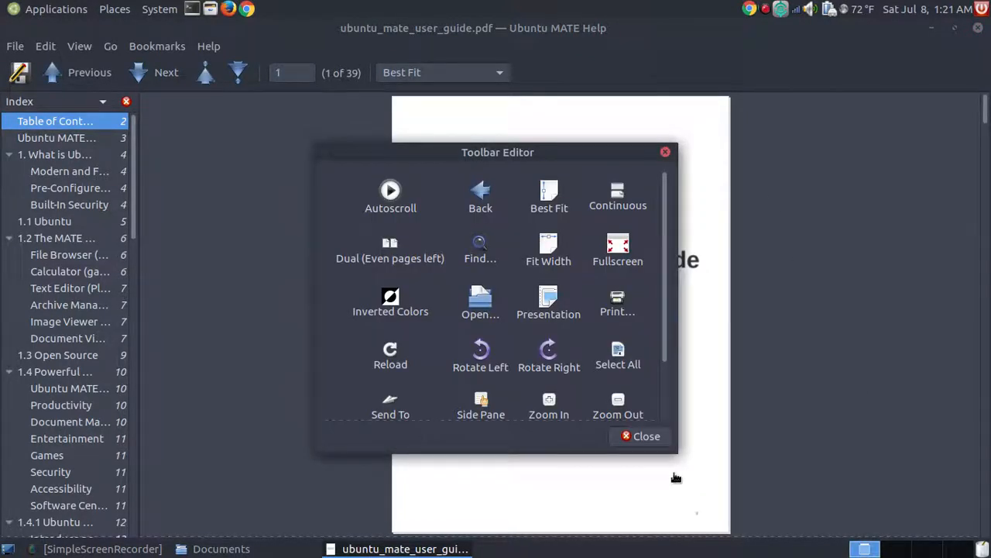
mouse_move(549, 255)
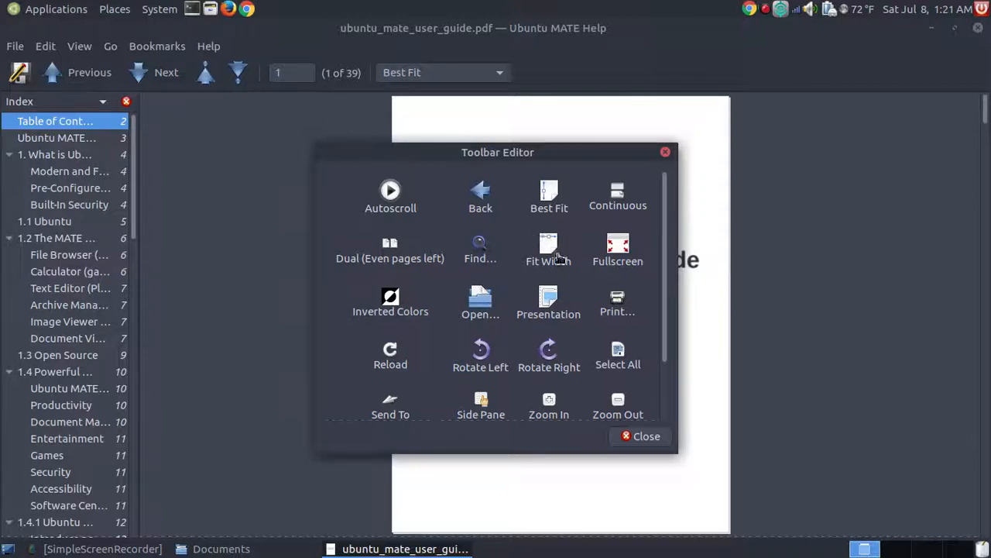
mouse_move(480, 246)
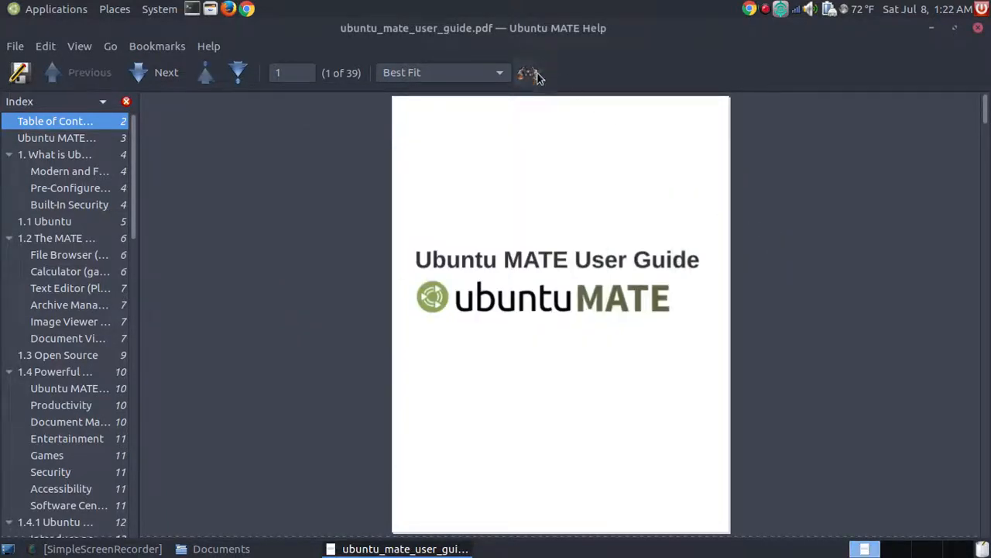
Step: Search the document for 'Atril' and jump to the next match on page 7
key("ctrl+f")
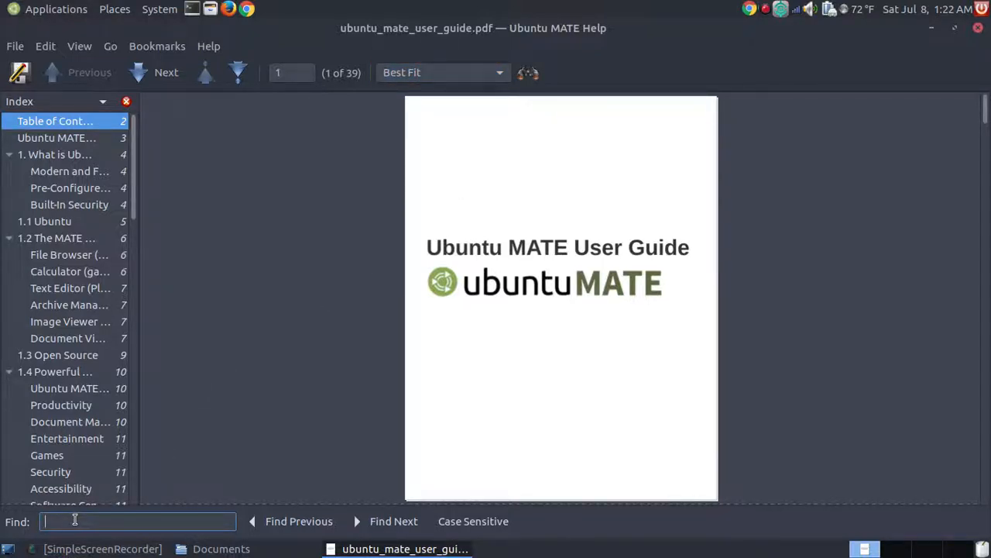
type("Atril")
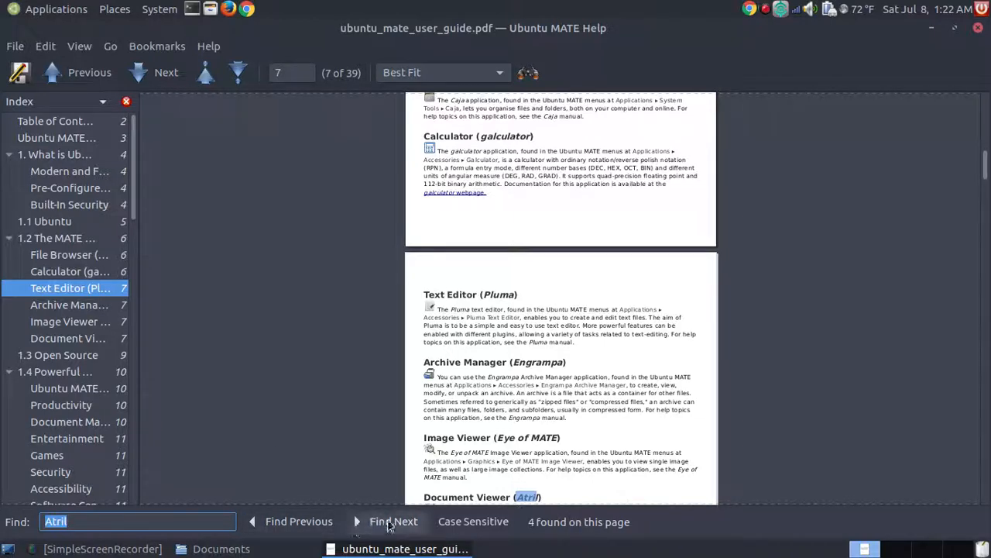
left_click(393, 520)
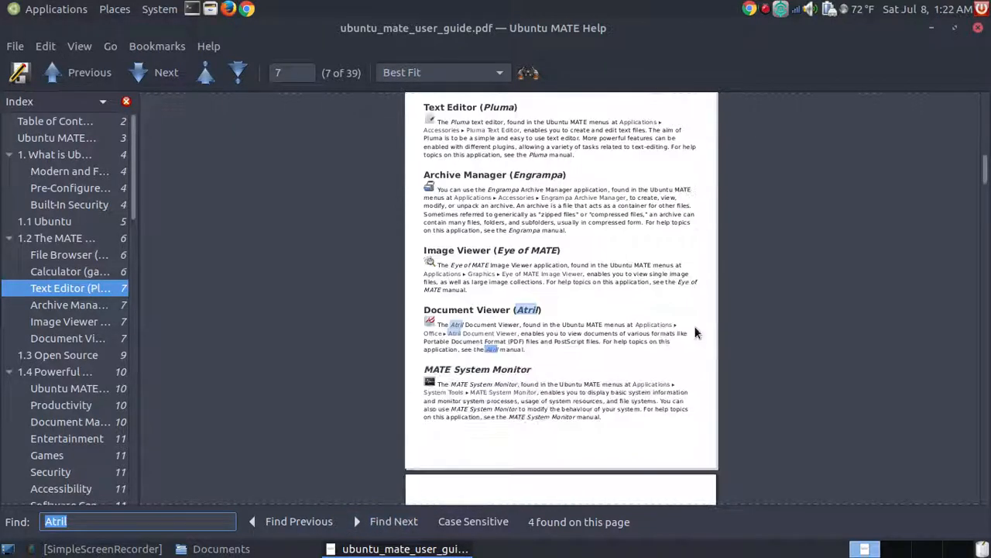
mouse_move(531, 358)
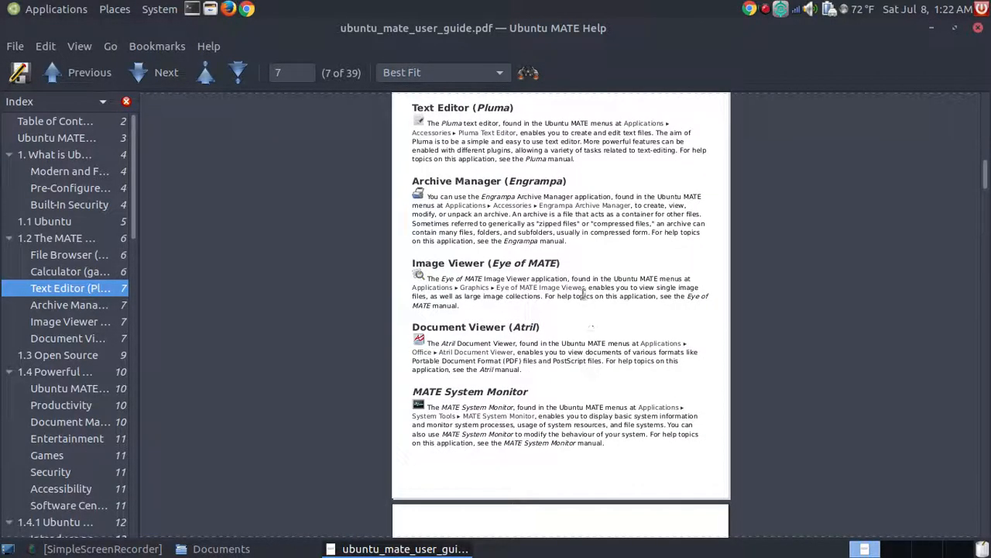
mouse_move(610, 276)
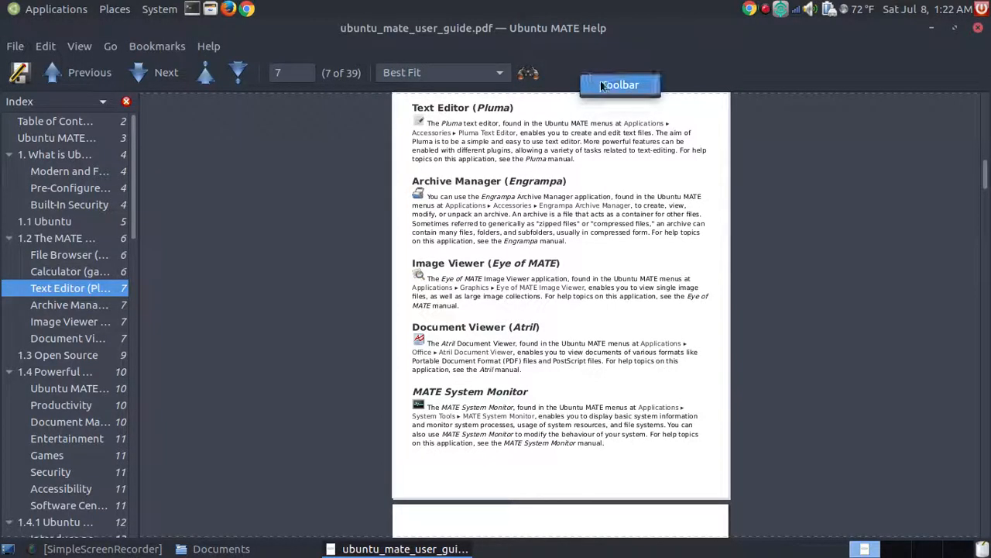
Step: Add Print, Open, Zoom In and Zoom Out to the toolbar via the editor, then close it
left_click(620, 83)
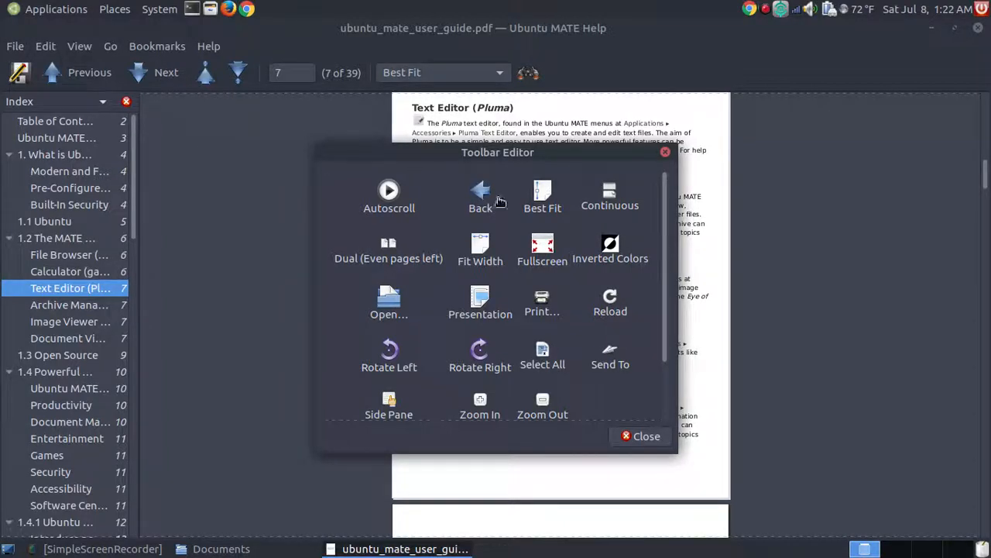
mouse_move(389, 216)
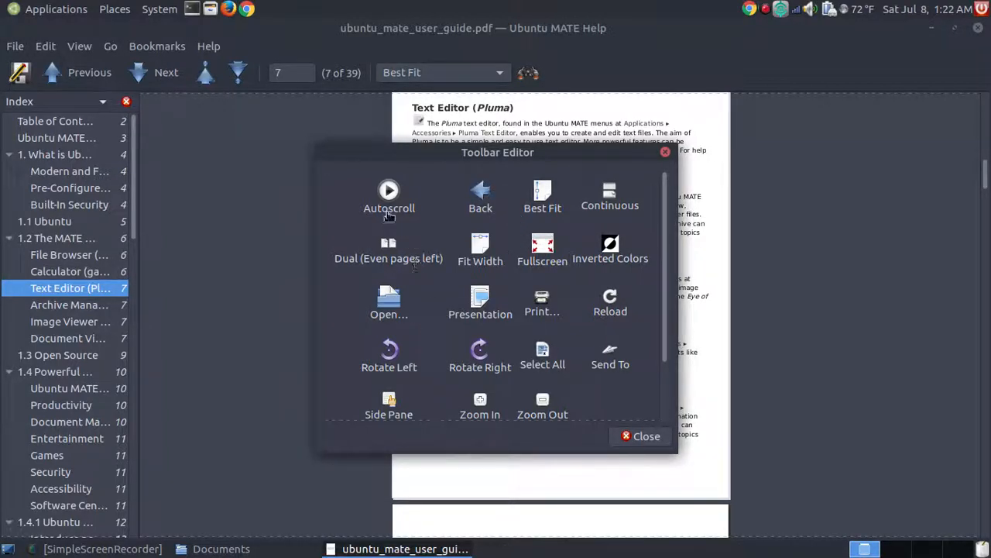
mouse_move(797, 208)
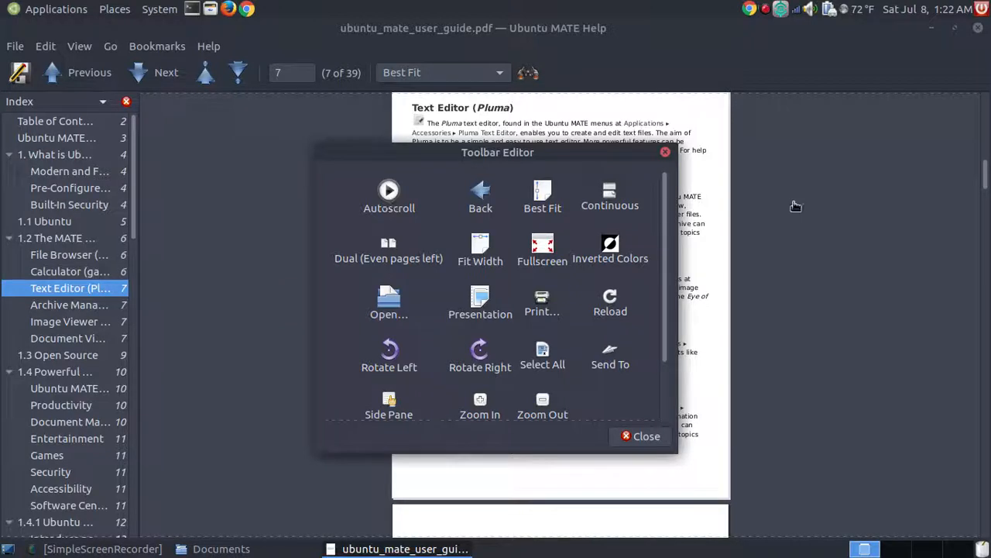
mouse_move(736, 201)
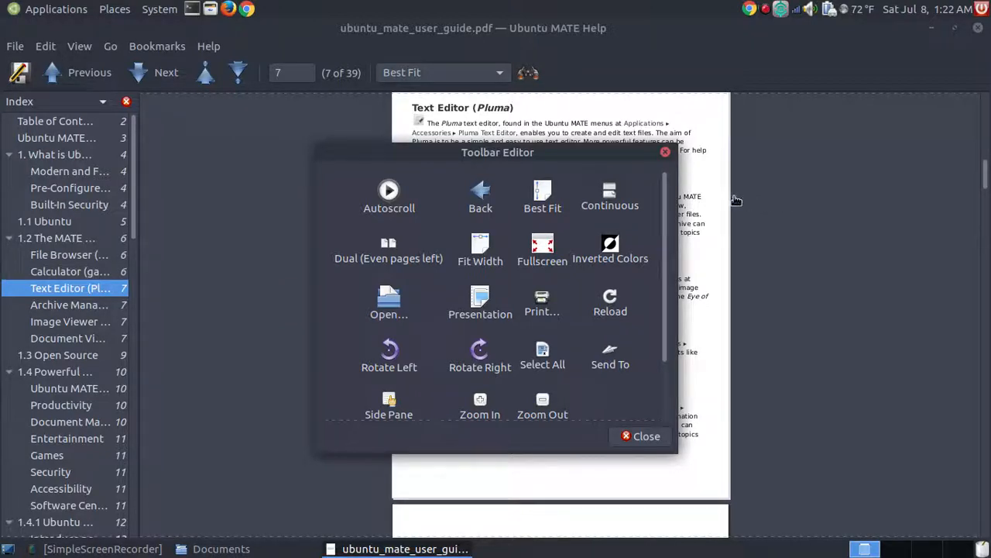
mouse_move(610, 96)
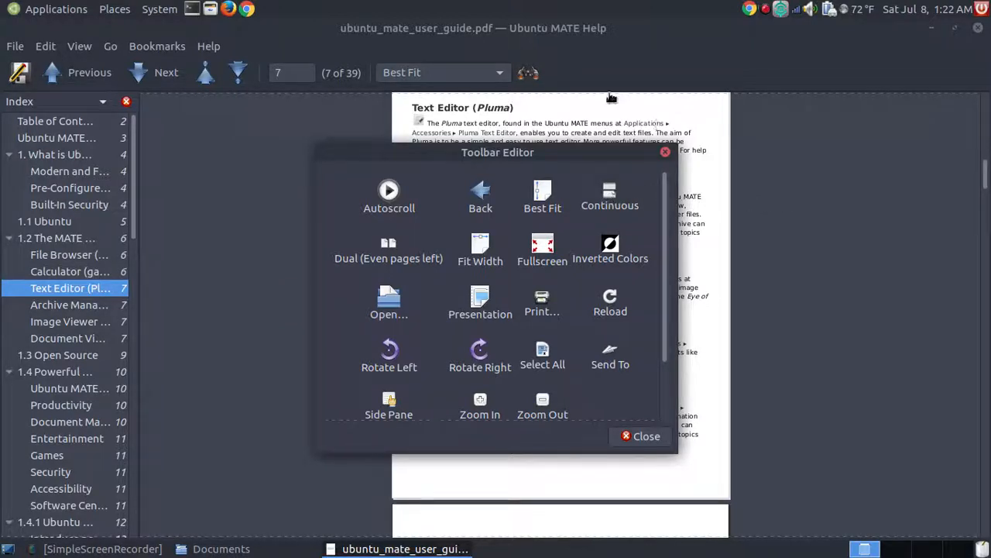
mouse_move(559, 280)
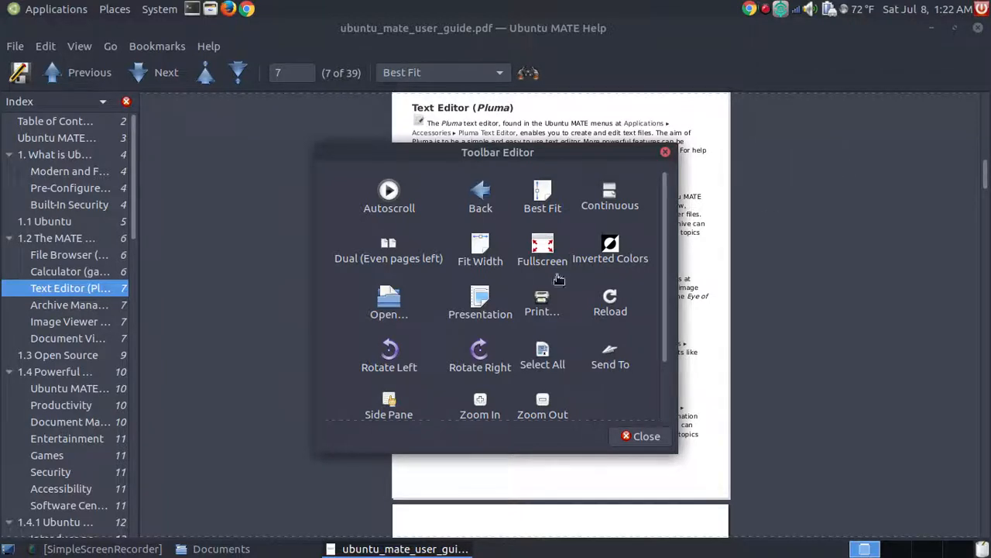
mouse_move(543, 307)
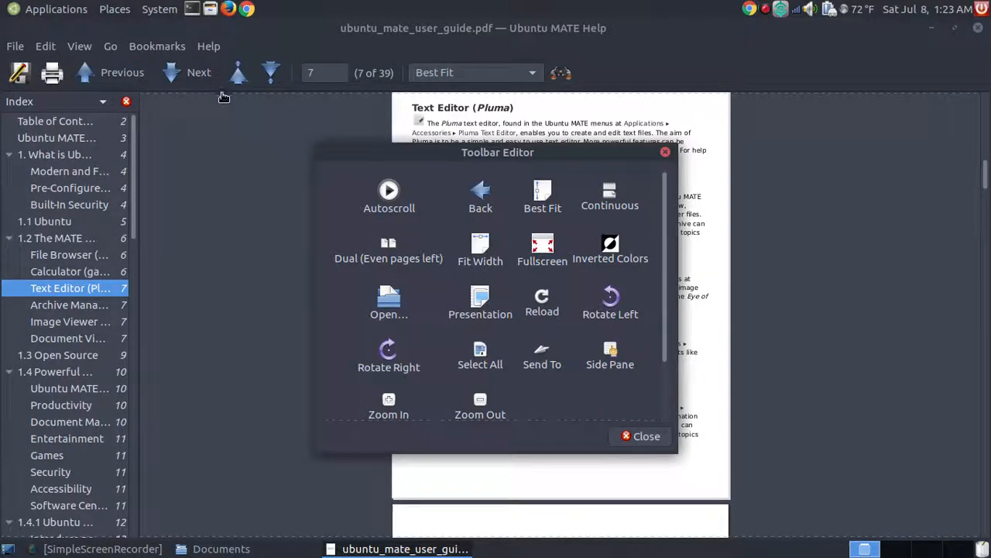
mouse_move(46, 59)
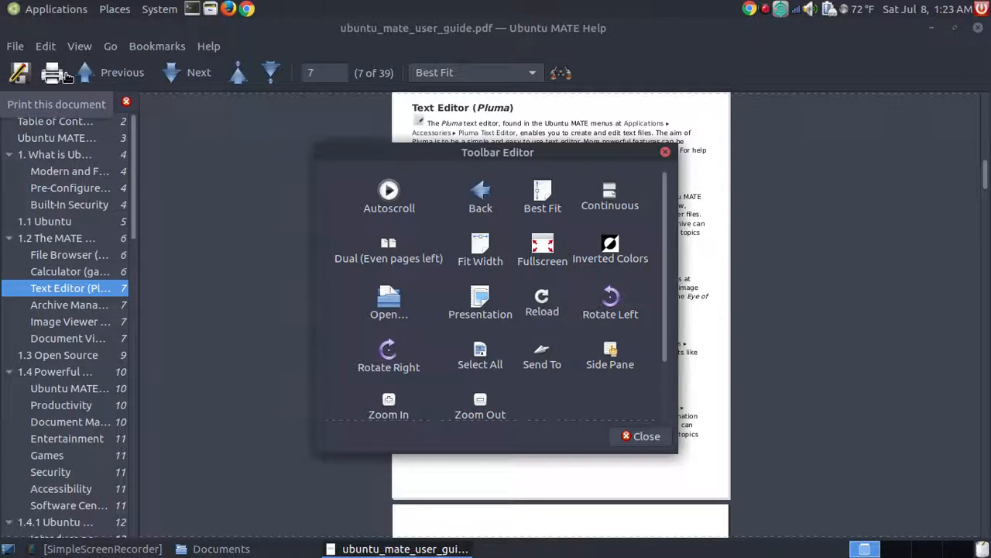
mouse_move(389, 302)
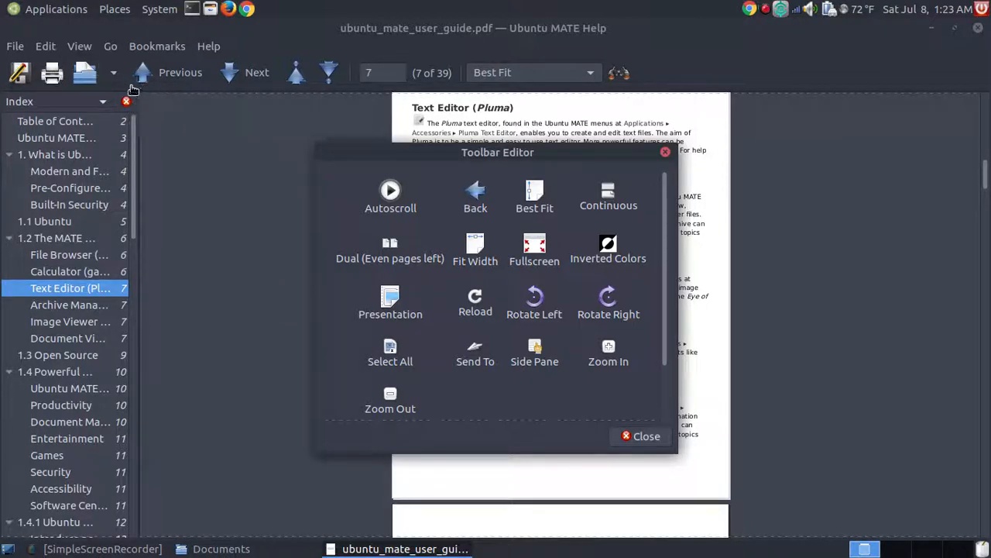
scroll("down", 3)
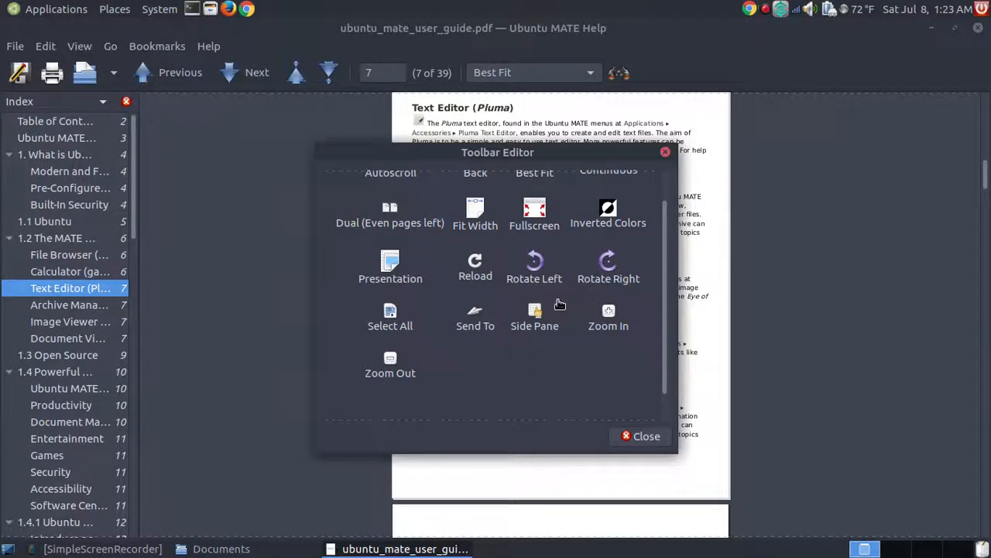
mouse_move(612, 310)
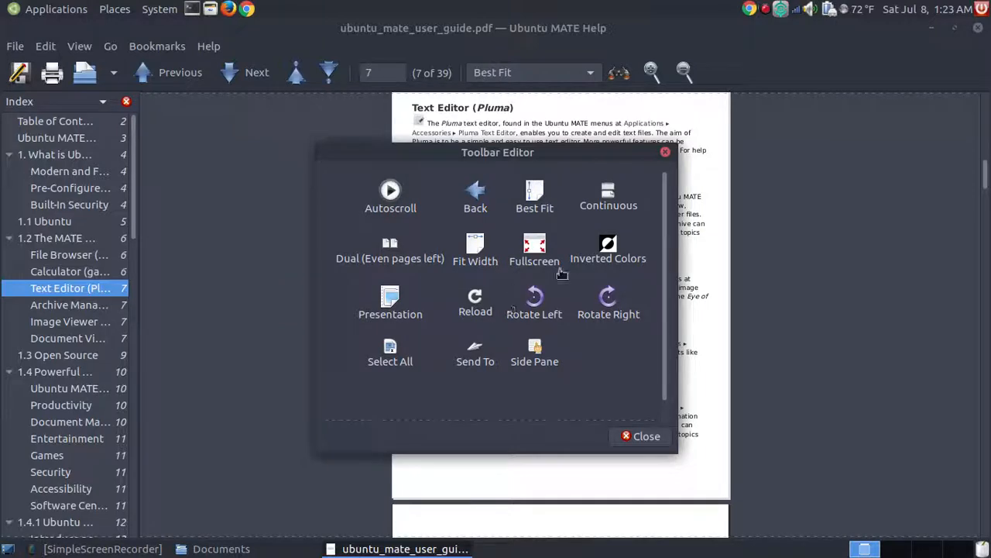
left_click(642, 435)
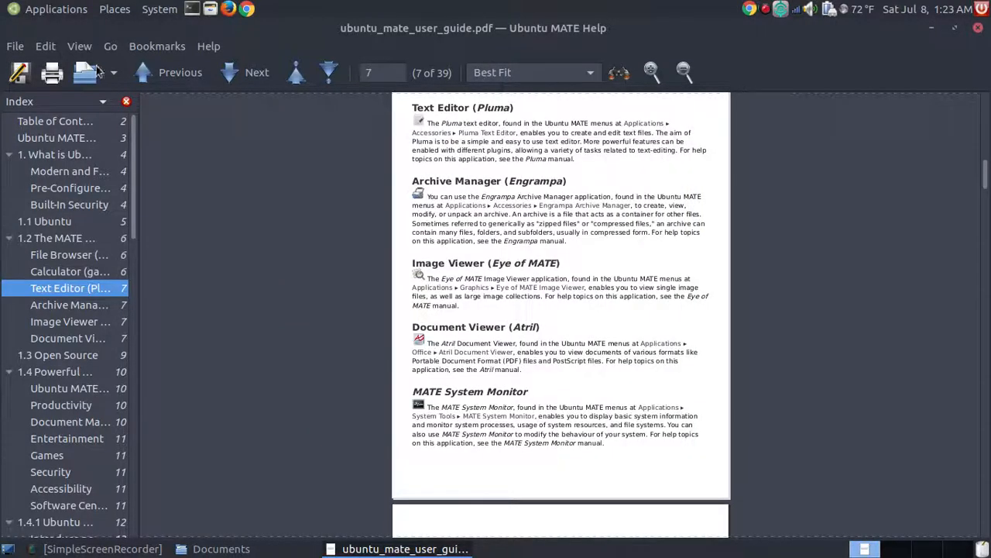
mouse_move(633, 197)
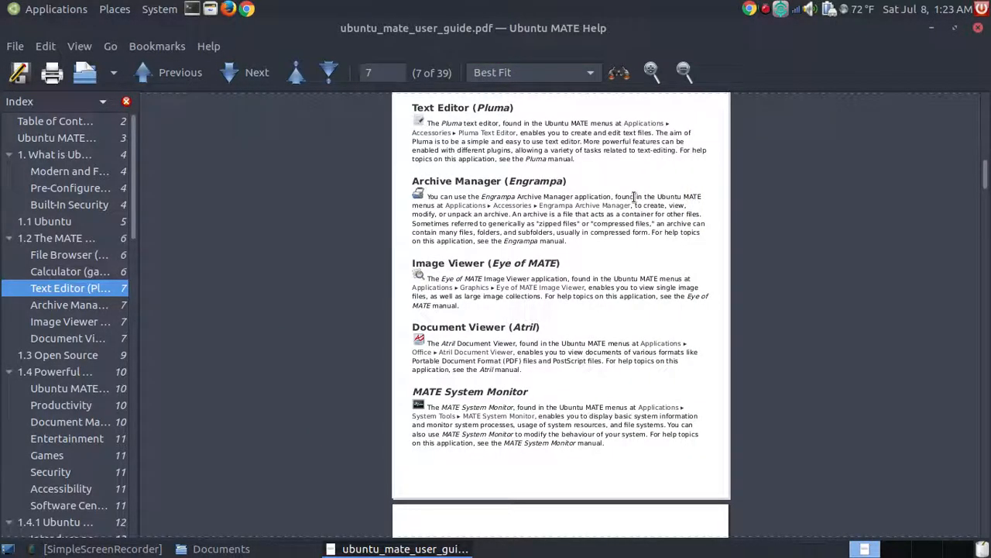
Step: Page through the guide with Next and Previous, then return to page 1 with First Page
scroll("up", 3)
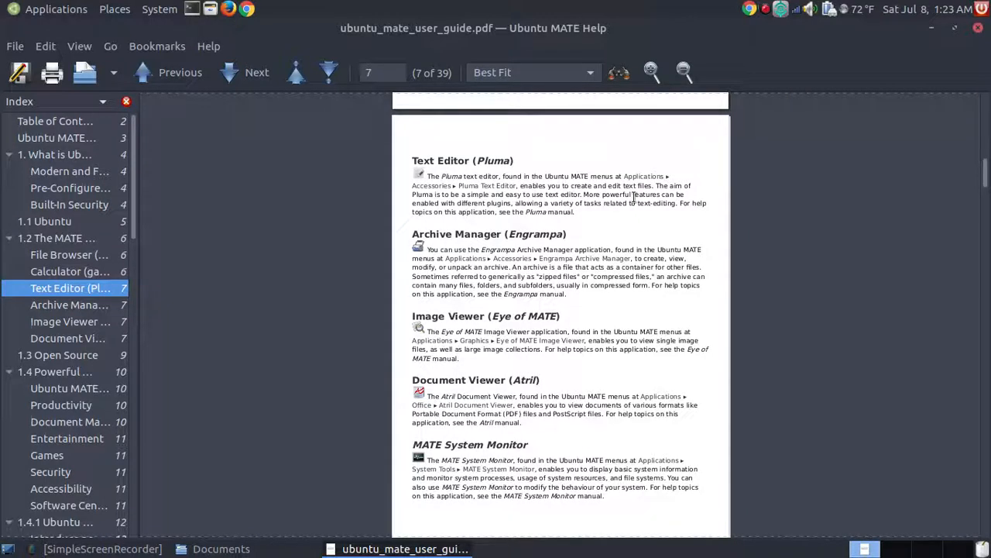
mouse_move(276, 81)
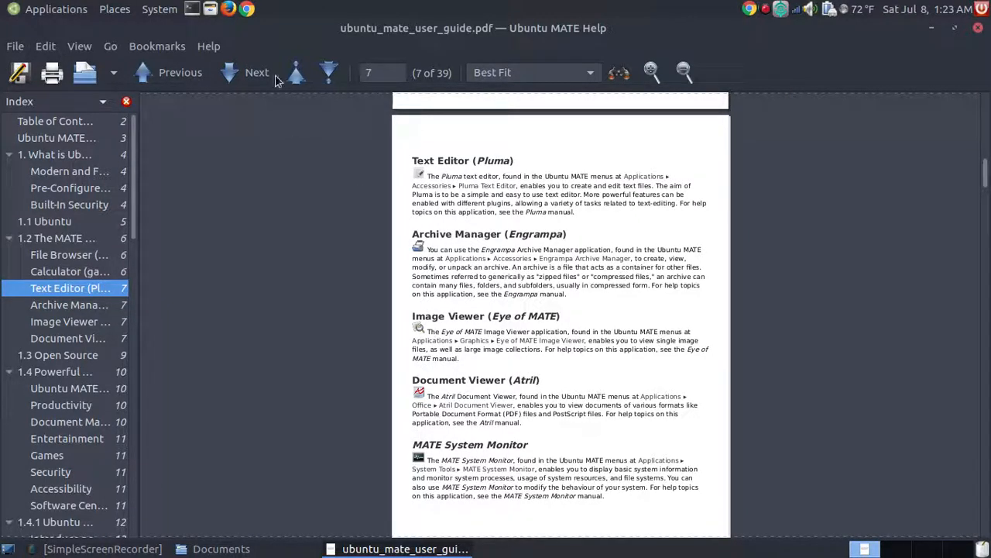
left_click(257, 73)
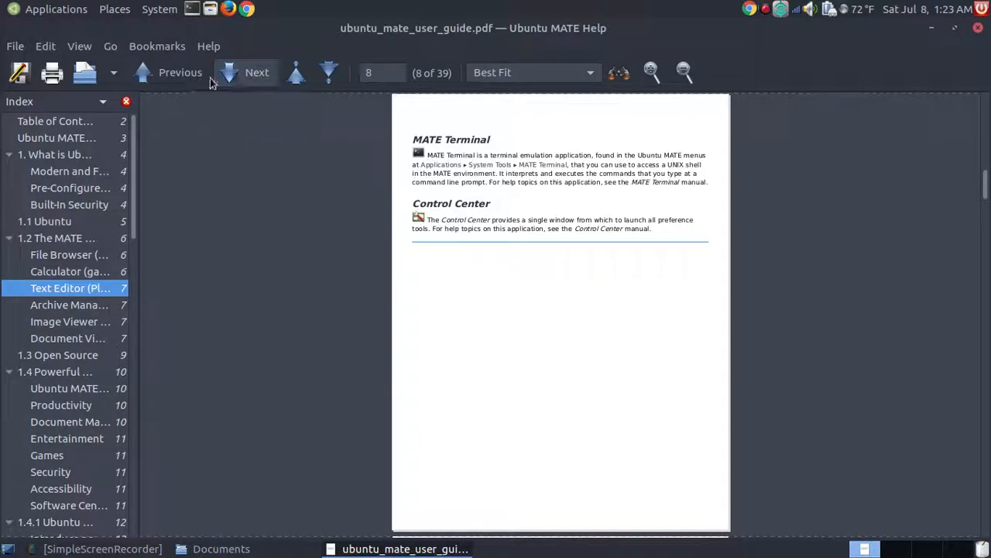
left_click(179, 73)
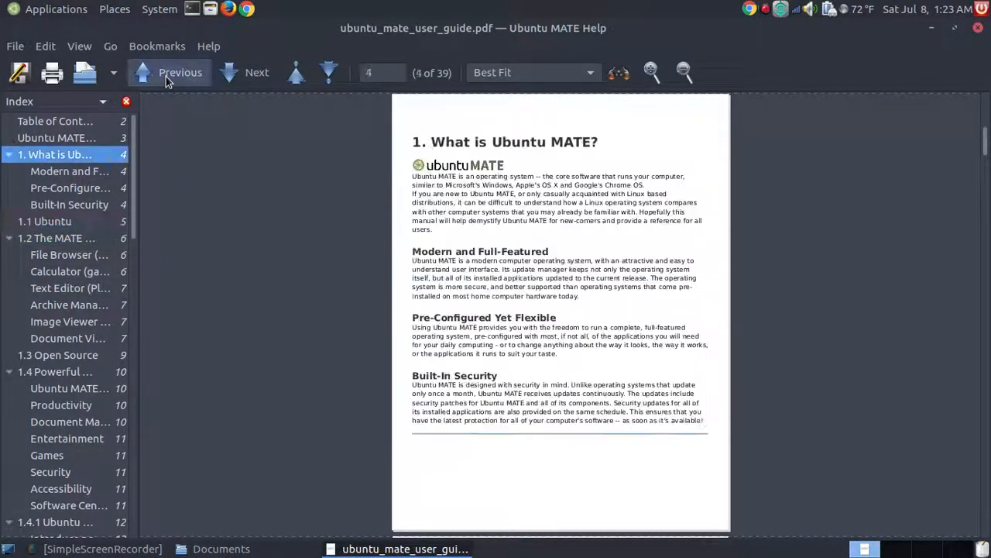
left_click(180, 73)
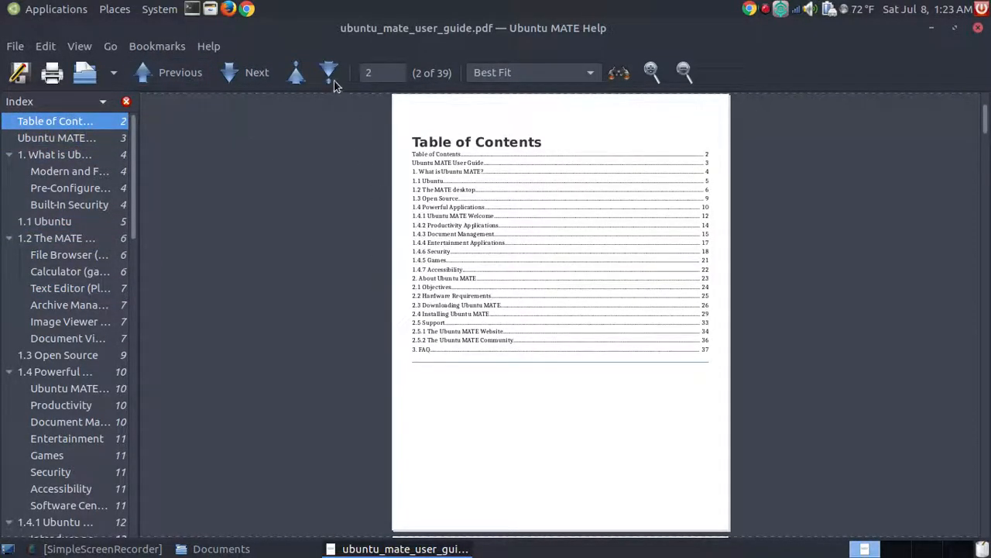
left_click(298, 73)
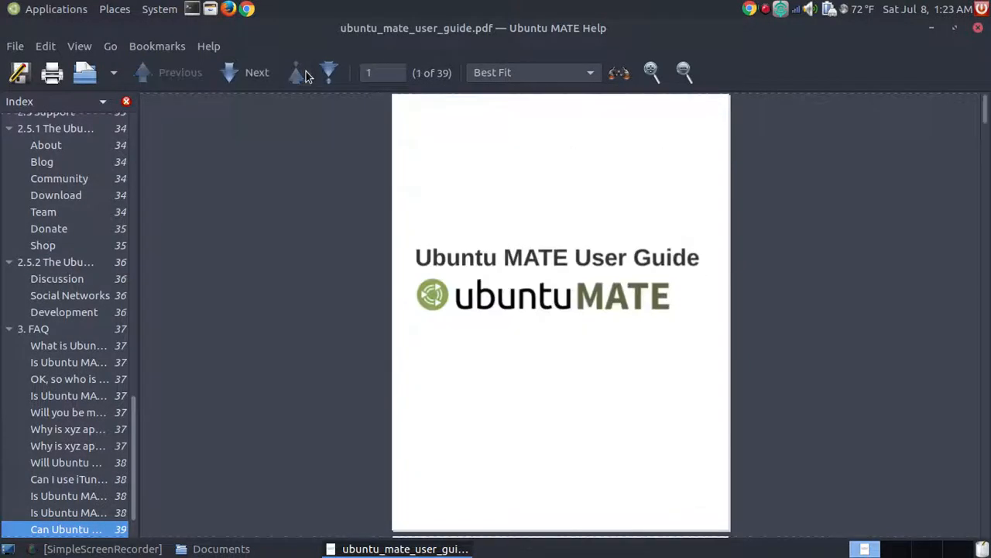
mouse_move(658, 132)
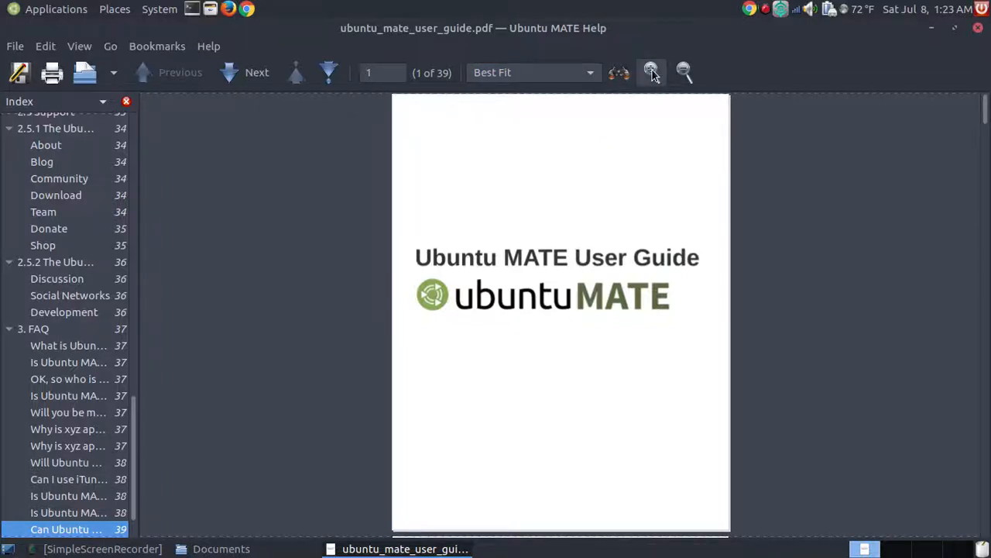
Step: Use the new toolbar buttons to zoom the title page to 100%, out to 50%, and in again
left_click(650, 73)
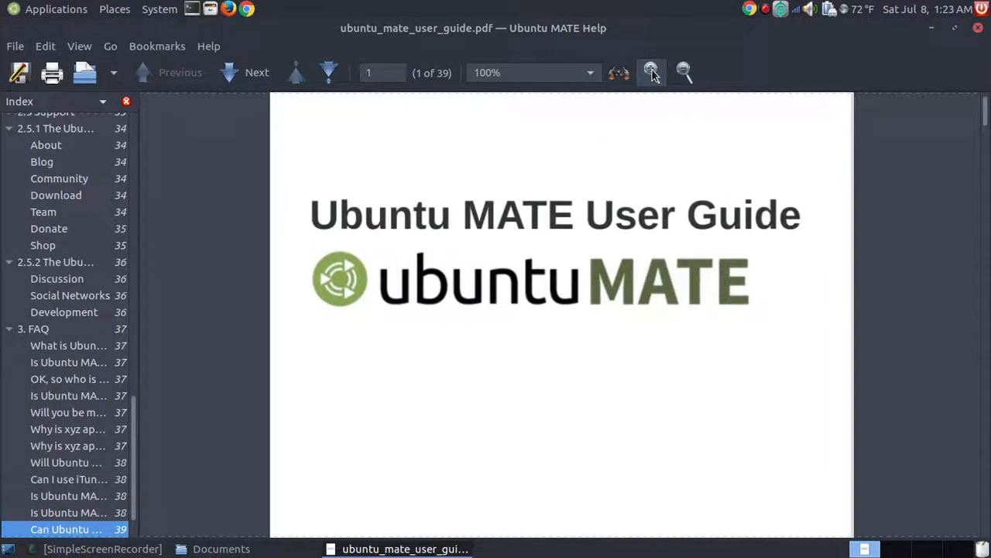
left_click(683, 73)
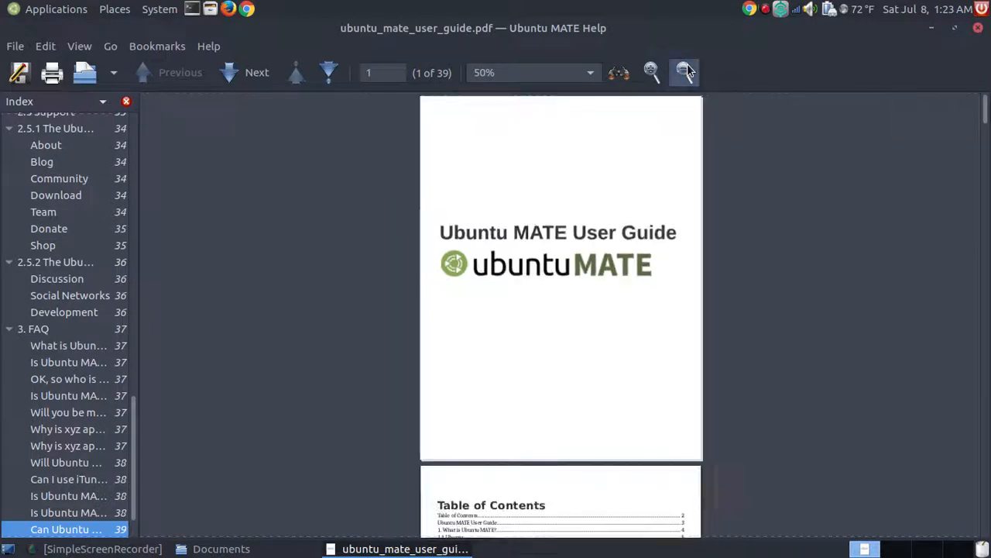
mouse_move(654, 73)
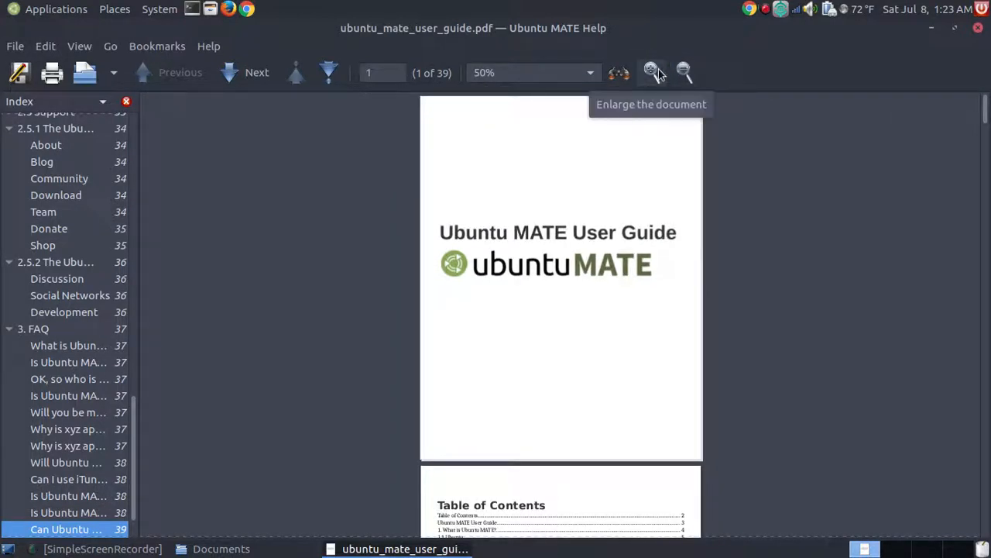
left_click(650, 73)
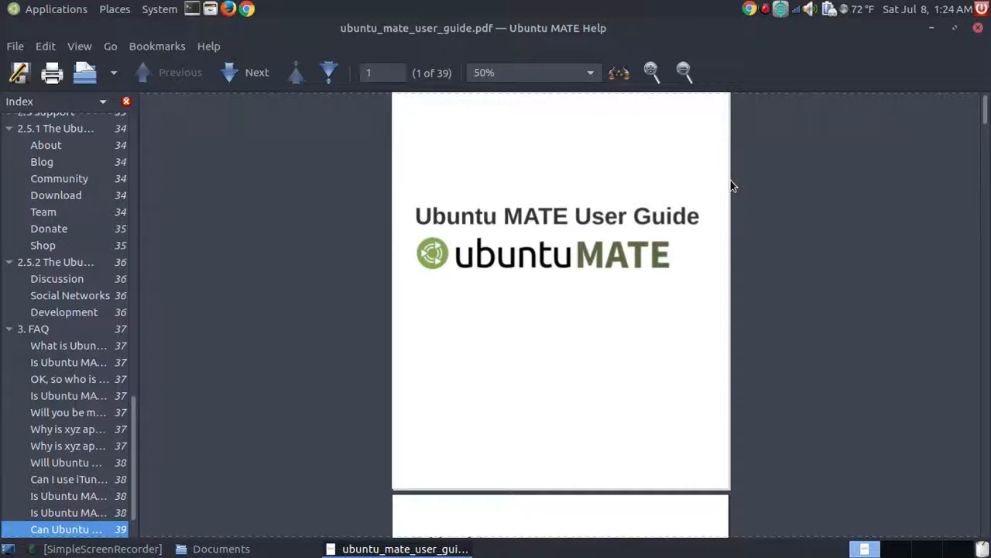
mouse_move(207, 47)
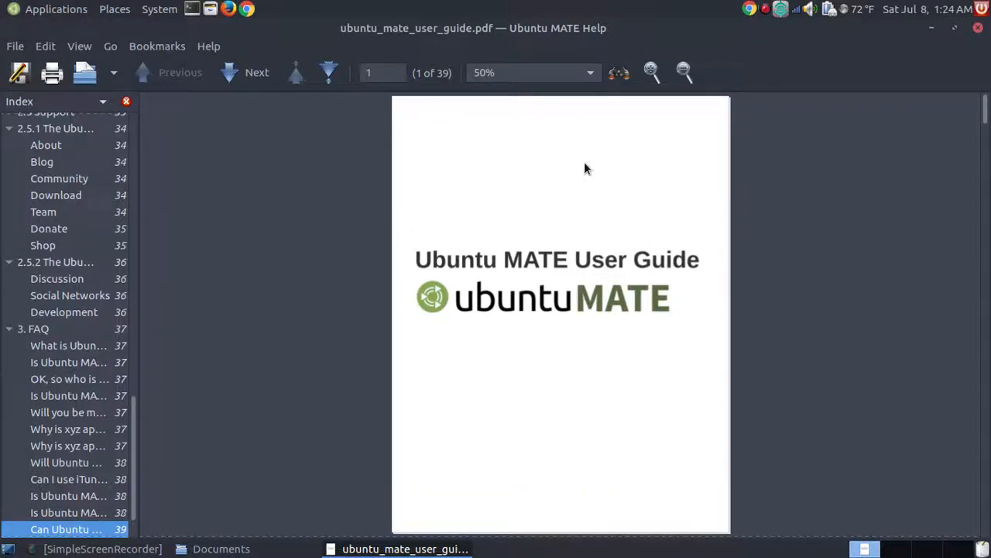
mouse_move(233, 39)
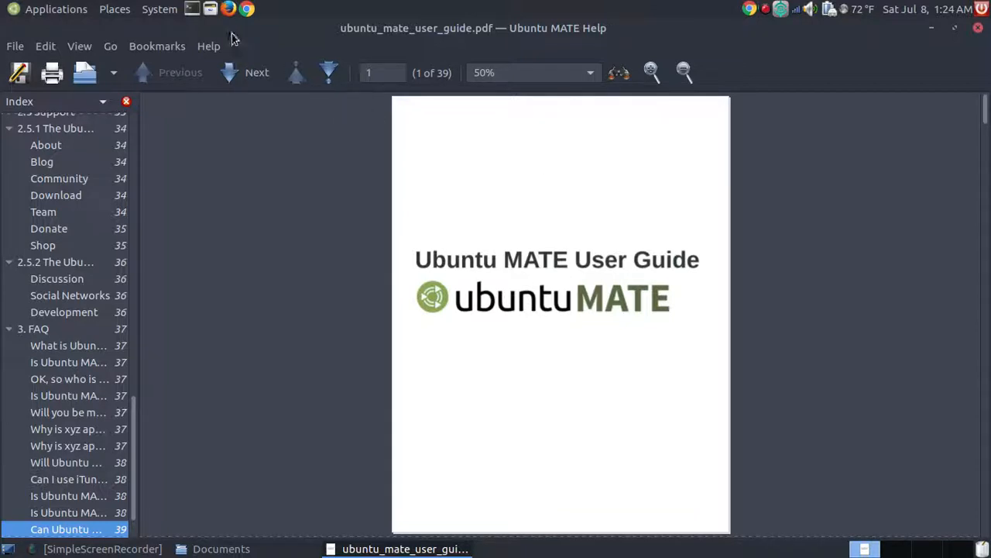
mouse_move(229, 53)
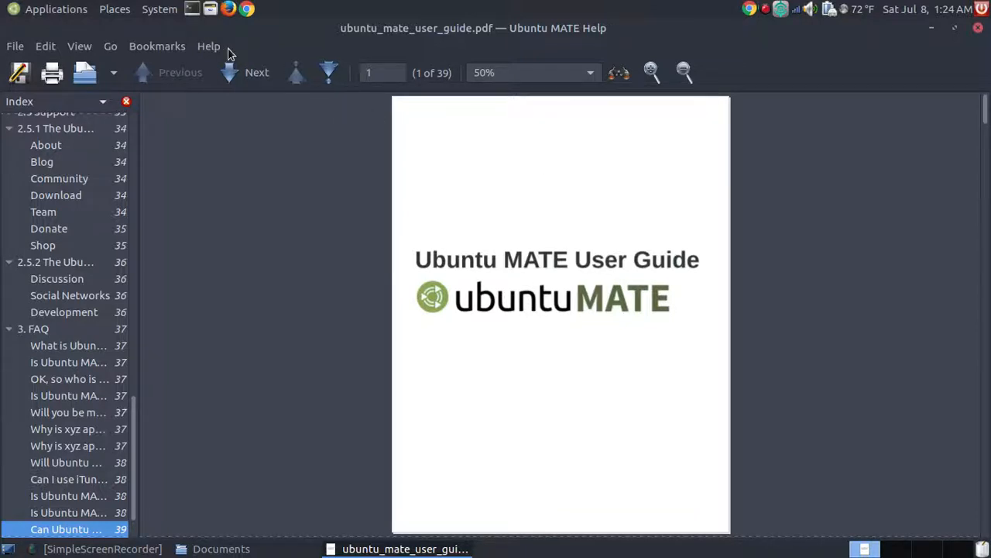
Step: View the About box showing version 1.18.0, then dismiss it from the Help menu
left_click(208, 47)
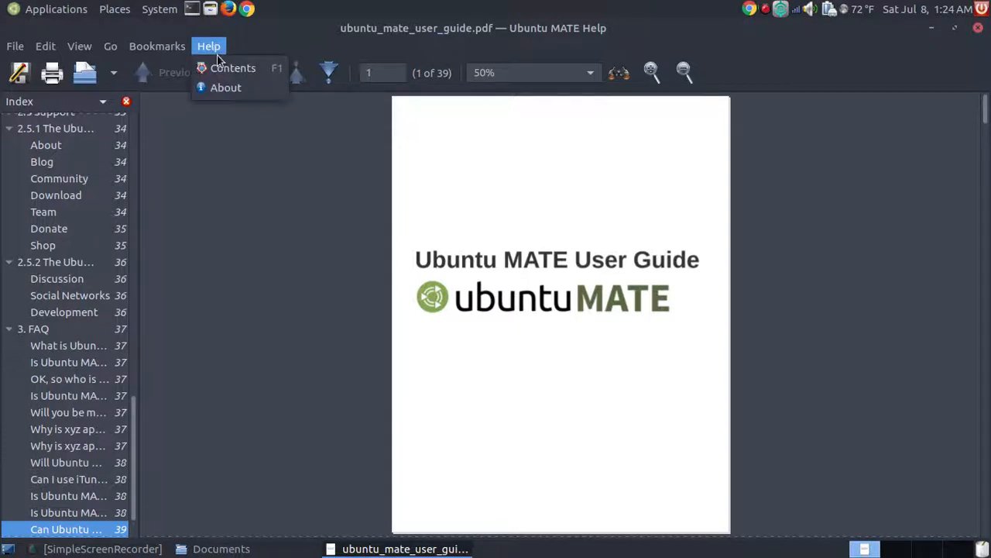
left_click(227, 87)
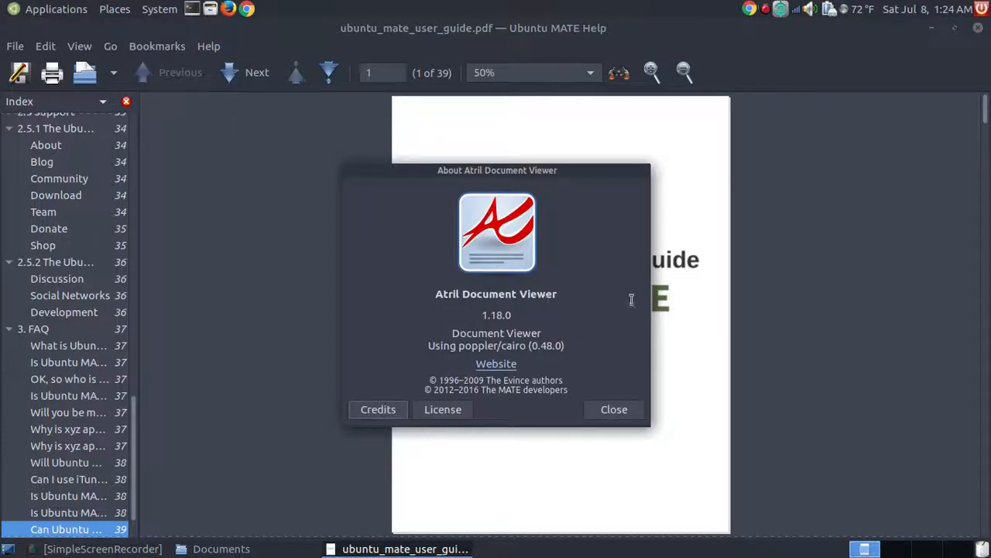
mouse_move(629, 394)
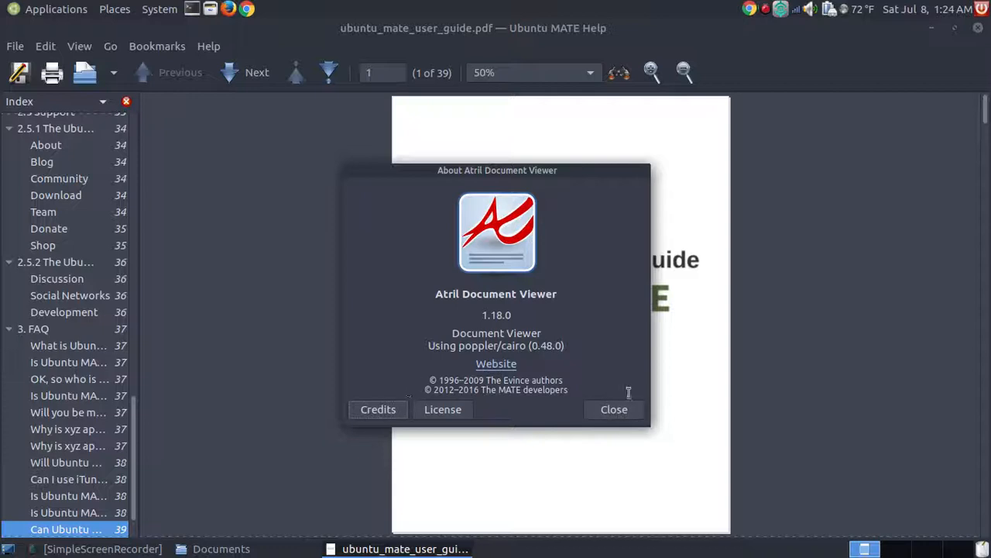
left_click(208, 47)
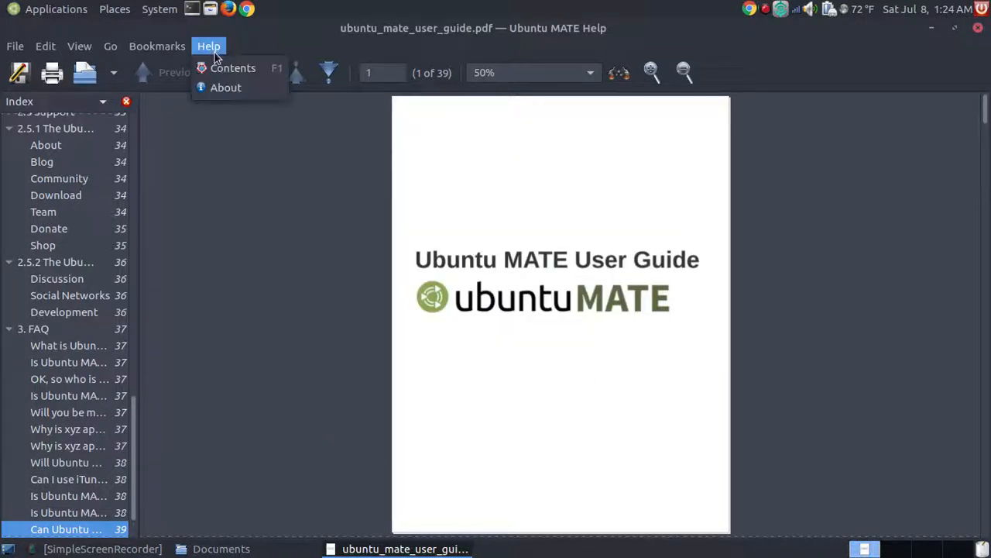
Step: Consult the Atril manual's Shortcuts topic via Help > Contents
left_click(232, 69)
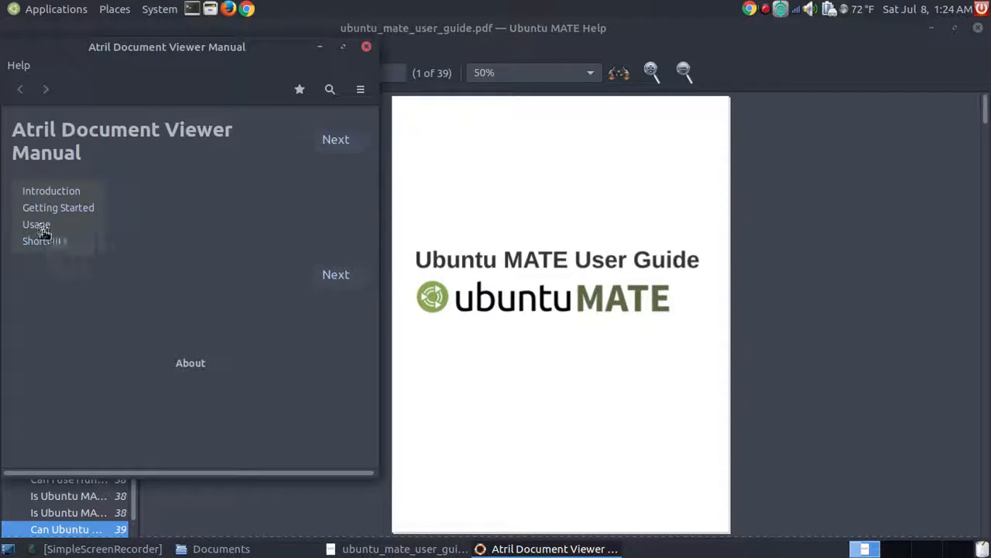
mouse_move(43, 247)
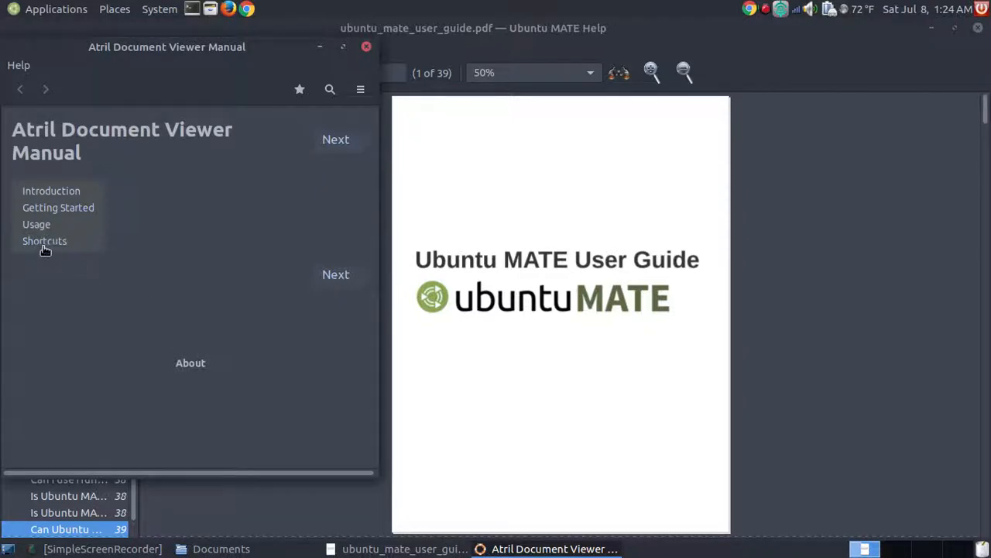
left_click(44, 242)
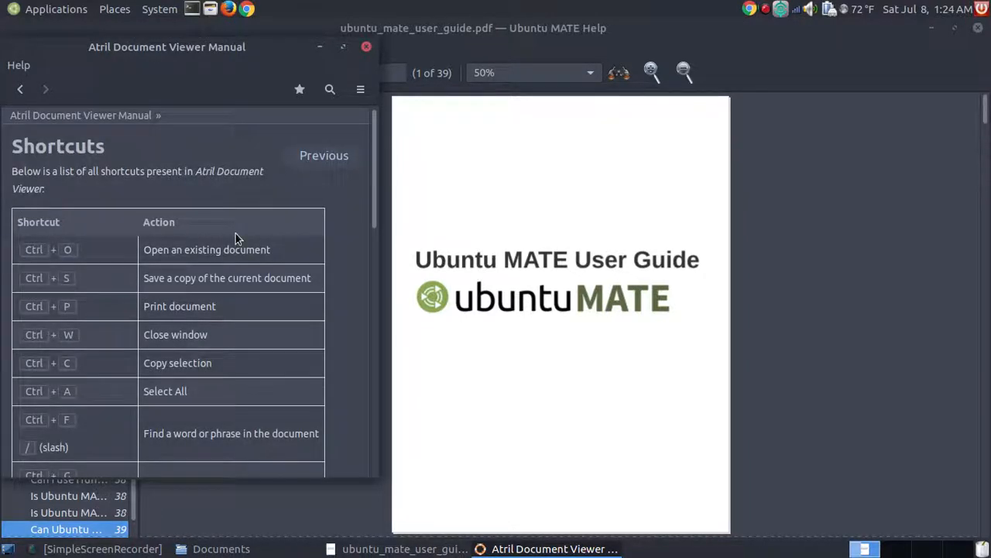
scroll("down", 3)
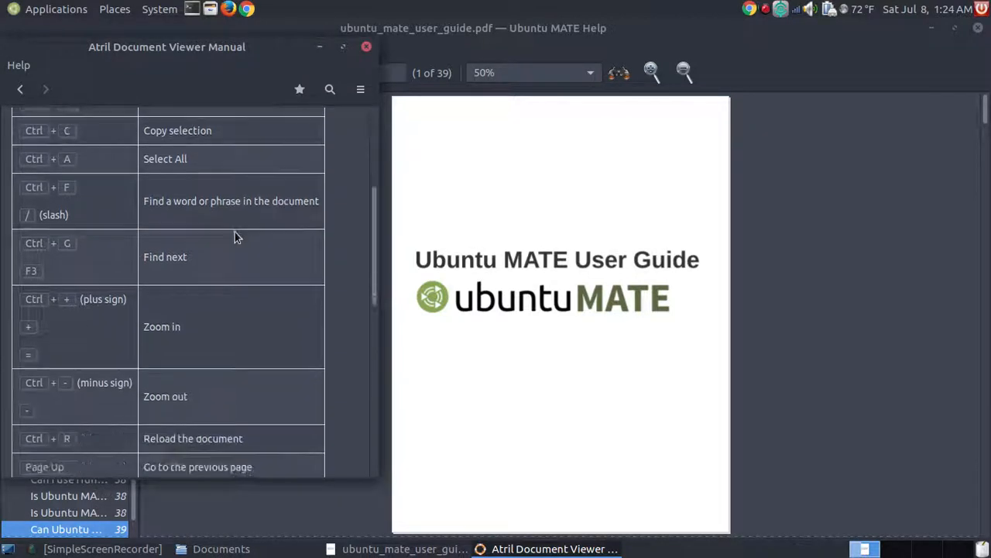
scroll("down", 3)
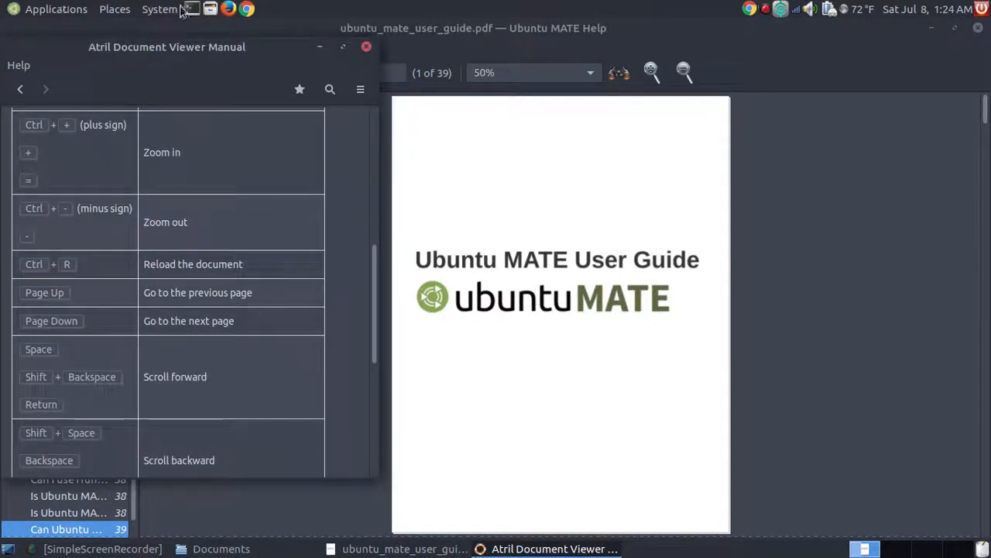
mouse_move(105, 238)
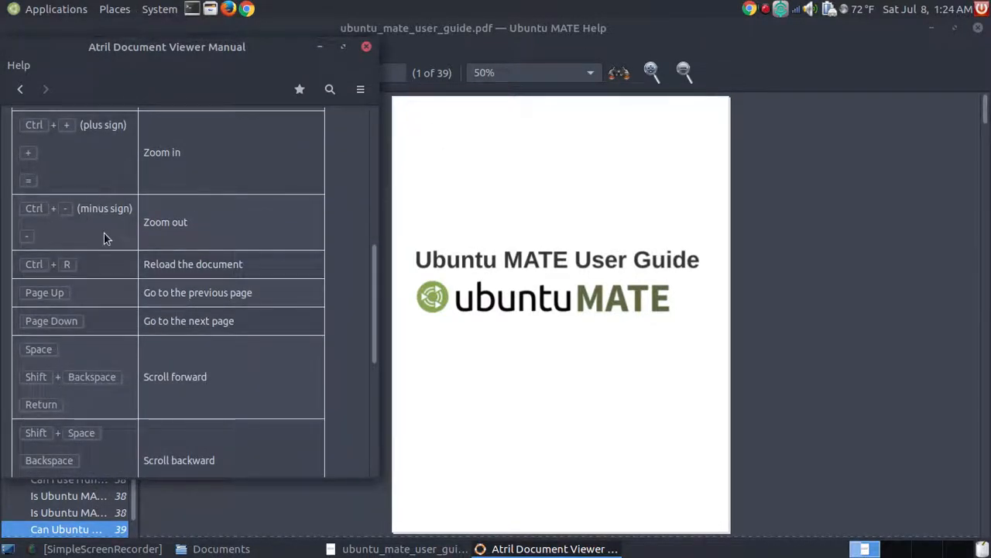
Step: Read the Introduction and Getting Started topics, then close the help manual
left_click(20, 88)
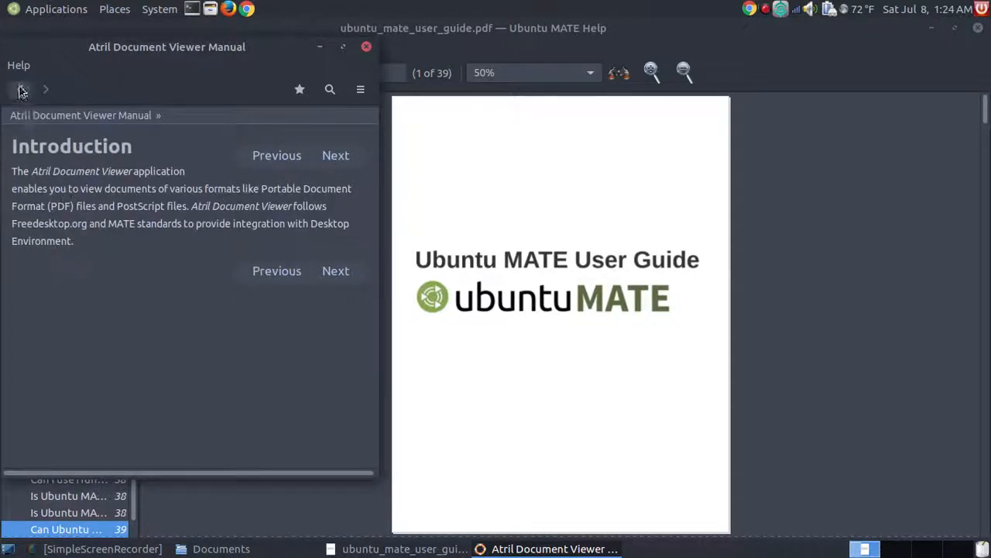
left_click(335, 155)
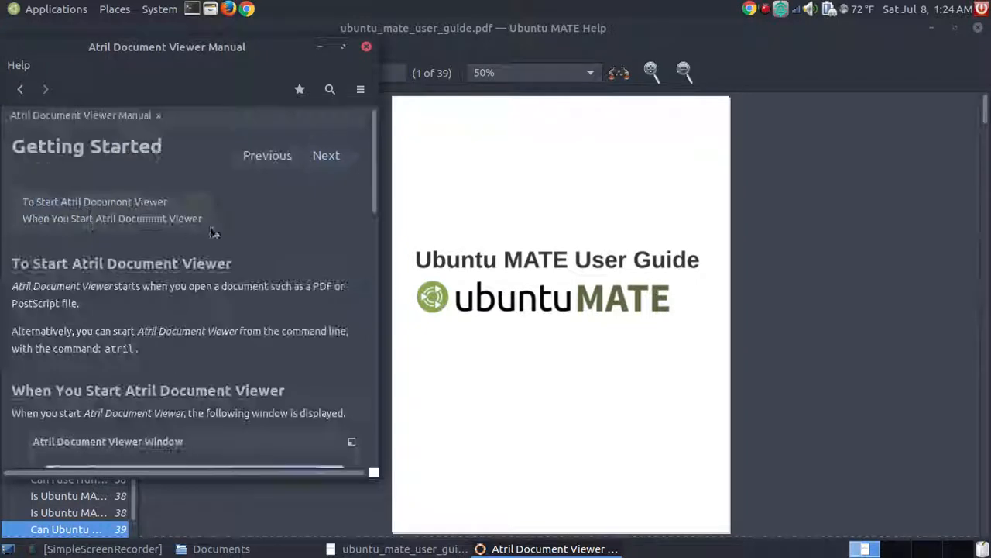
scroll("down", 3)
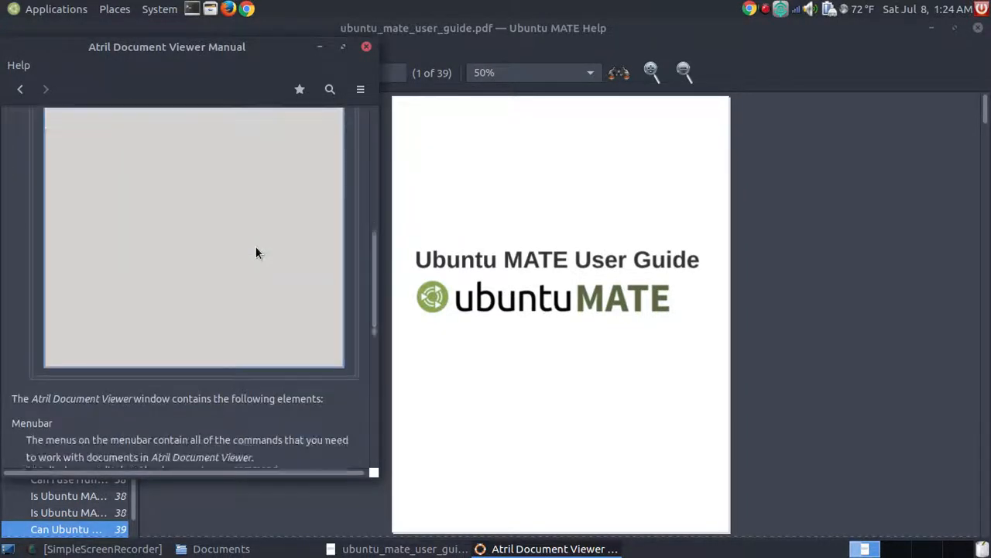
scroll("down", 3)
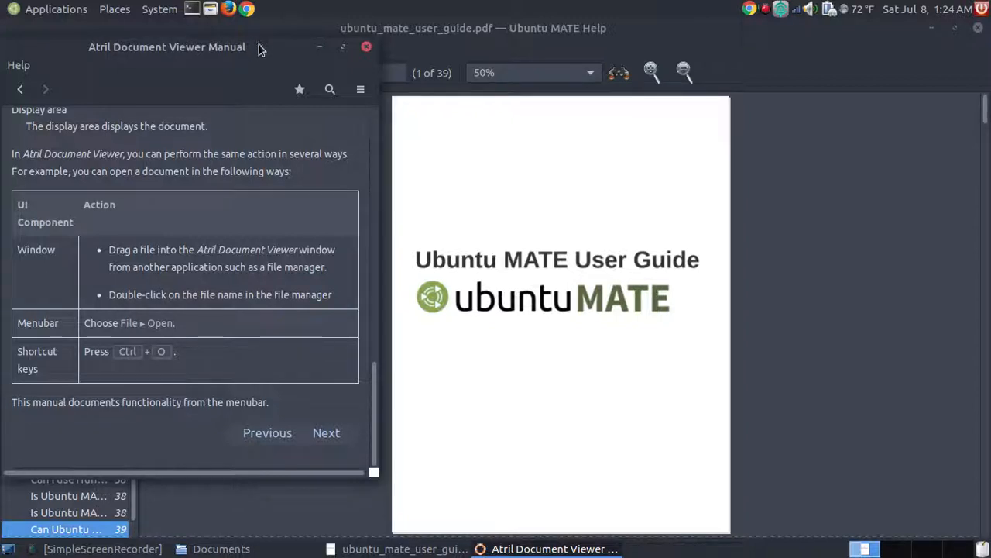
left_click(208, 46)
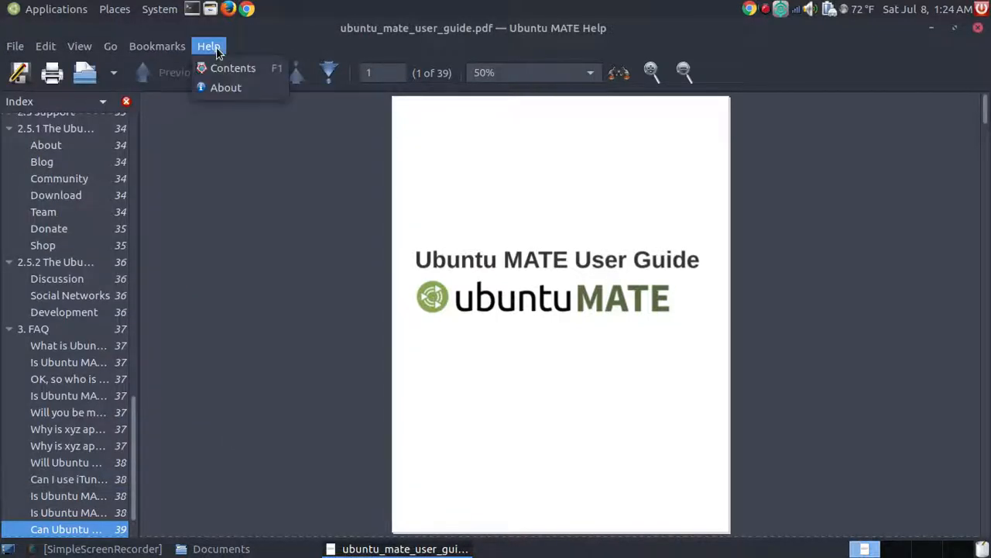
mouse_move(232, 68)
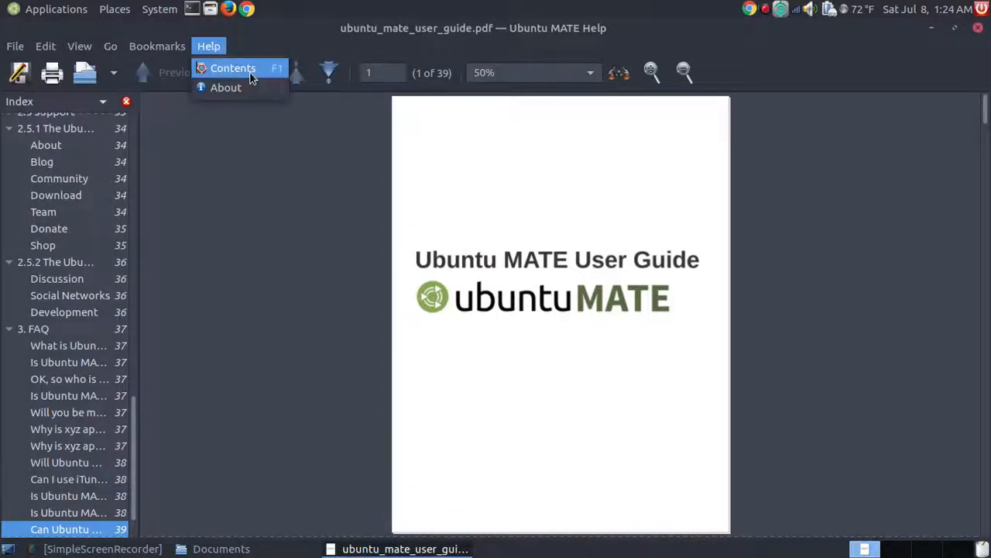
left_click(410, 31)
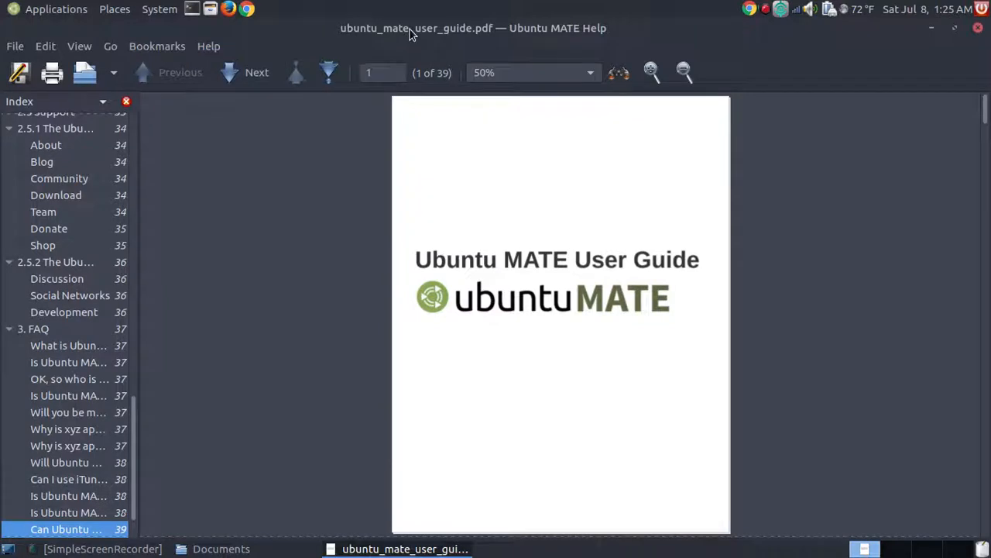
mouse_move(477, 36)
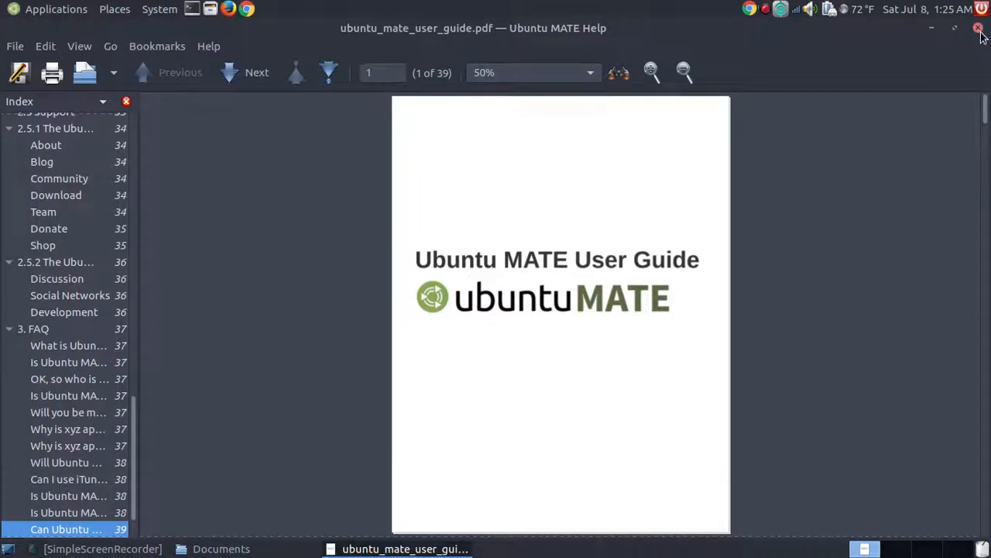
mouse_move(981, 37)
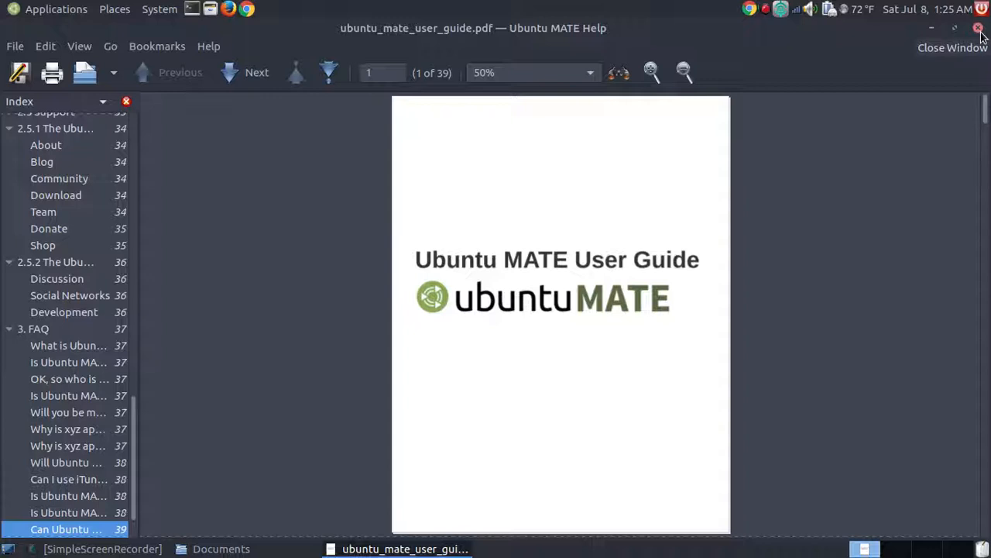